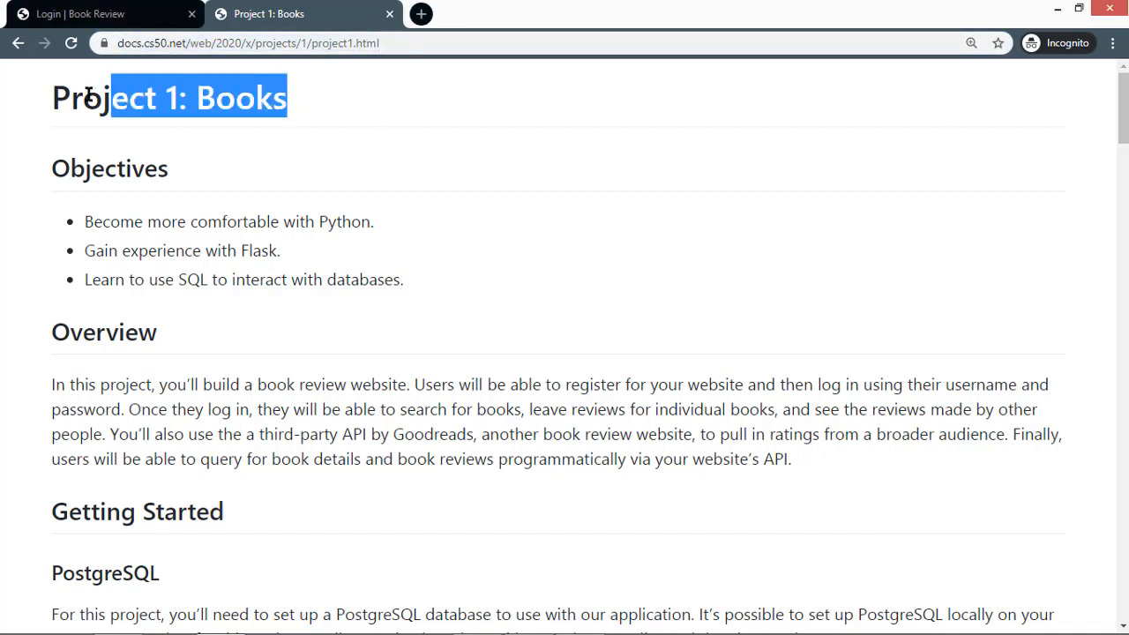
# Select the Project 1: Books heading, then return to the Book Review login page
pyautogui.tripleClick(167, 97)
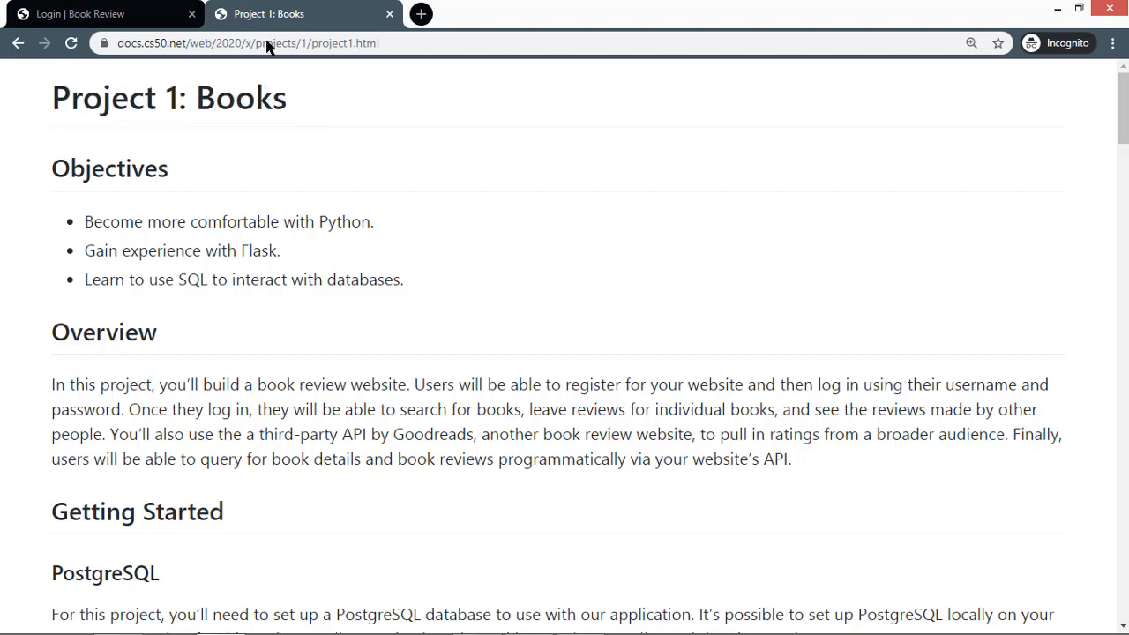
pyautogui.click(79, 14)
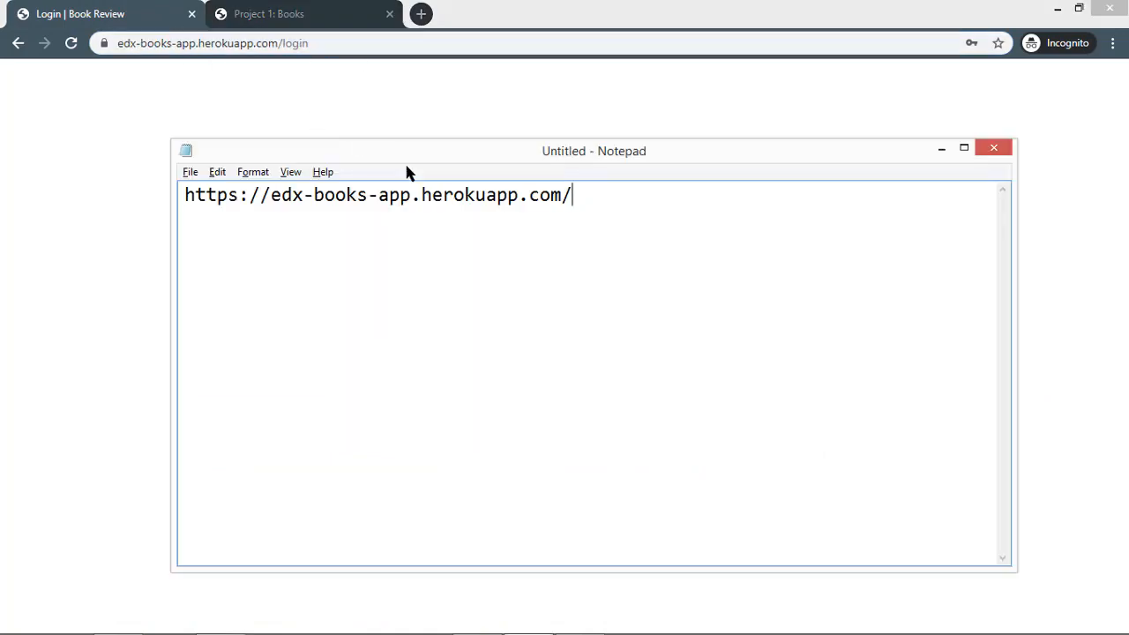
pyautogui.moveTo(370, 203)
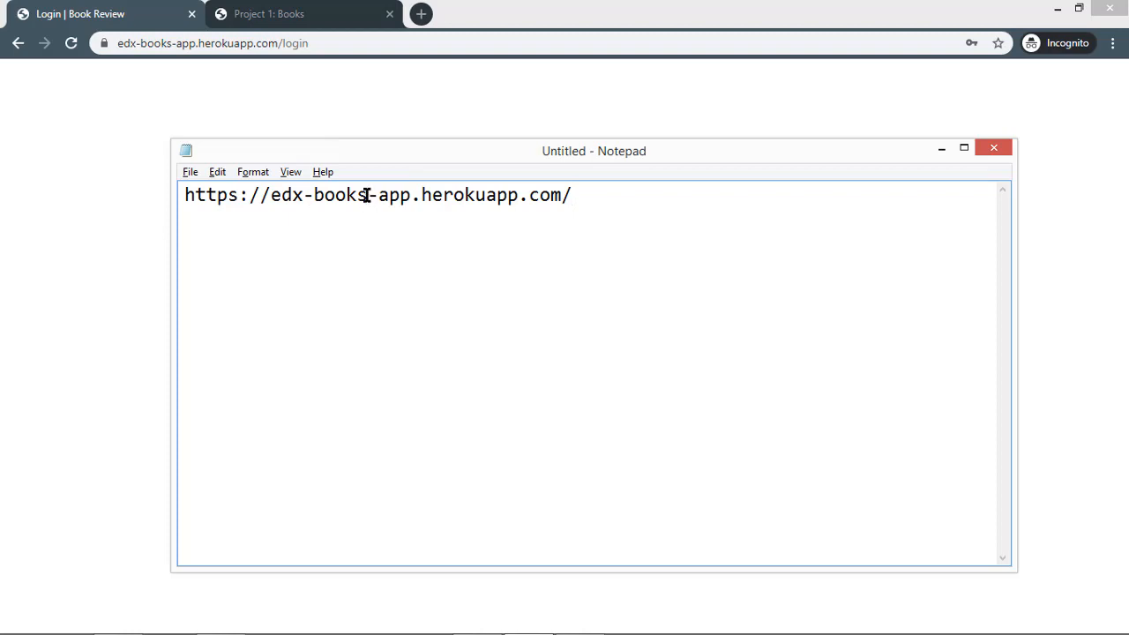
pyautogui.tripleClick(378, 194)
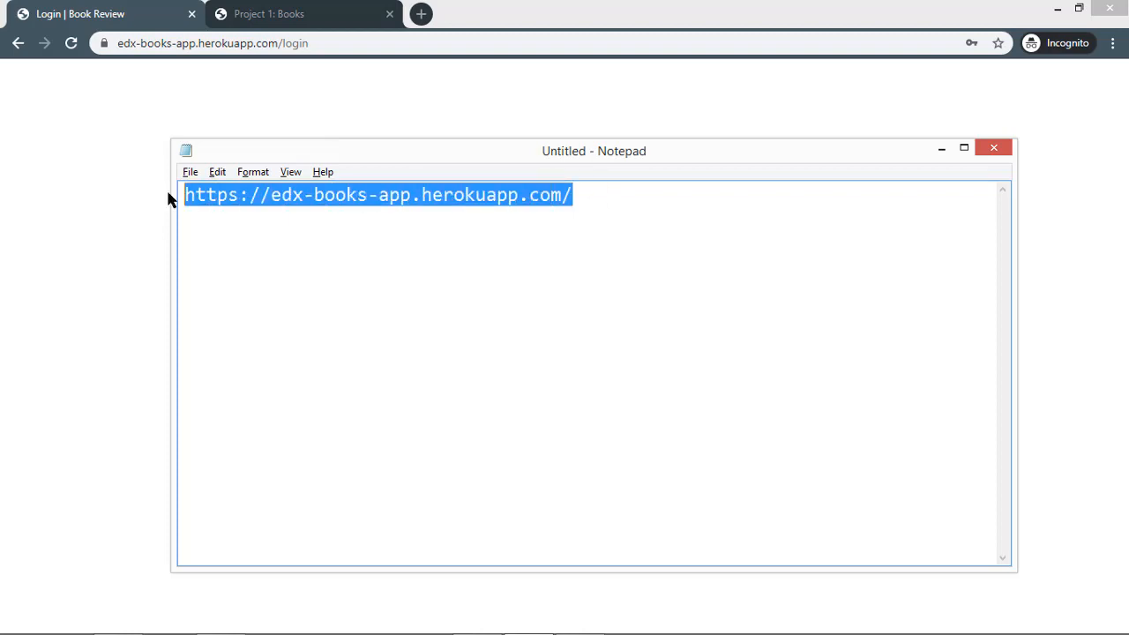
pyautogui.click(300, 194)
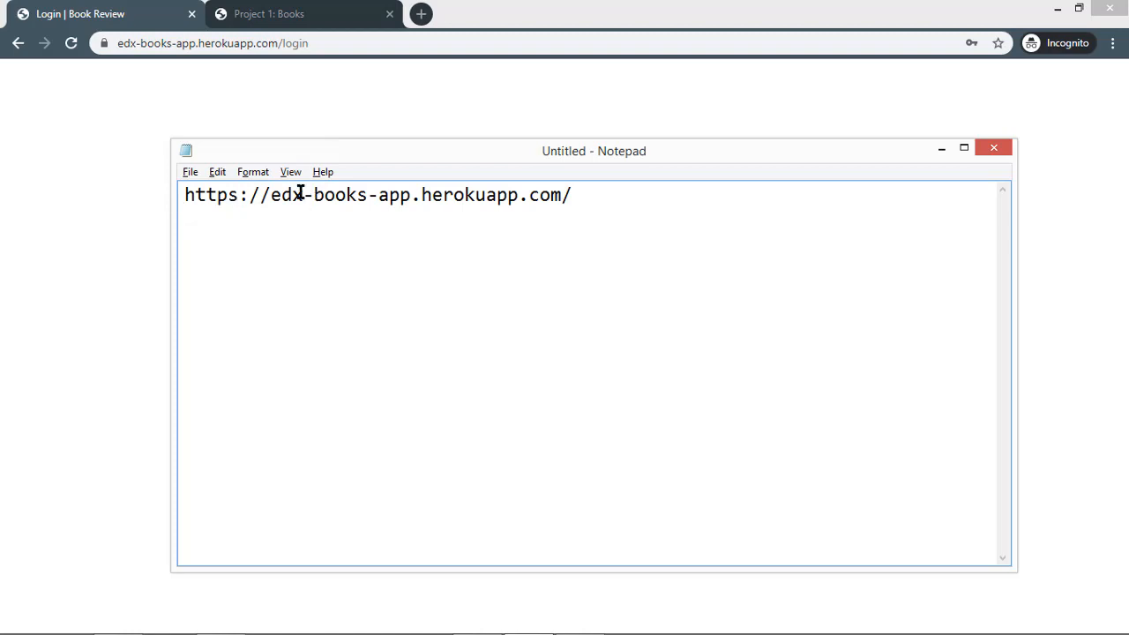
pyautogui.moveTo(354, 229)
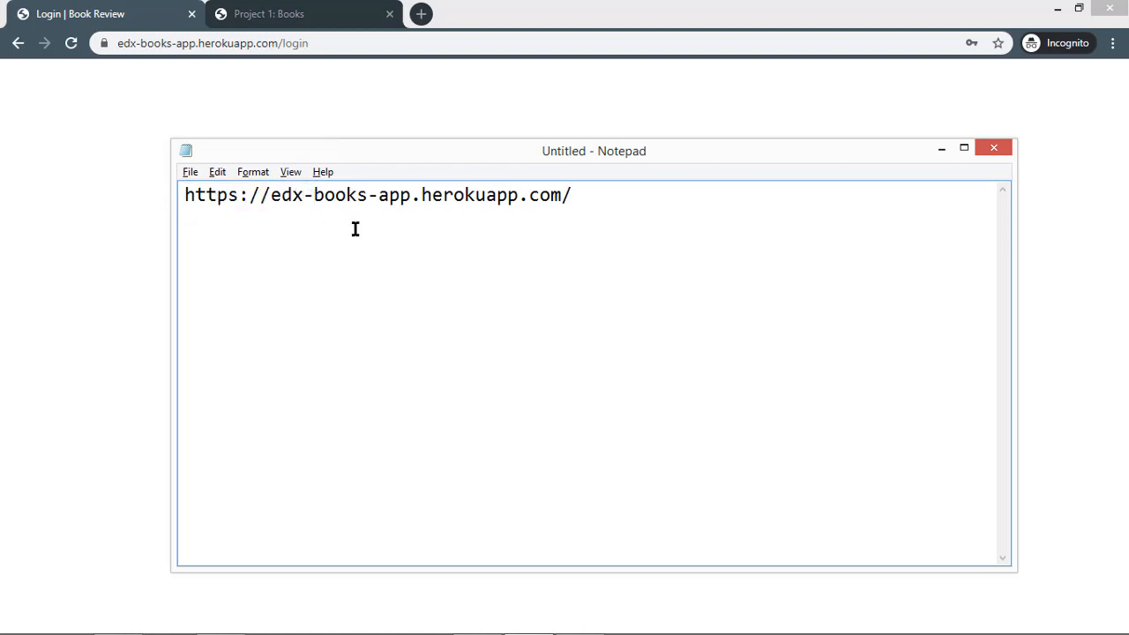
pyautogui.moveTo(417, 226)
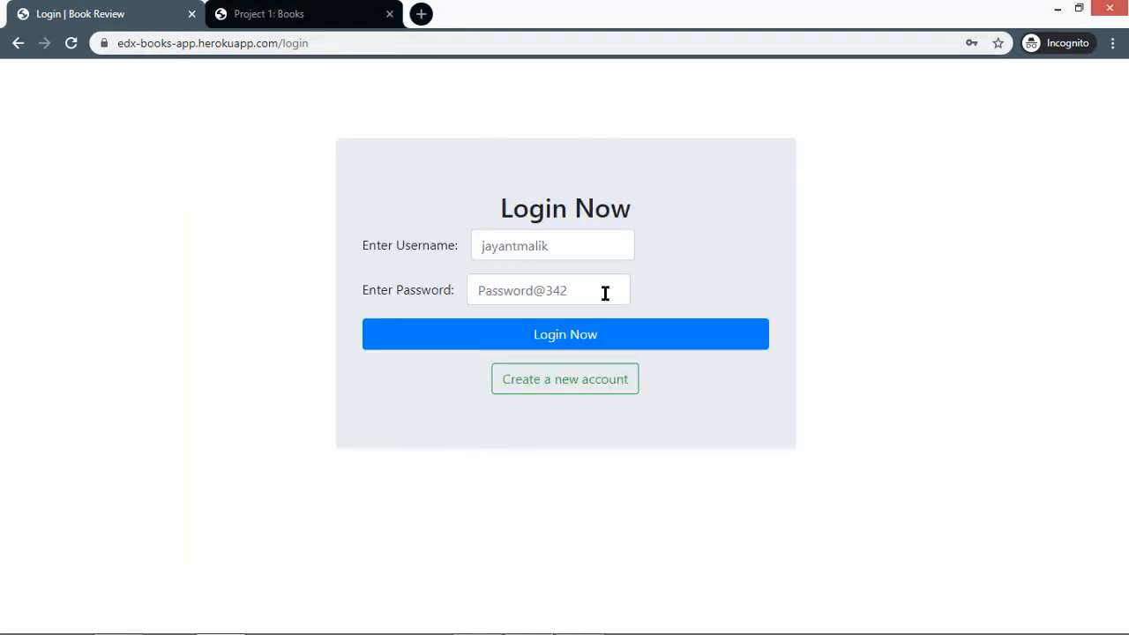
pyautogui.moveTo(564, 377)
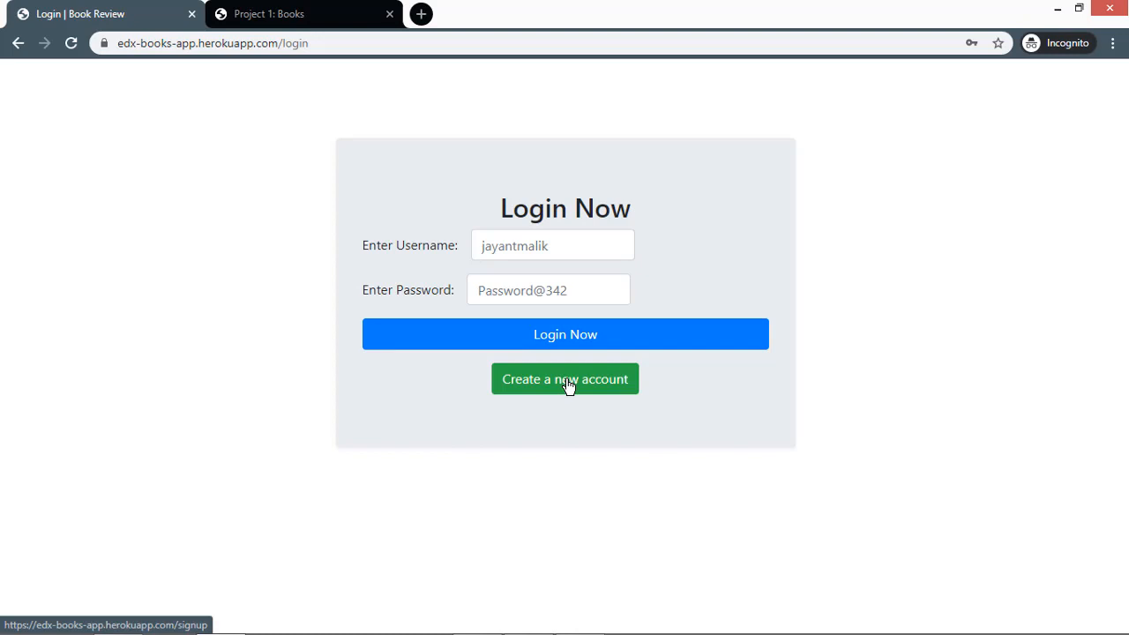
# Go from the login page to the Create New Account signup page
pyautogui.click(564, 377)
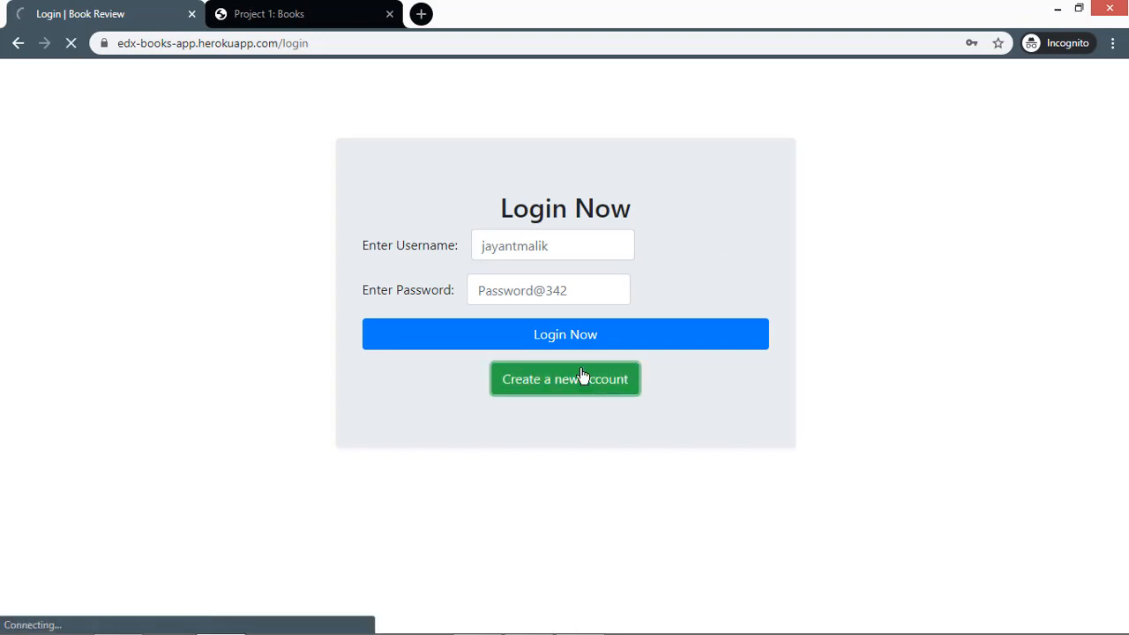
pyautogui.click(565, 377)
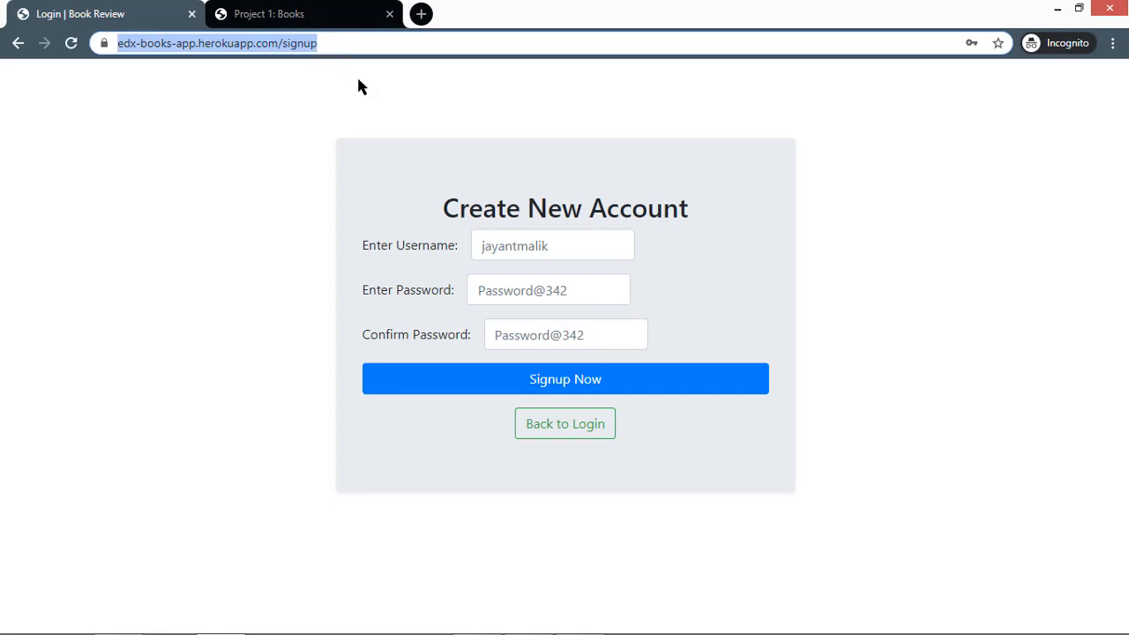
# Submit a signup as username client and hit the password mismatch error
pyautogui.click(552, 245)
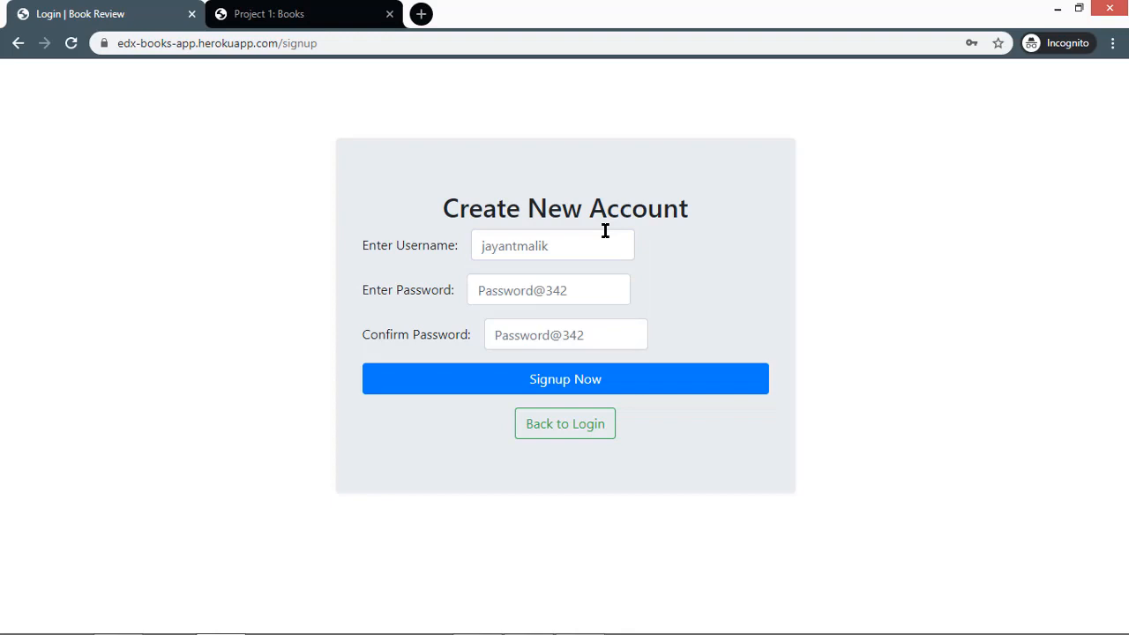
pyautogui.write('cli')
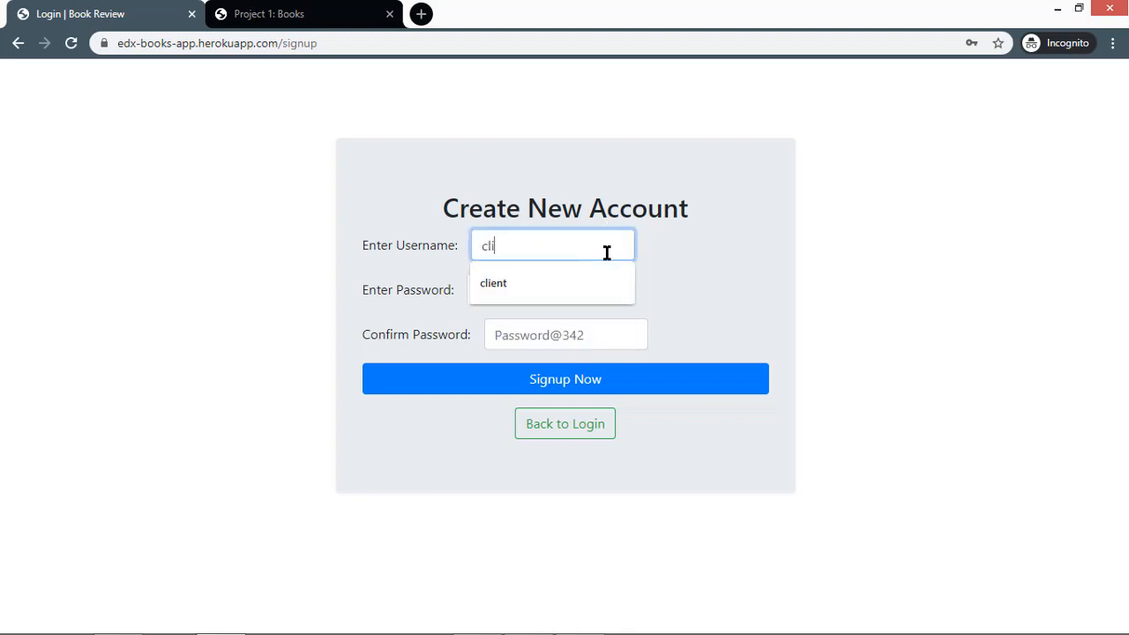
pyautogui.click(494, 282)
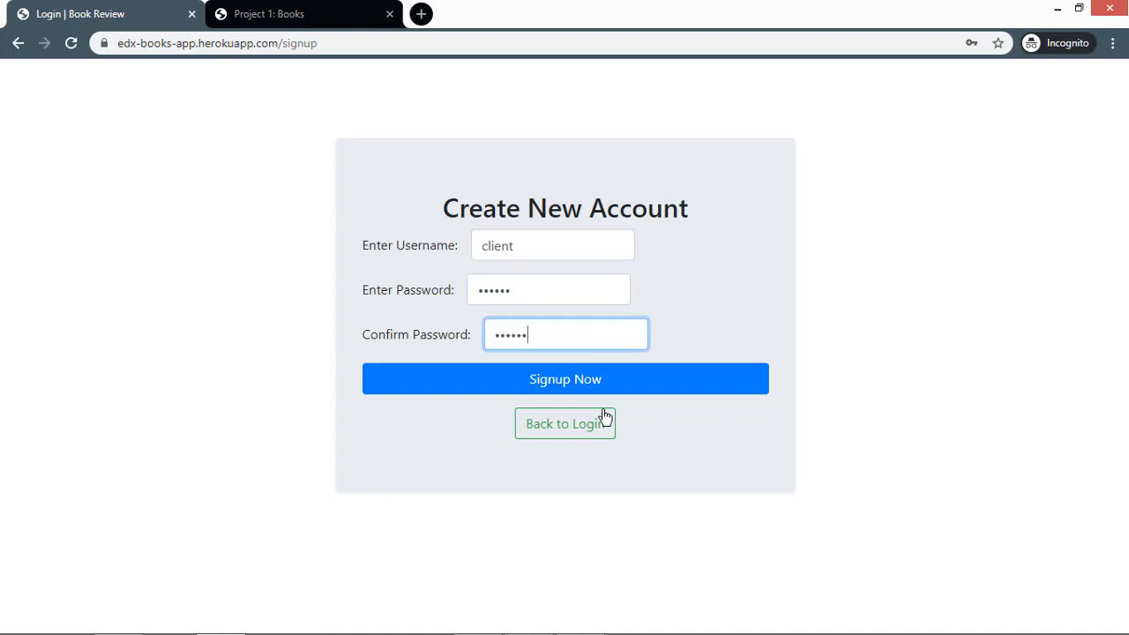
pyautogui.click(565, 377)
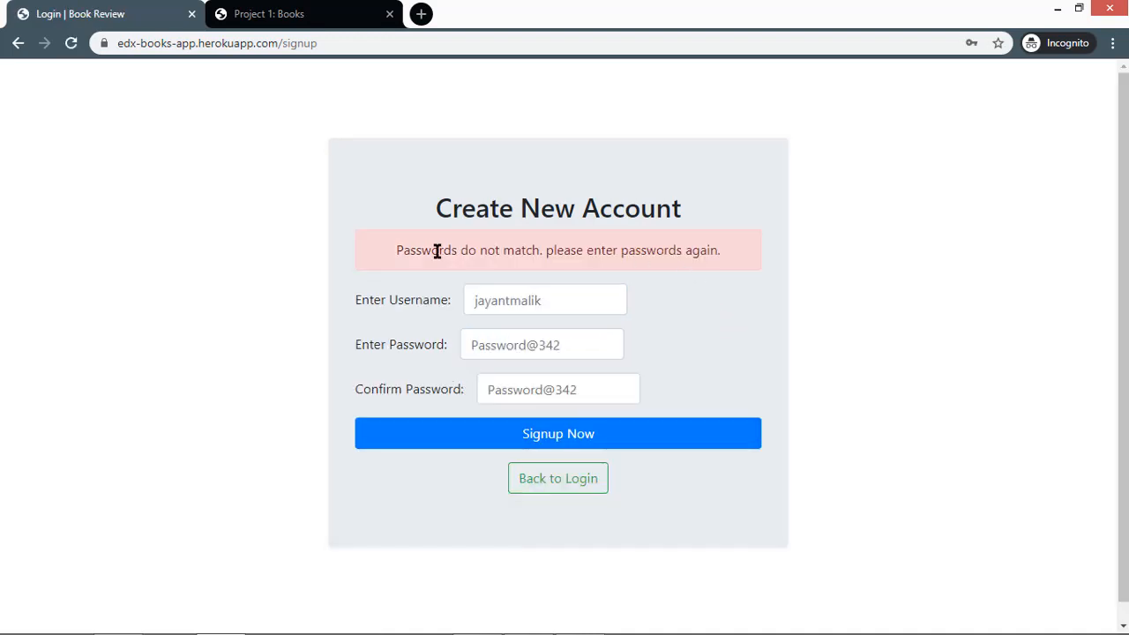
pyautogui.moveTo(431, 245)
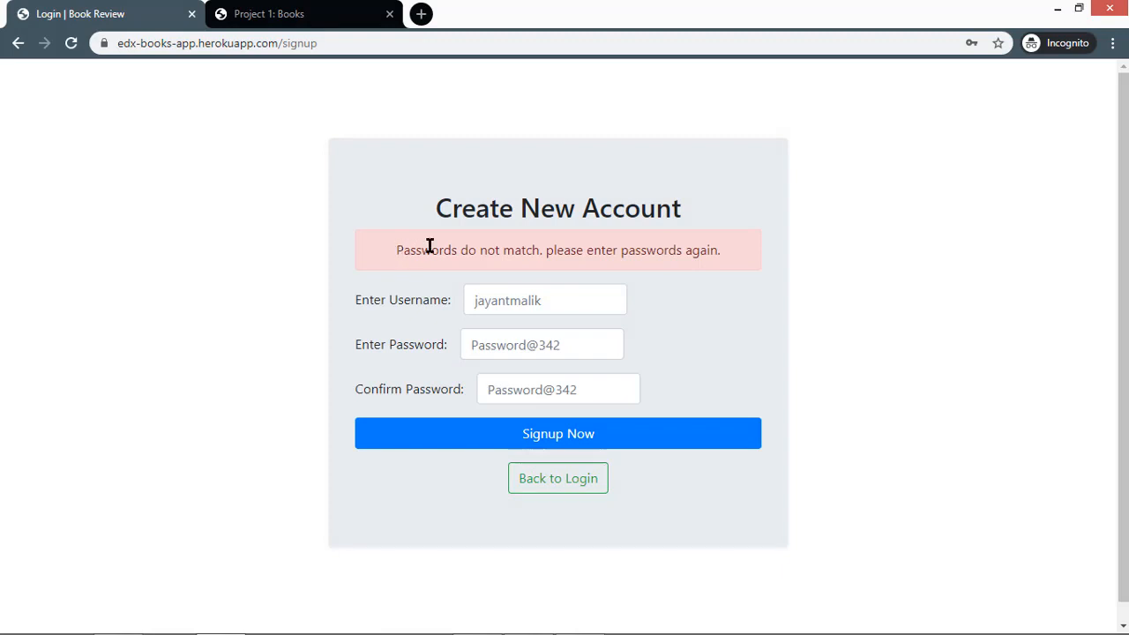
pyautogui.moveTo(427, 251); pyautogui.dragTo(719, 250)
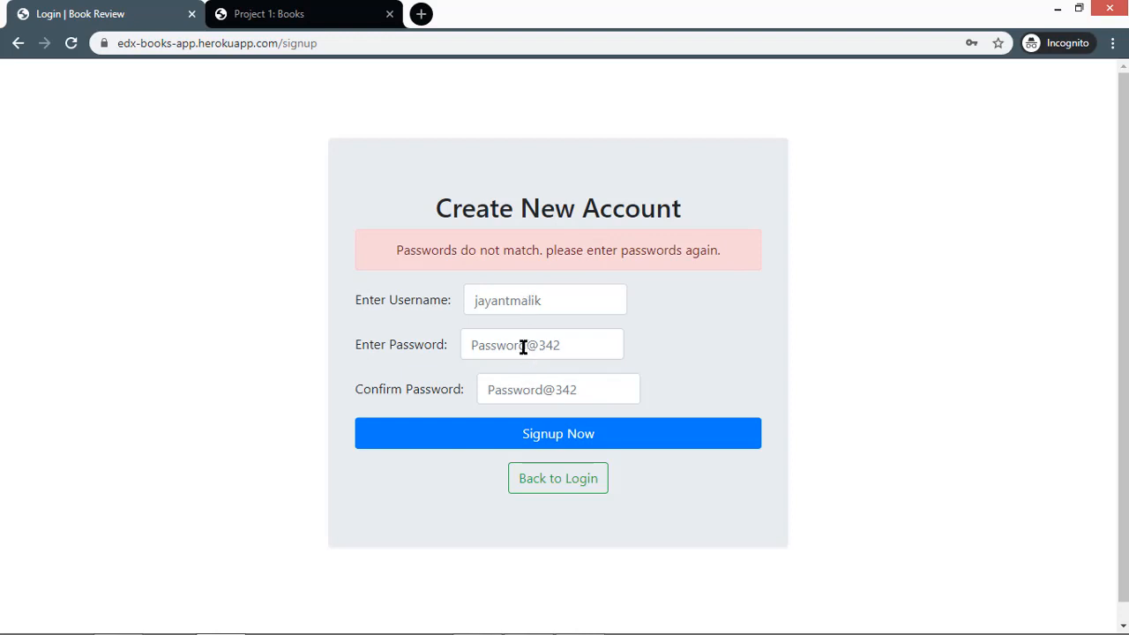
# Re-enter matching passwords and submit the corrected signup, reaching Search for Books
pyautogui.click(542, 344)
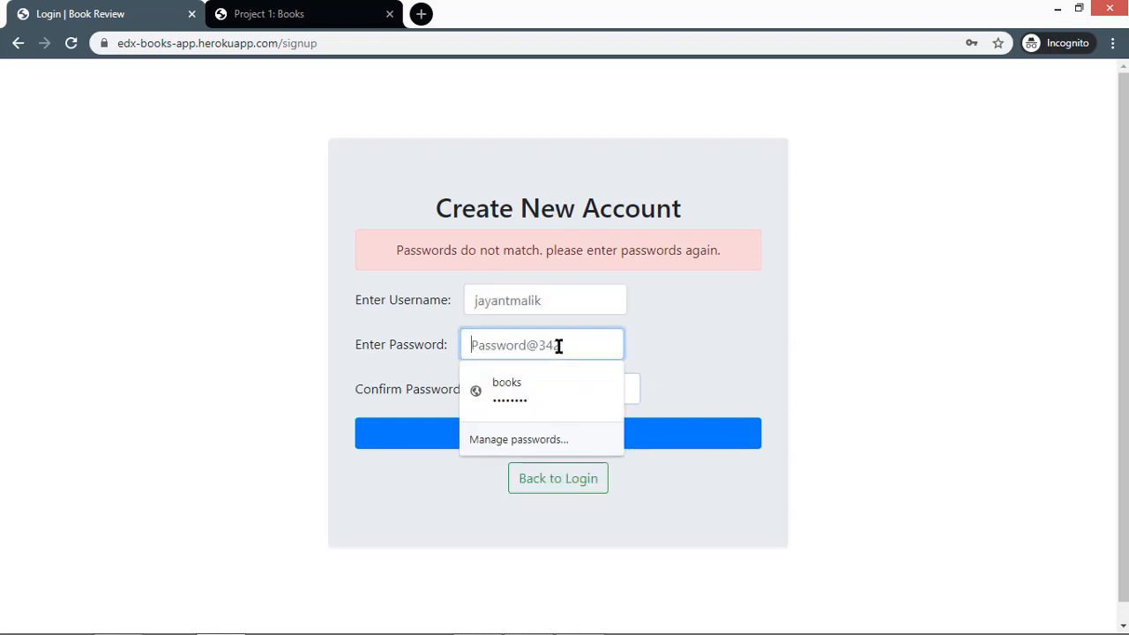
pyautogui.click(557, 390)
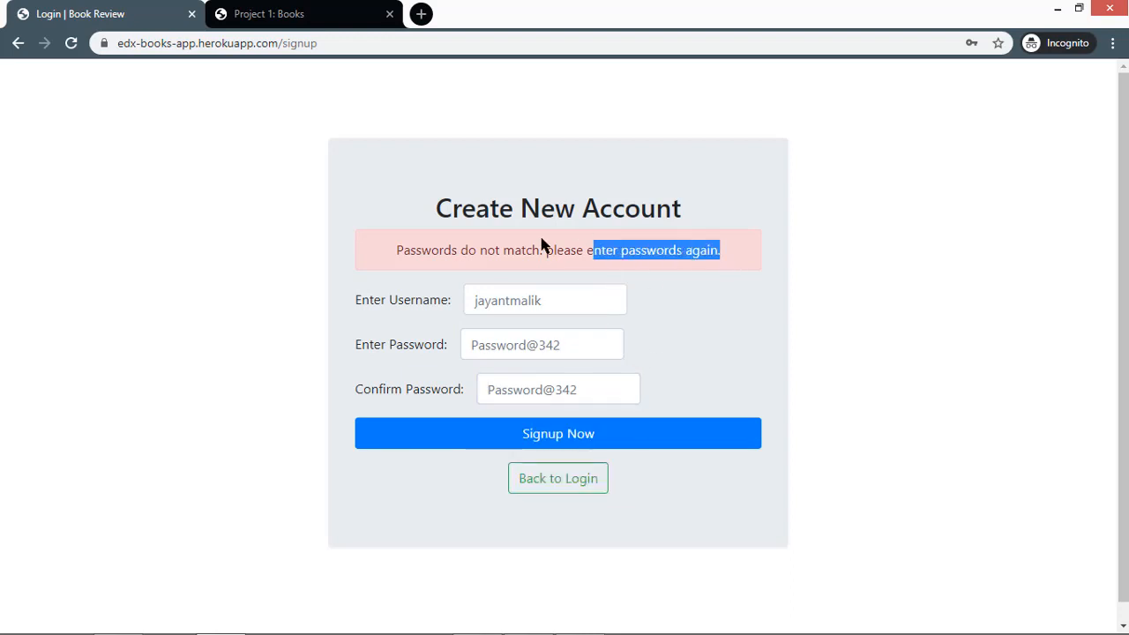
pyautogui.click(543, 300)
pyautogui.write('client')
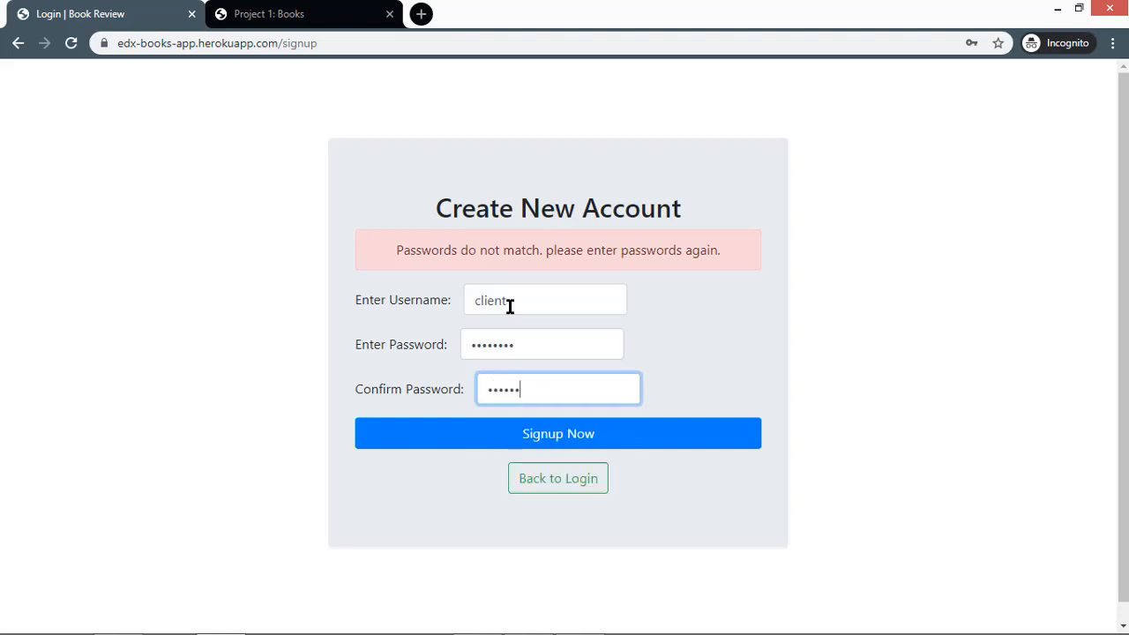
pyautogui.click(557, 434)
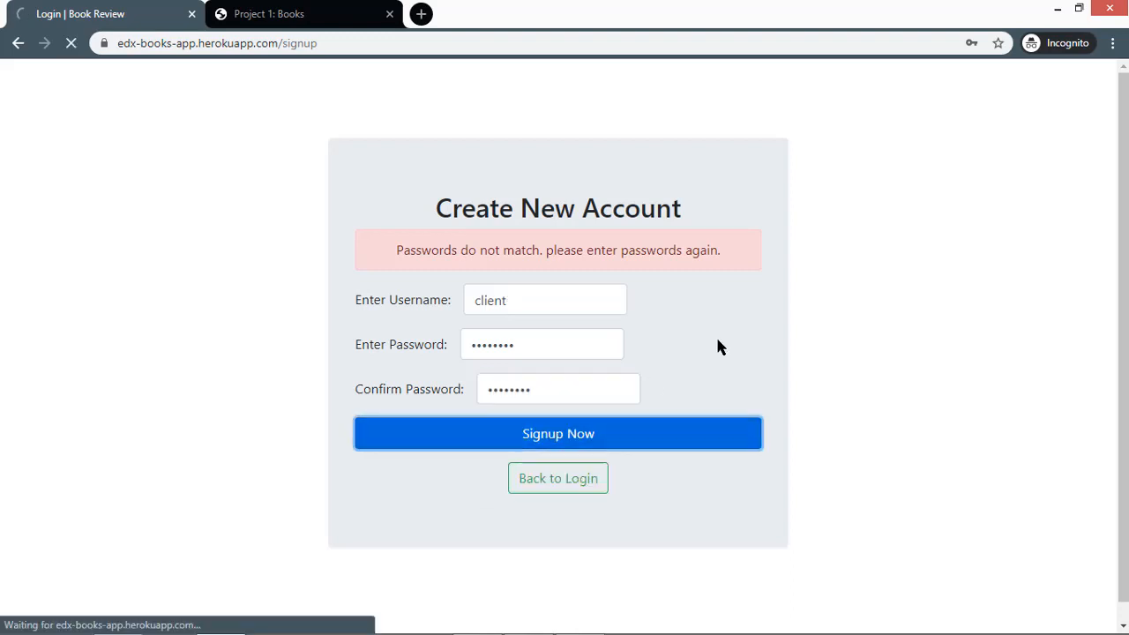
pyautogui.click(557, 434)
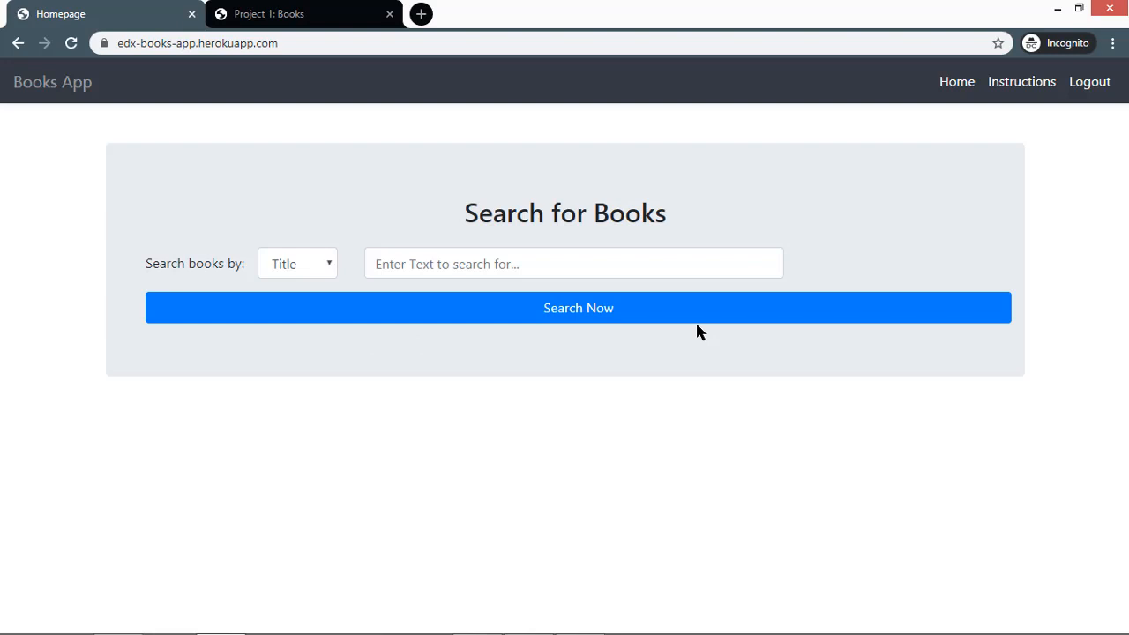
pyautogui.moveTo(1079, 205)
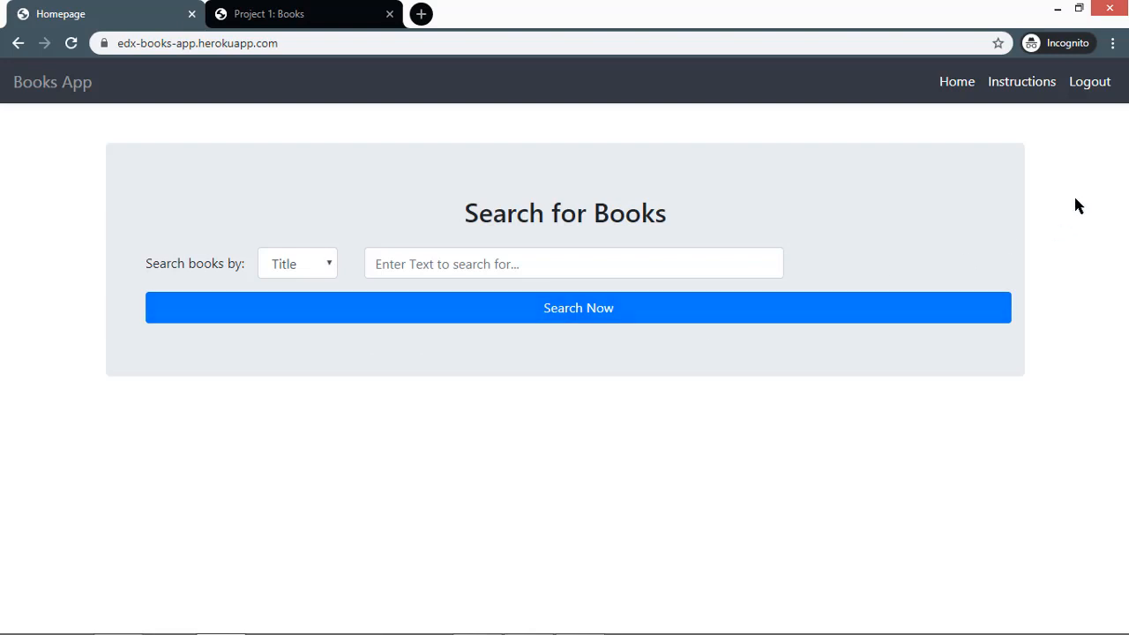
pyautogui.moveTo(1034, 208)
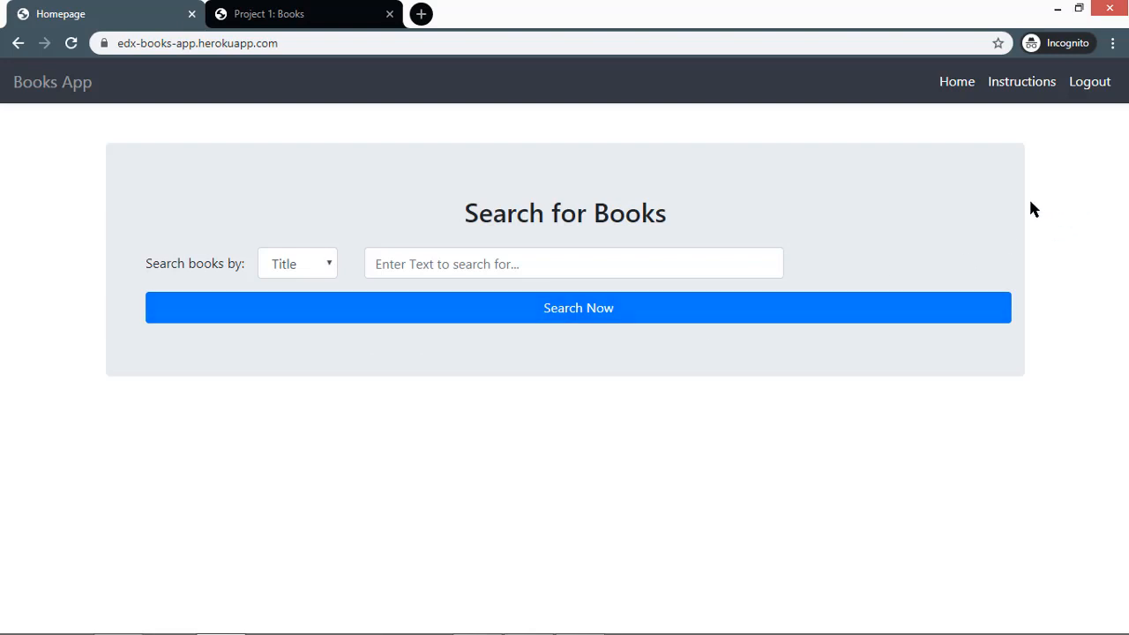
pyautogui.moveTo(804, 219)
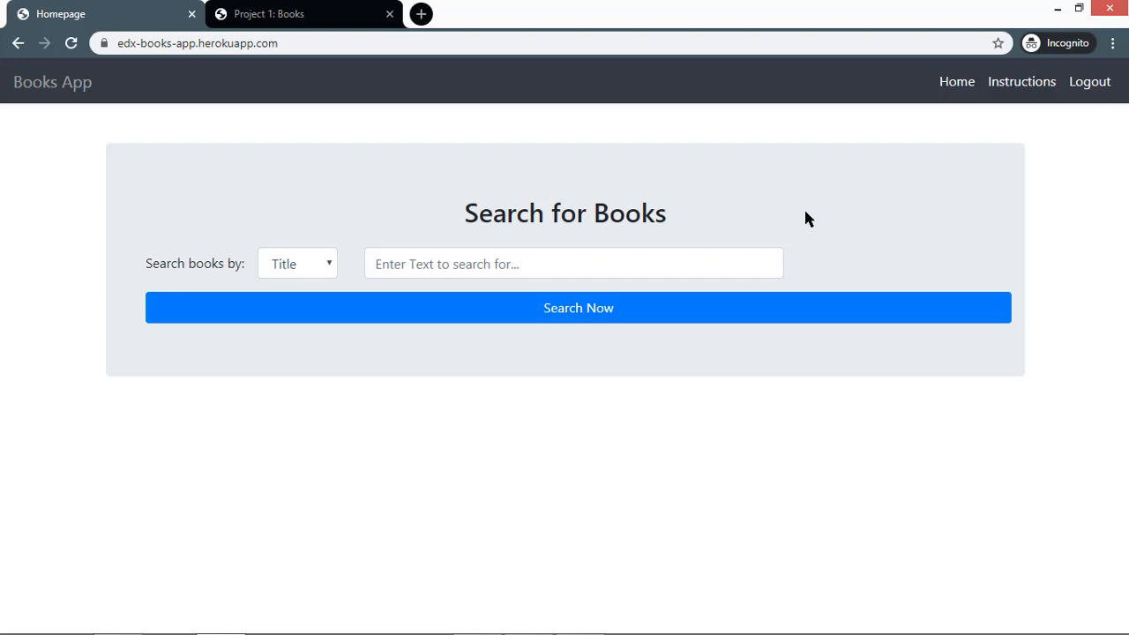
pyautogui.moveTo(1111, 123)
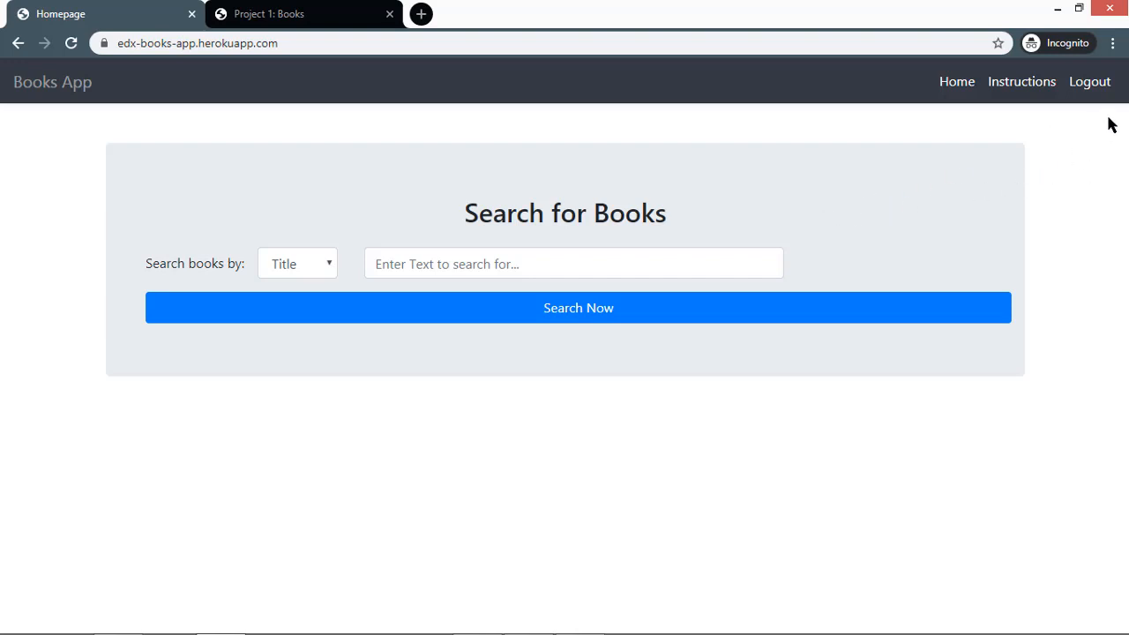
pyautogui.moveTo(1101, 92)
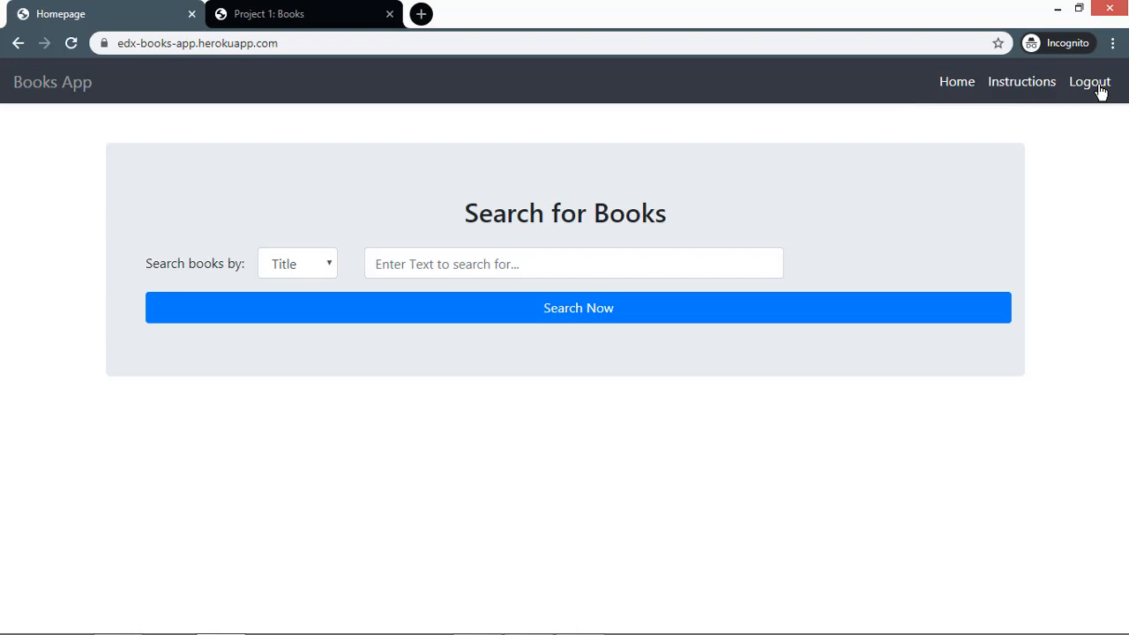
# Log out, then log back in and return to the Search for Books homepage
pyautogui.click(1090, 81)
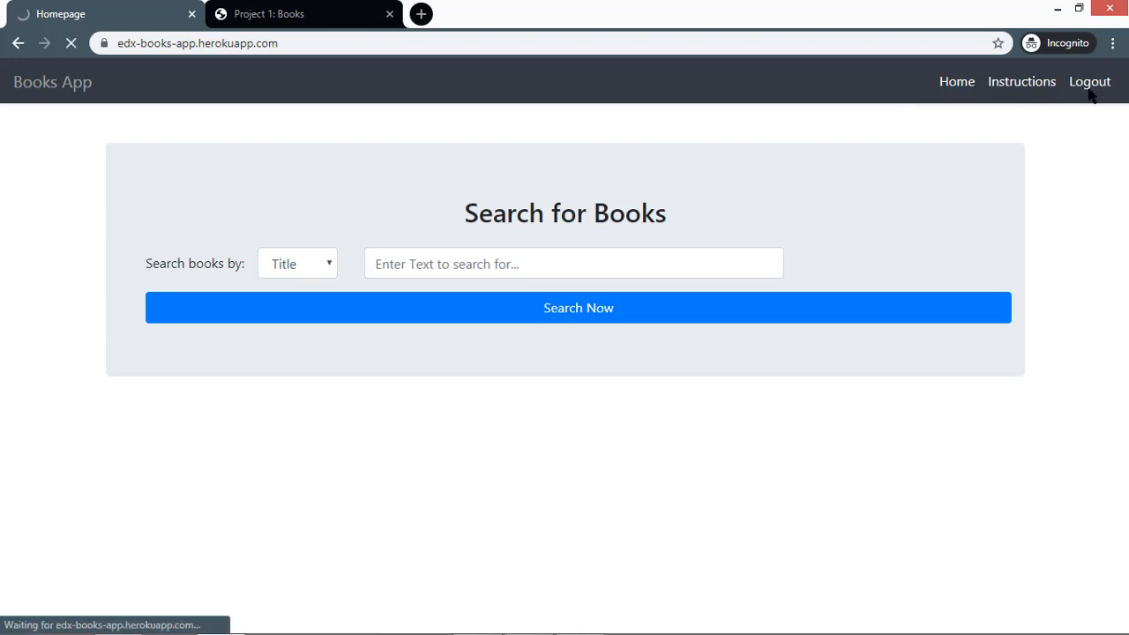
pyautogui.click(1090, 81)
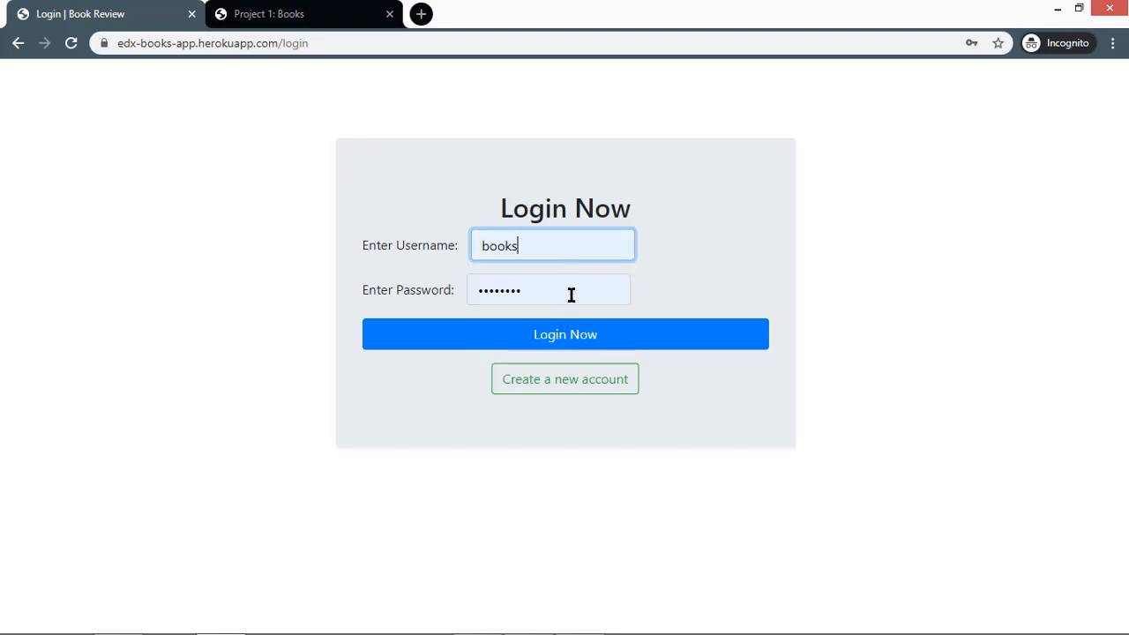
pyautogui.click(564, 333)
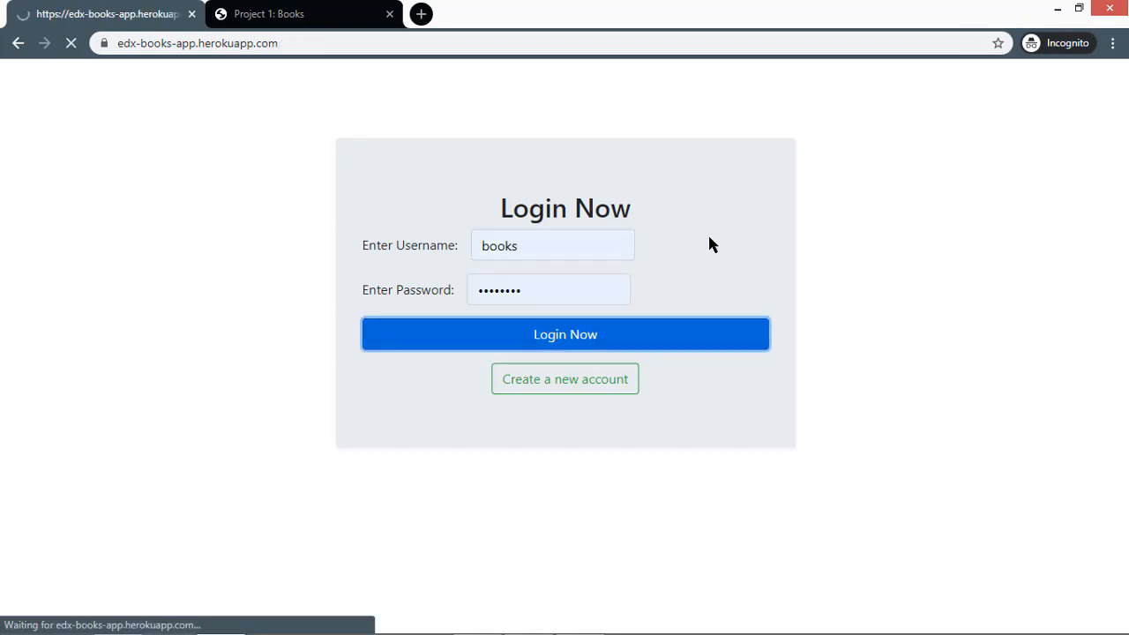
pyautogui.click(565, 333)
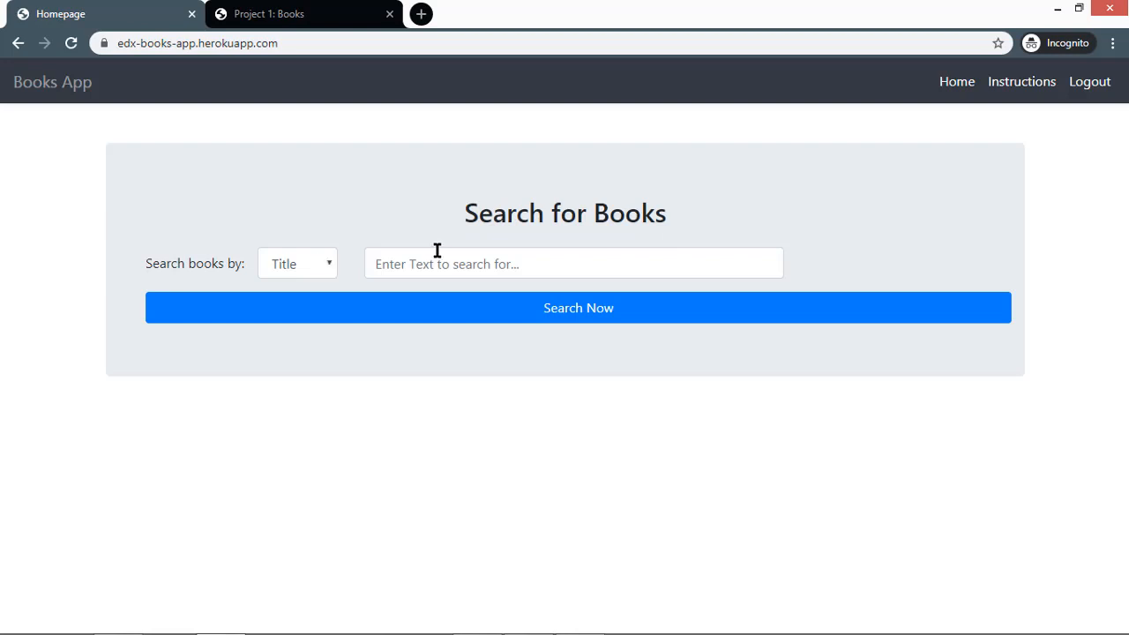
pyautogui.moveTo(1002, 330)
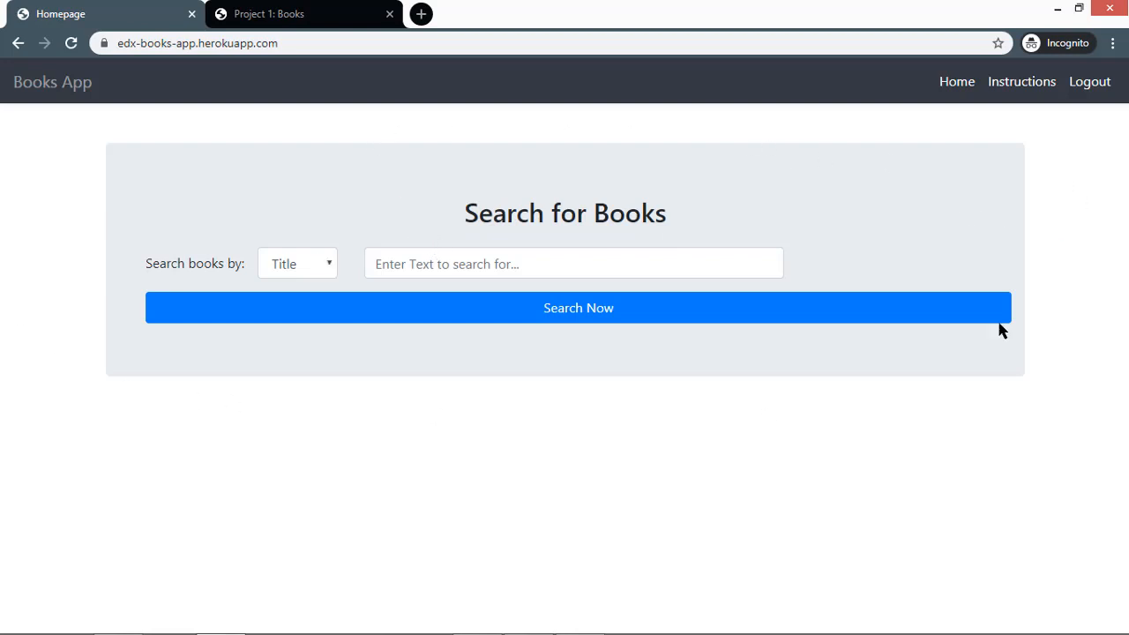
pyautogui.moveTo(325, 278)
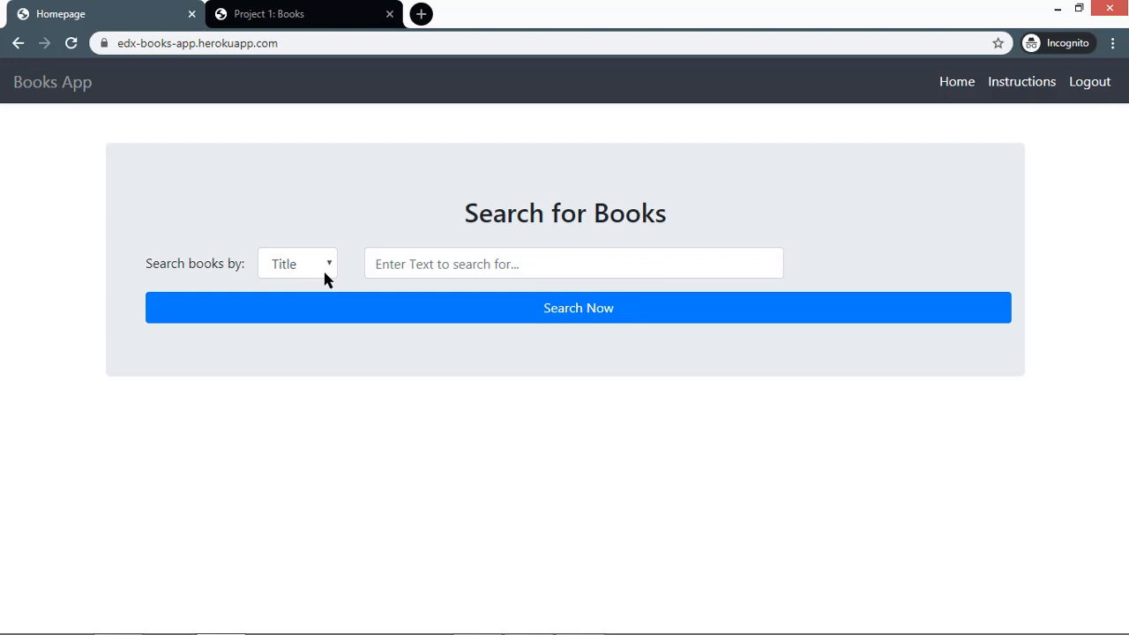
# Search book titles for "The Dark" and show the matching results
pyautogui.click(296, 263)
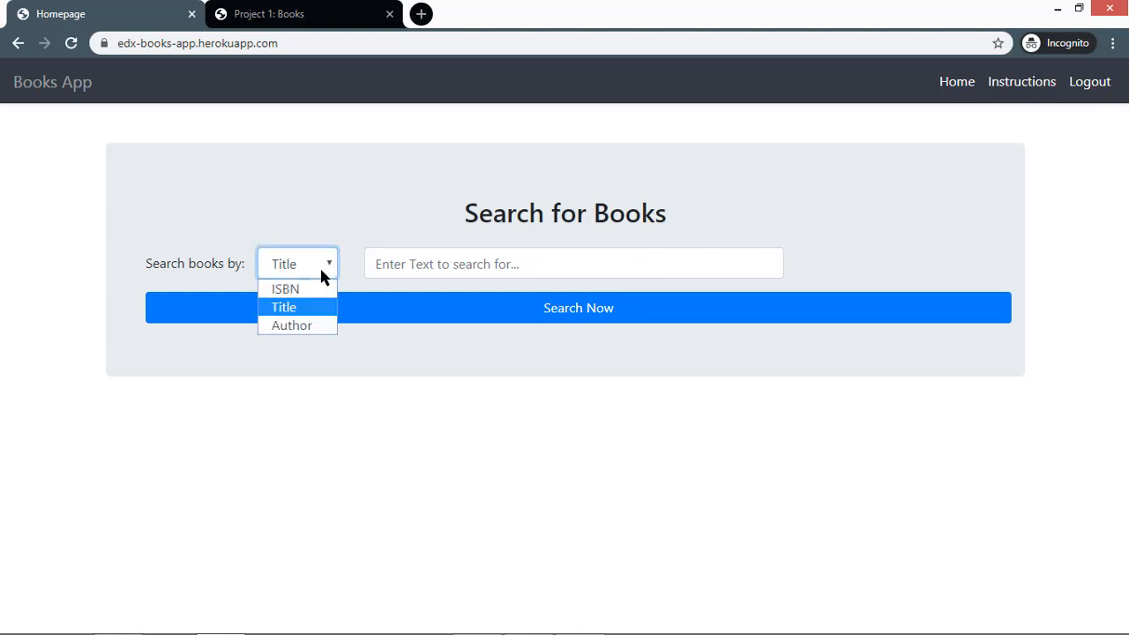
pyautogui.moveTo(291, 325)
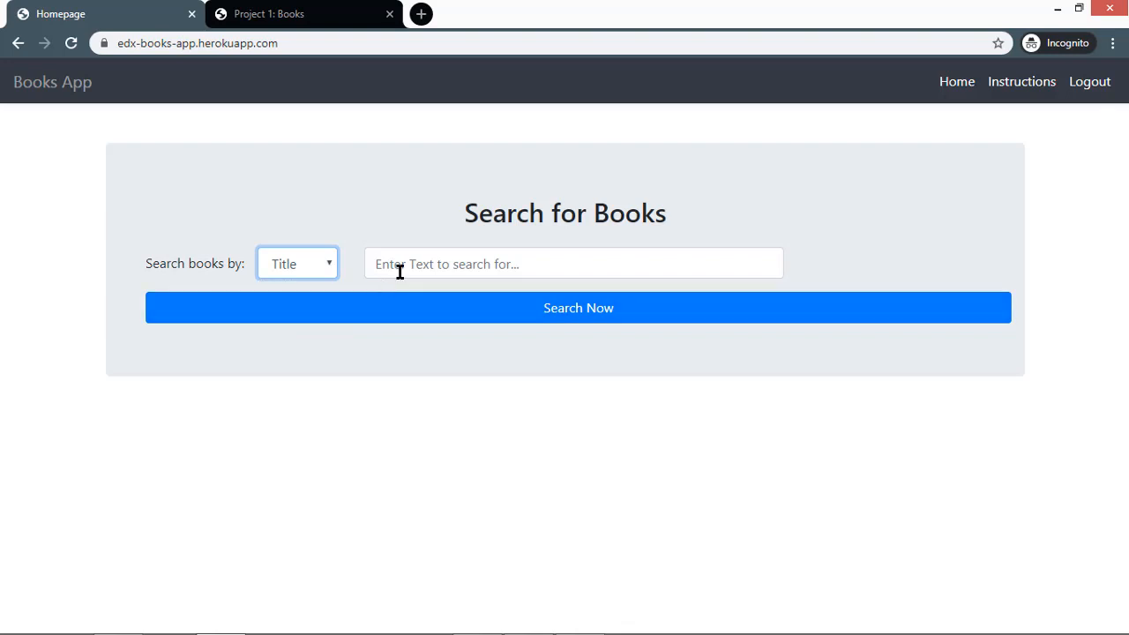
pyautogui.write('The Dark')
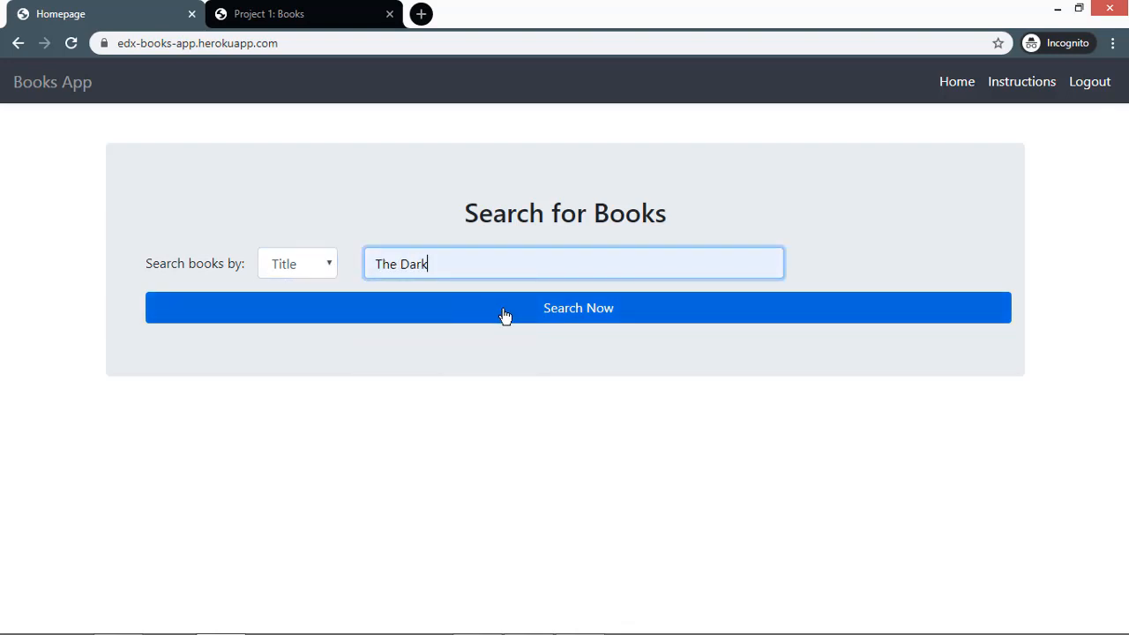
pyautogui.click(578, 307)
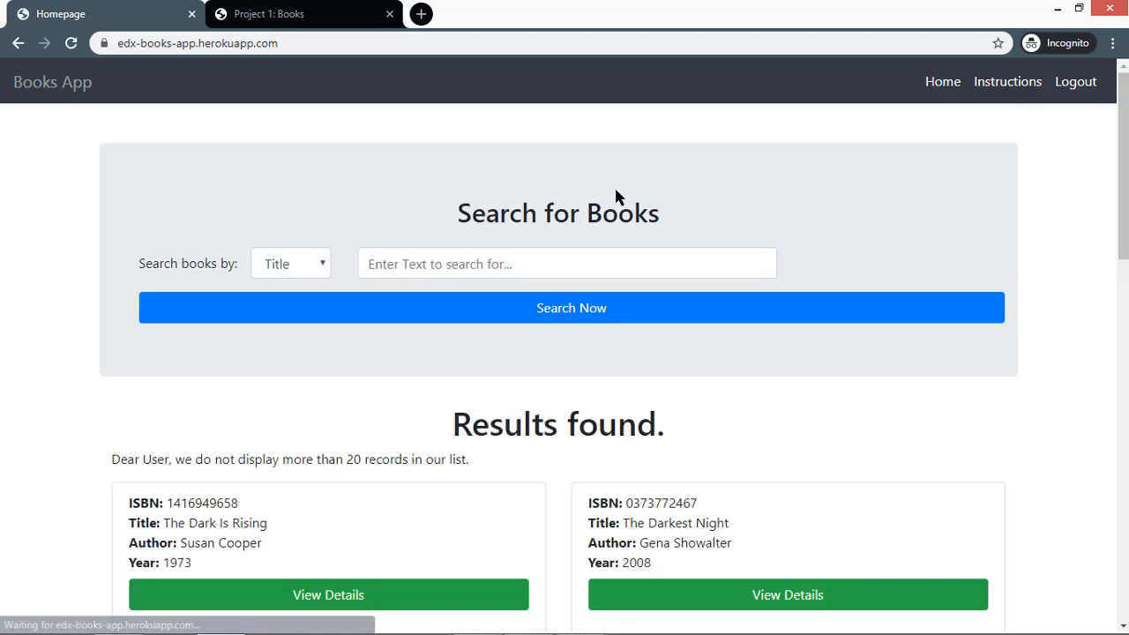
# Browse the results and open the details of The Dark Is Rising
pyautogui.scroll(-3)
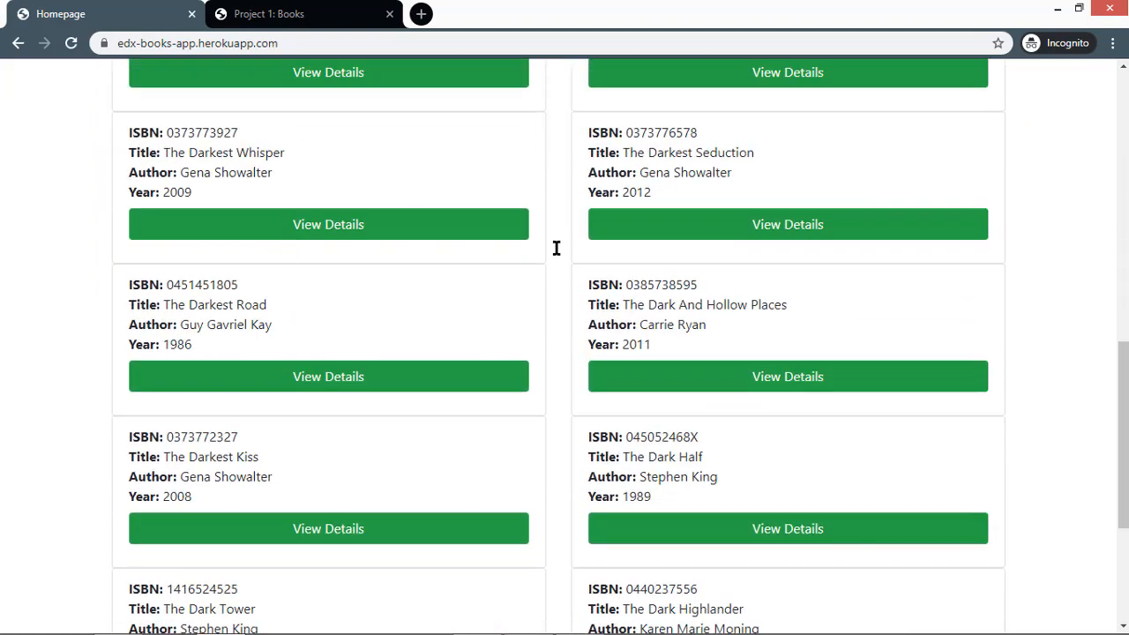
pyautogui.scroll(3)
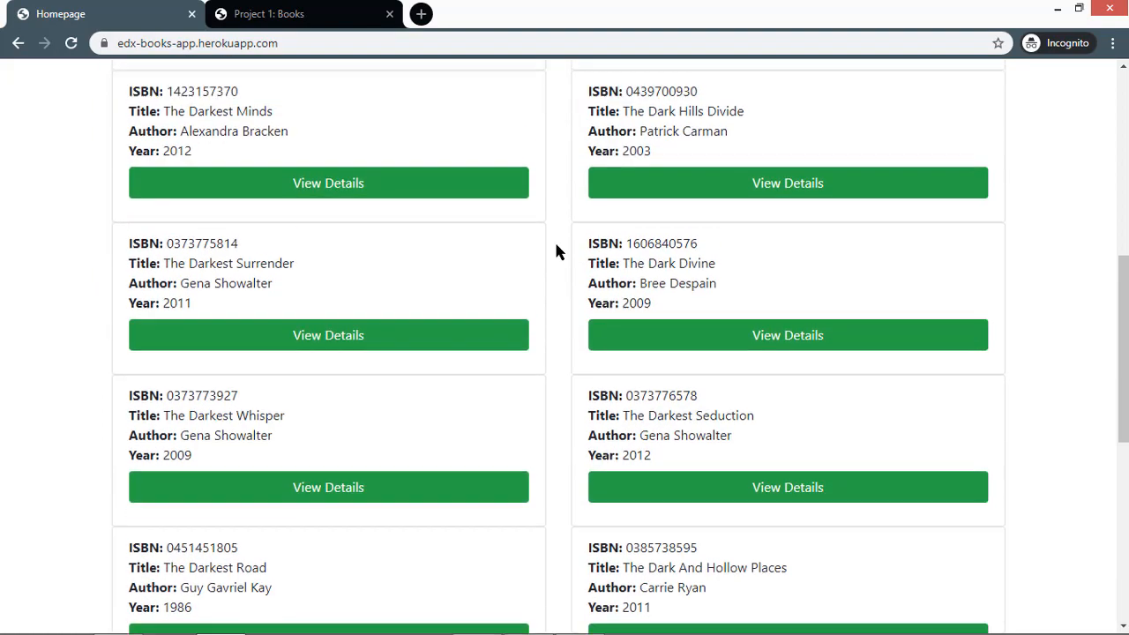
pyautogui.scroll(3)
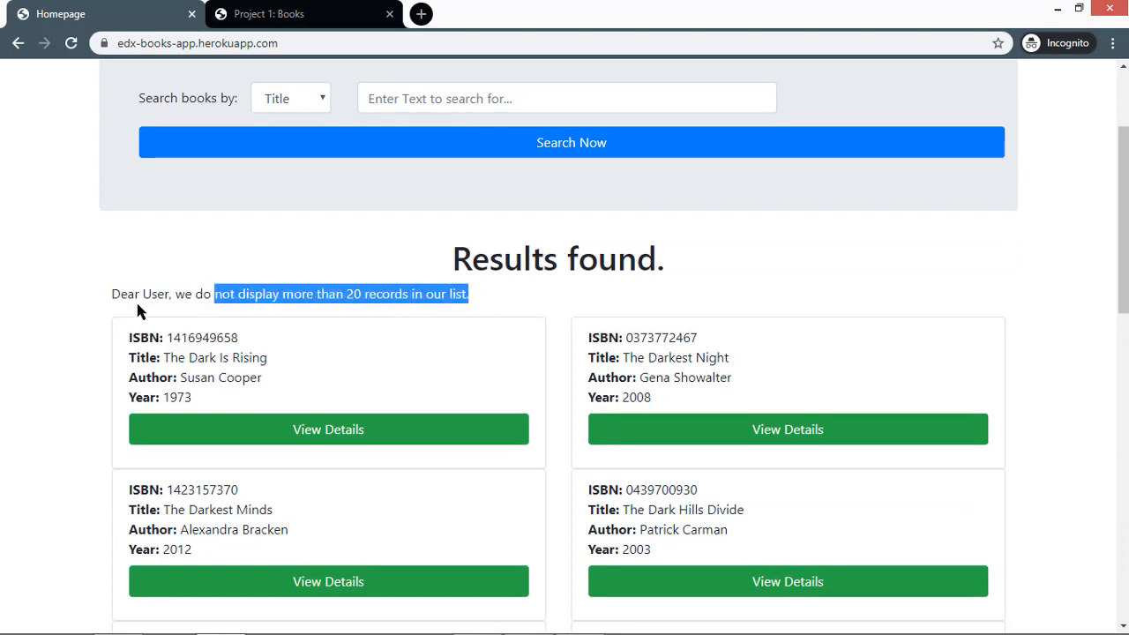
pyautogui.scroll(-3)
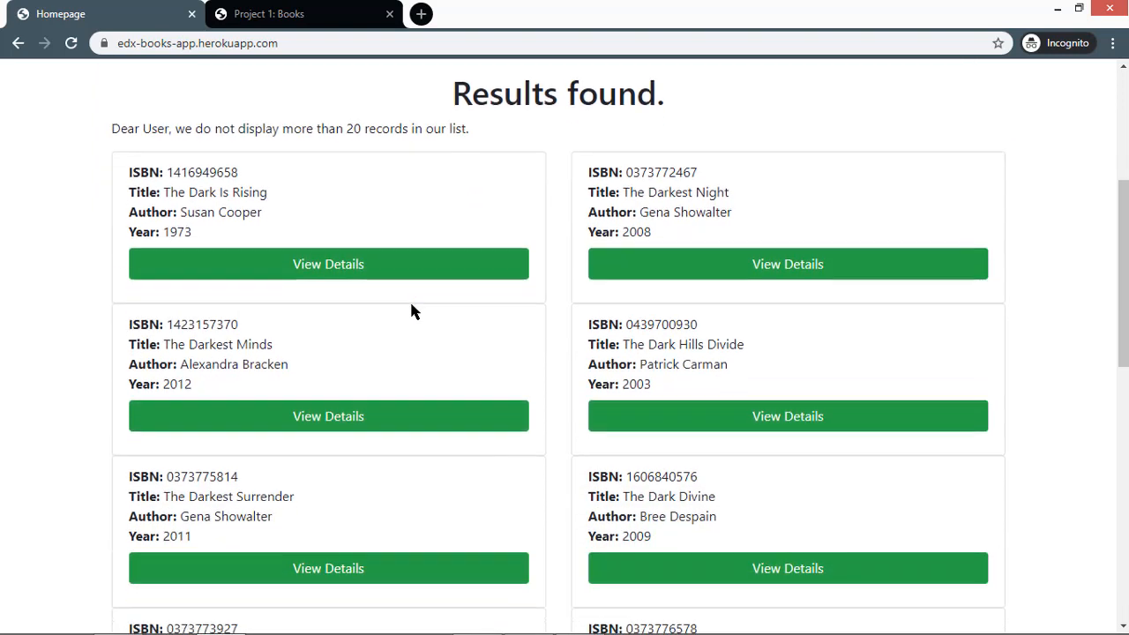
pyautogui.click(328, 263)
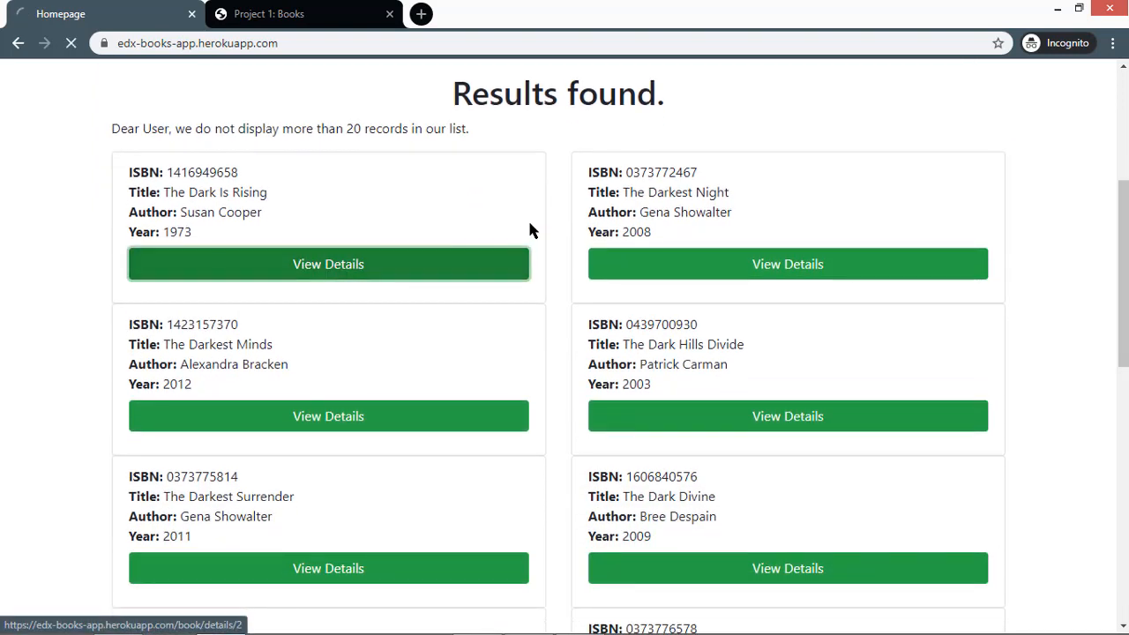
pyautogui.click(328, 265)
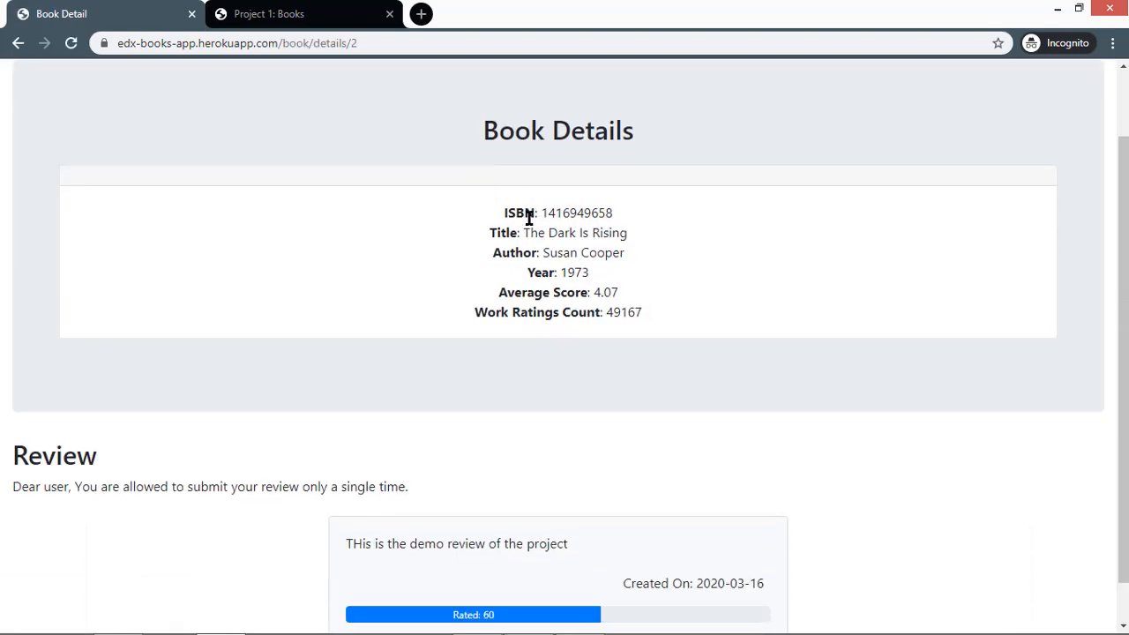
# Read the book's details and the demo review rated 60, then go back to the results
pyautogui.scroll(3)
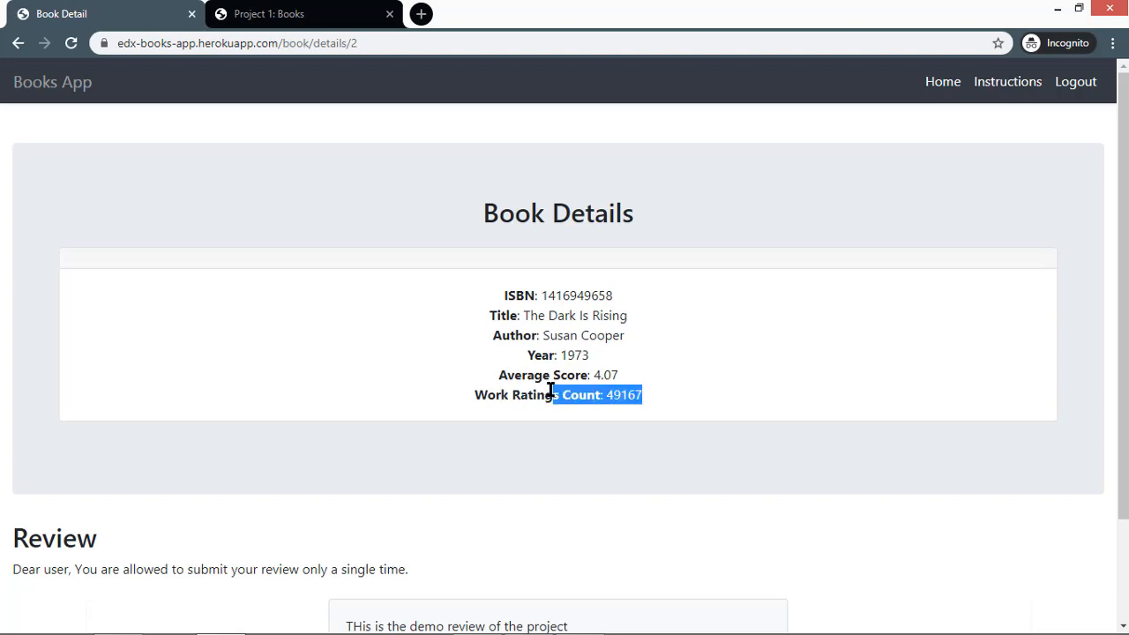
pyautogui.click(497, 373)
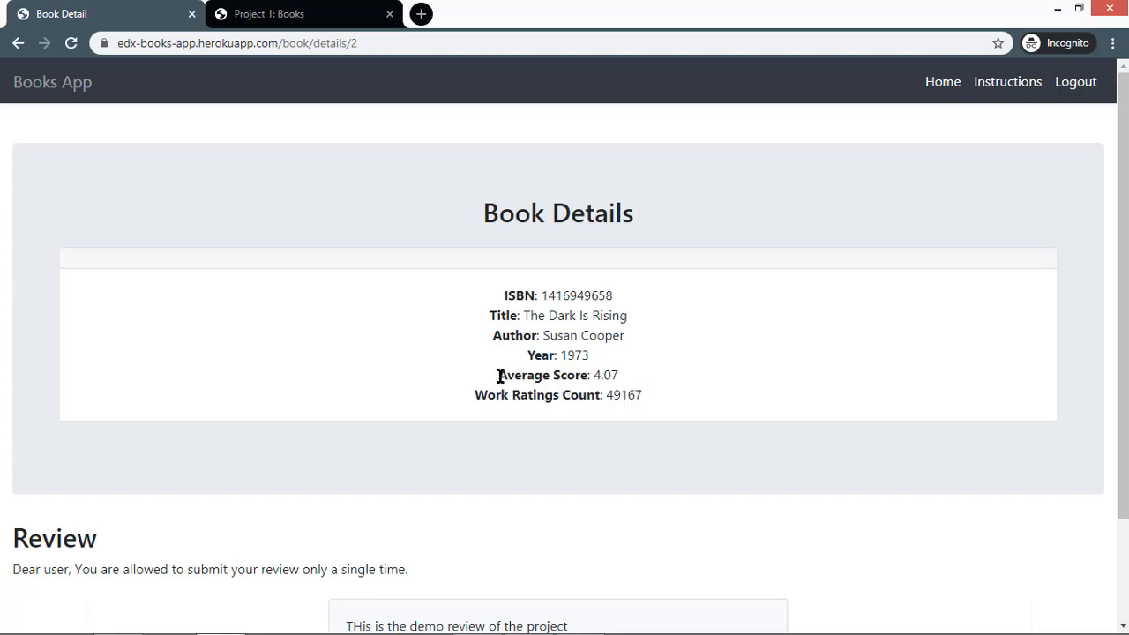
pyautogui.scroll(-3)
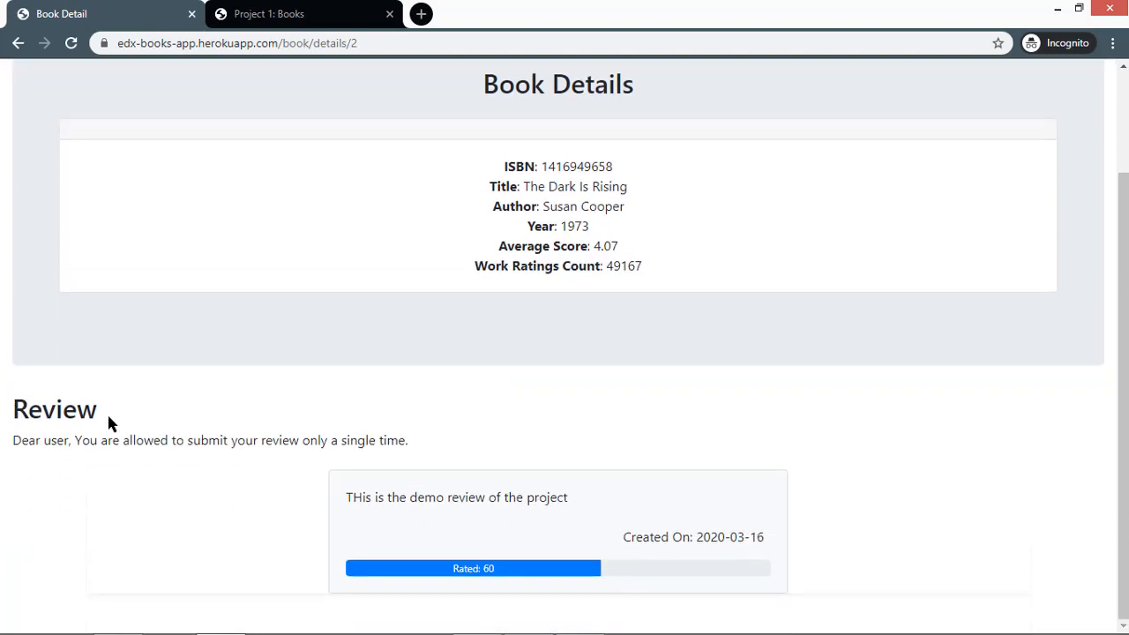
pyautogui.moveTo(72, 441); pyautogui.dragTo(313, 441)
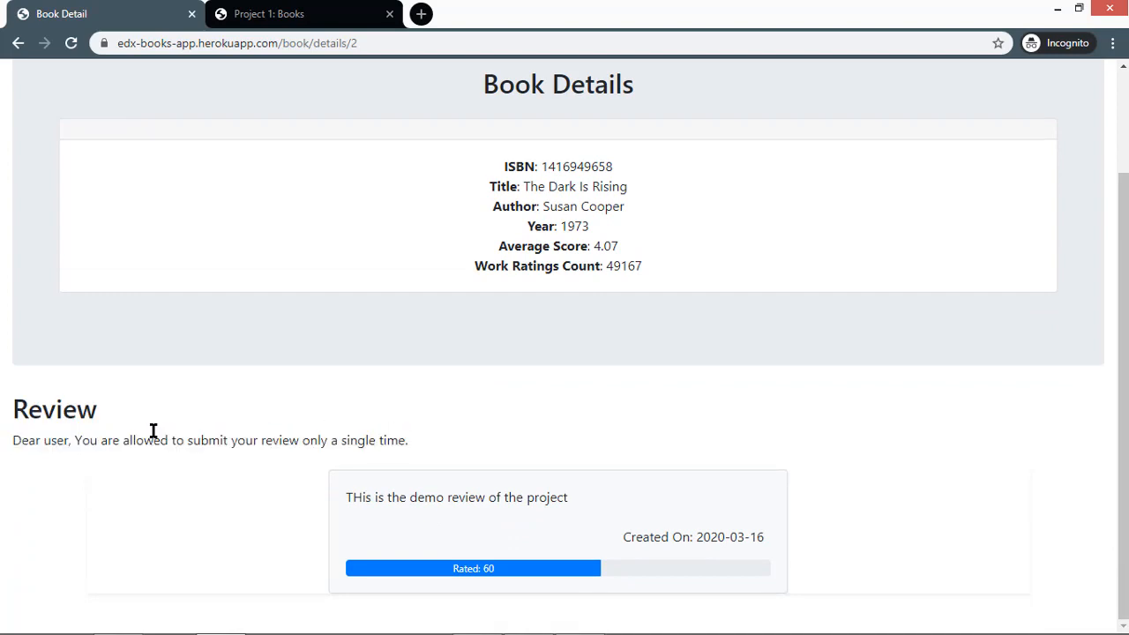
pyautogui.moveTo(598, 527)
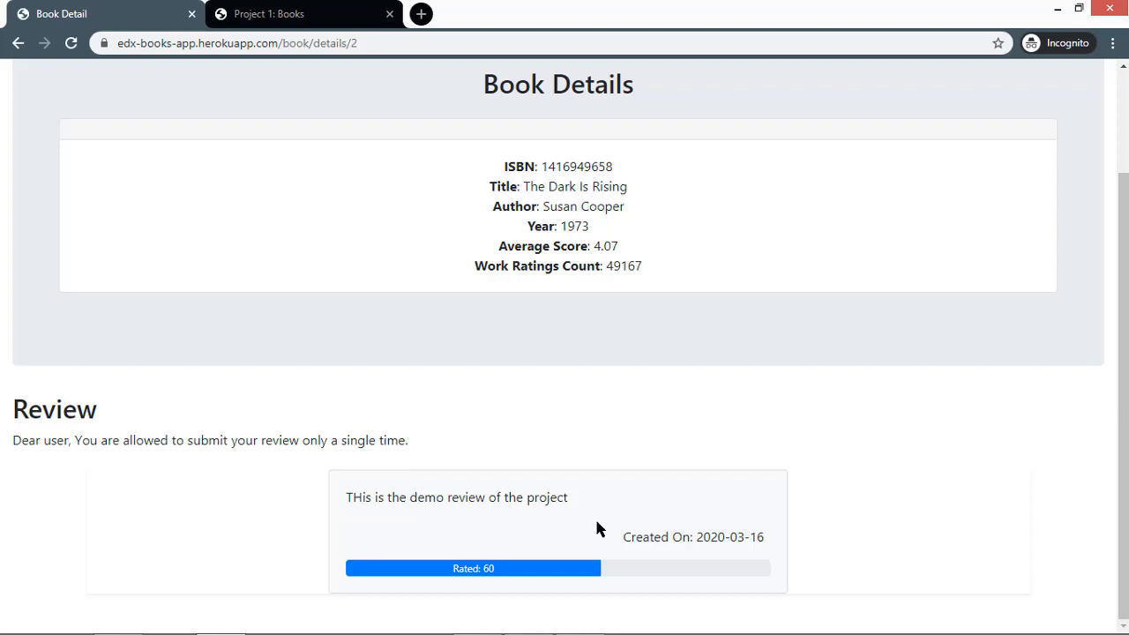
pyautogui.moveTo(532, 500)
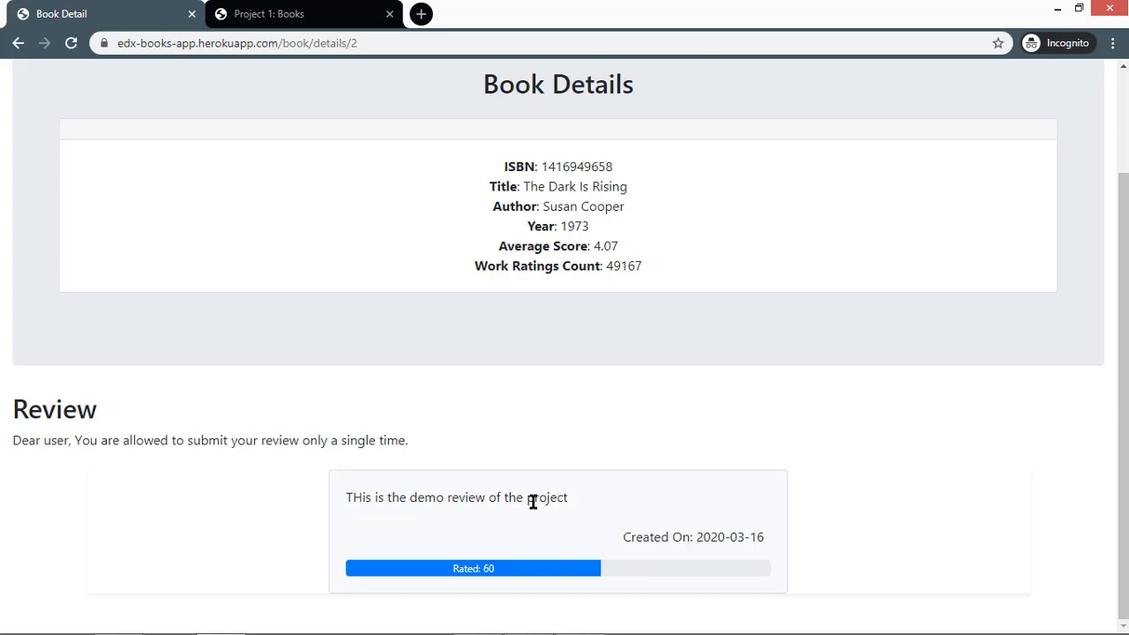
pyautogui.moveTo(631, 338)
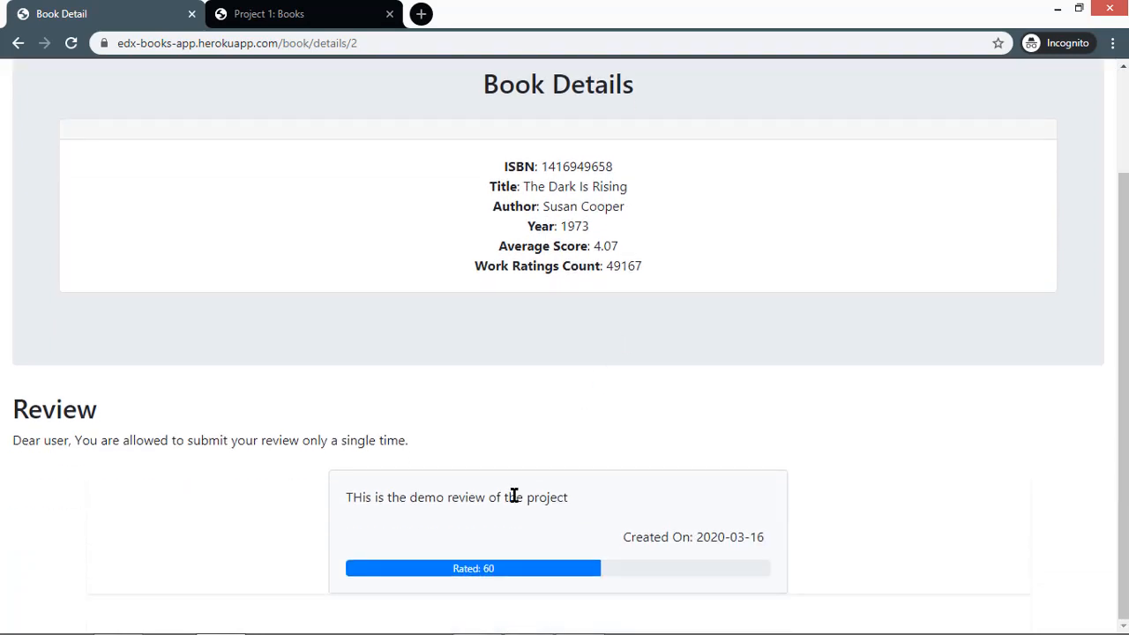
pyautogui.tripleClick(455, 497)
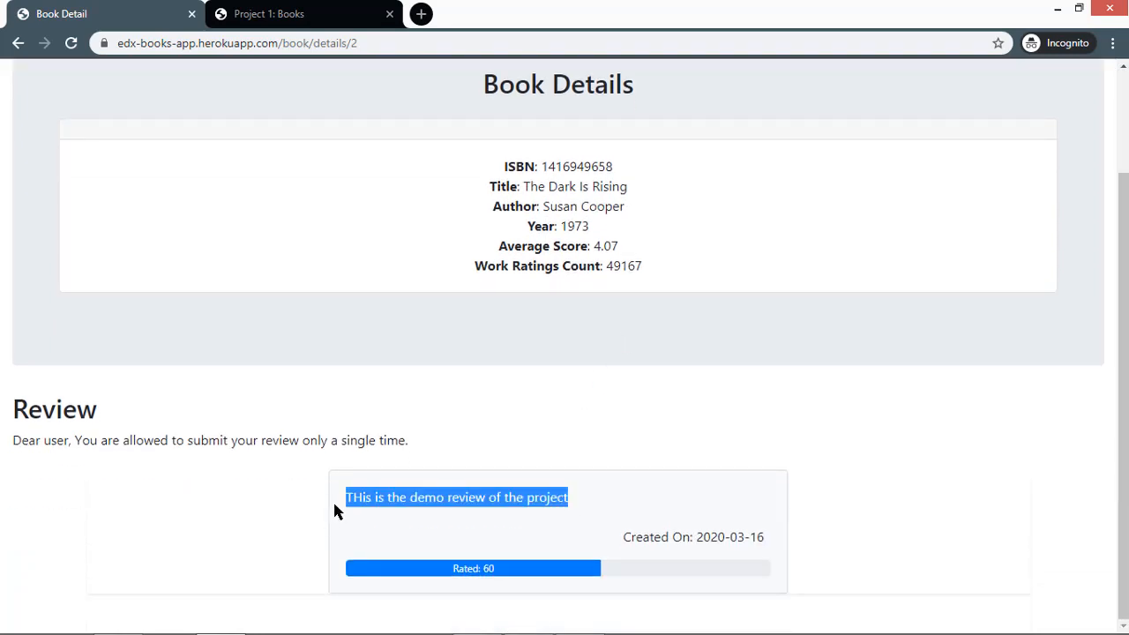
pyautogui.moveTo(677, 536)
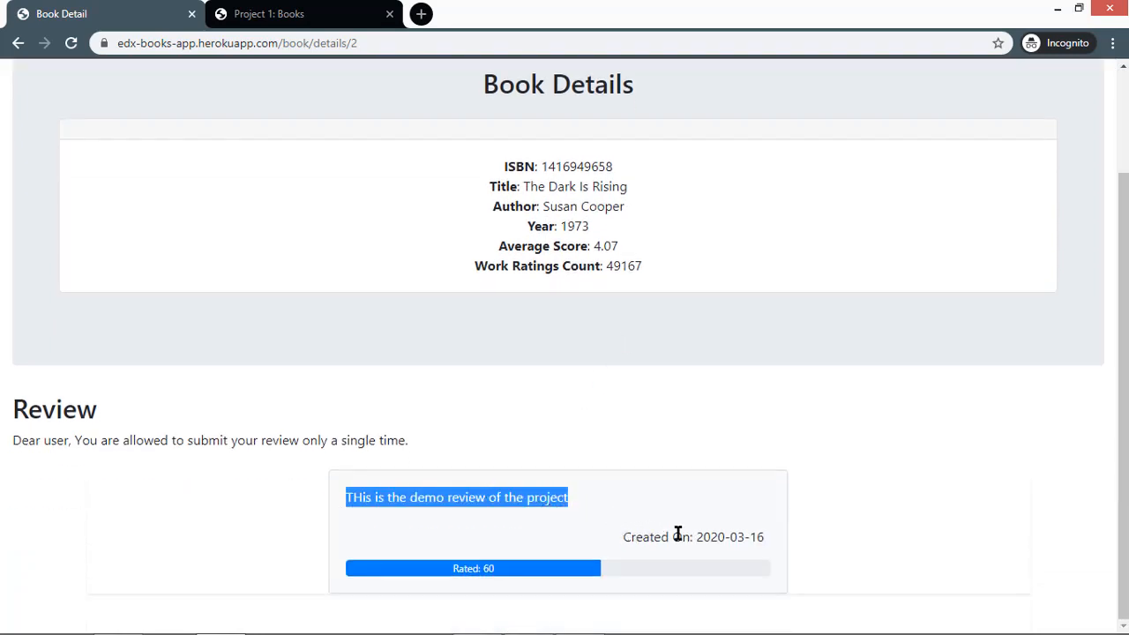
pyautogui.click(18, 43)
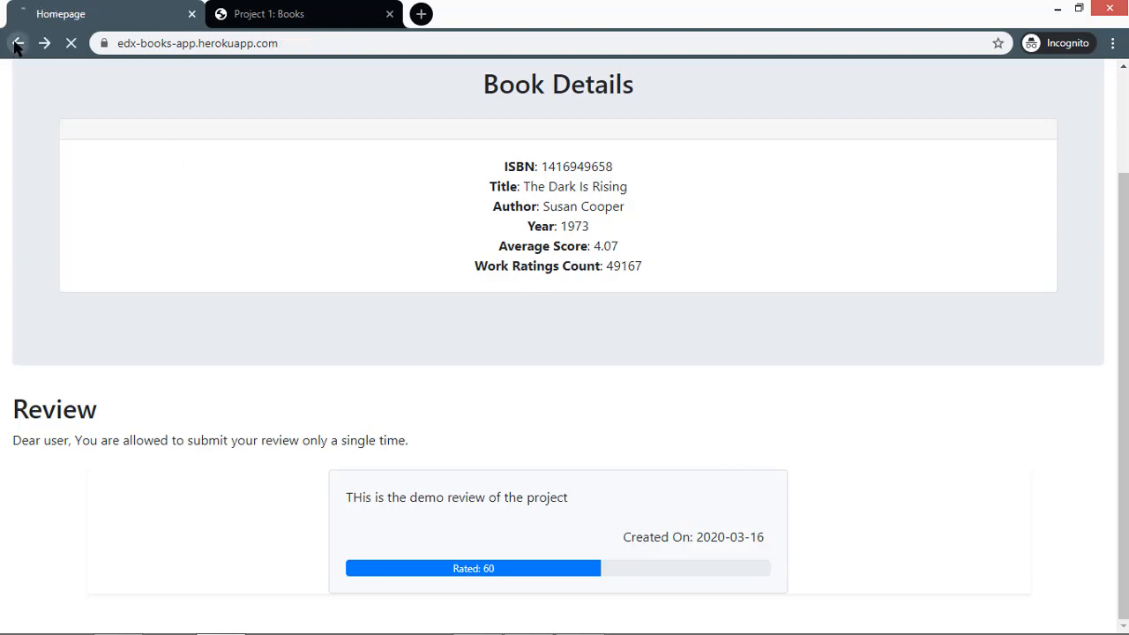
# Open The Dark Hills Divide details and start a new review with a rating chosen
pyautogui.click(18, 42)
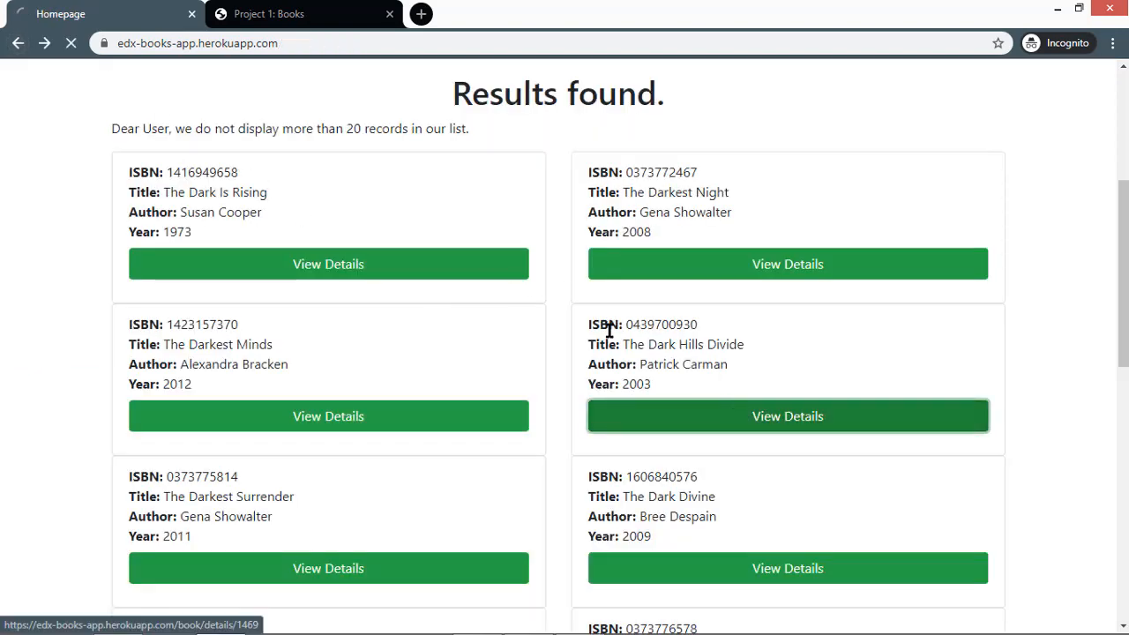
pyautogui.click(786, 416)
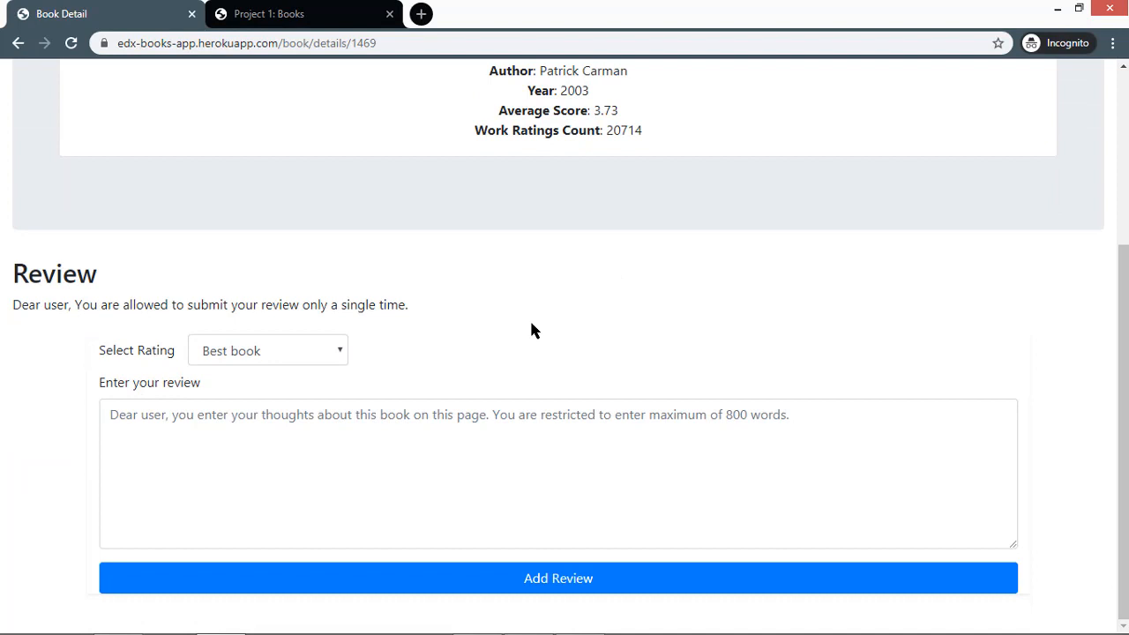
pyautogui.click(268, 349)
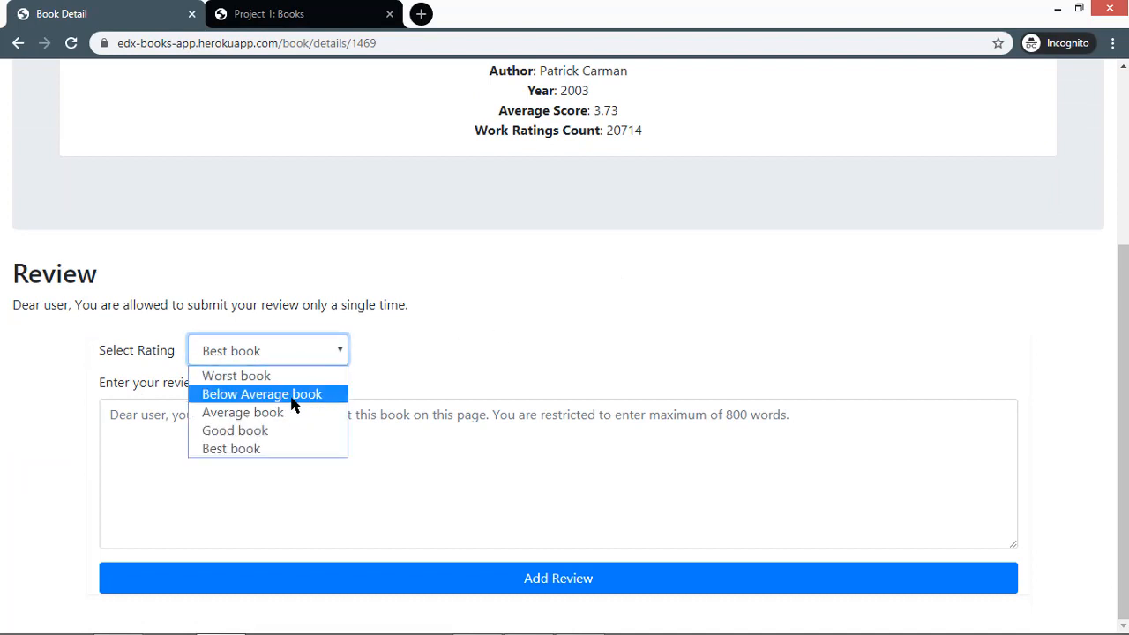
pyautogui.click(261, 393)
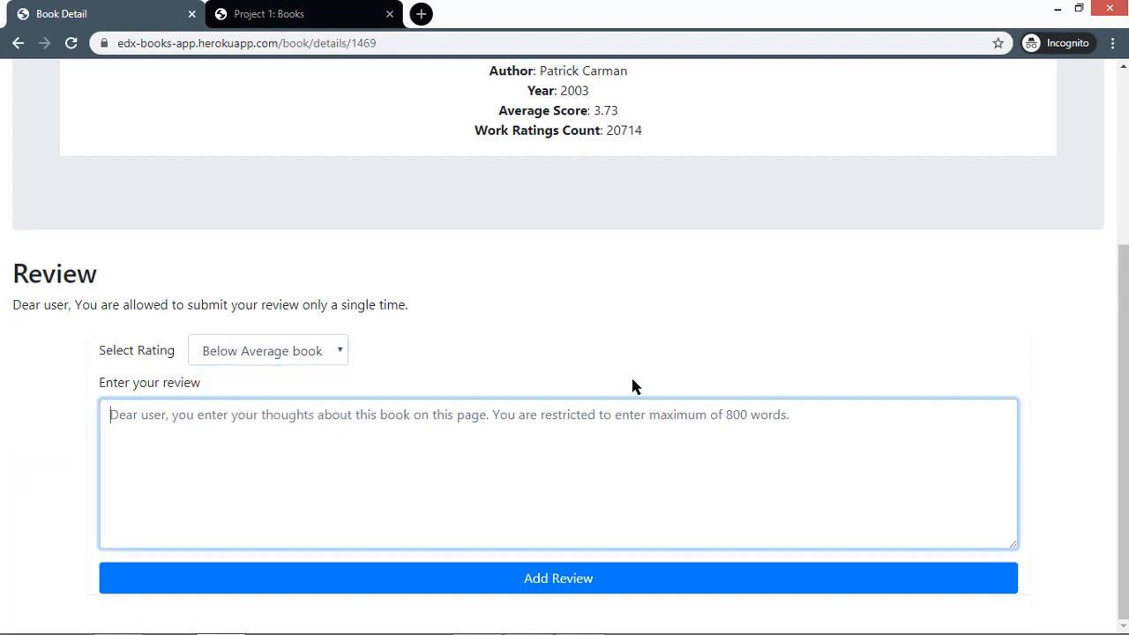
pyautogui.moveTo(620, 361)
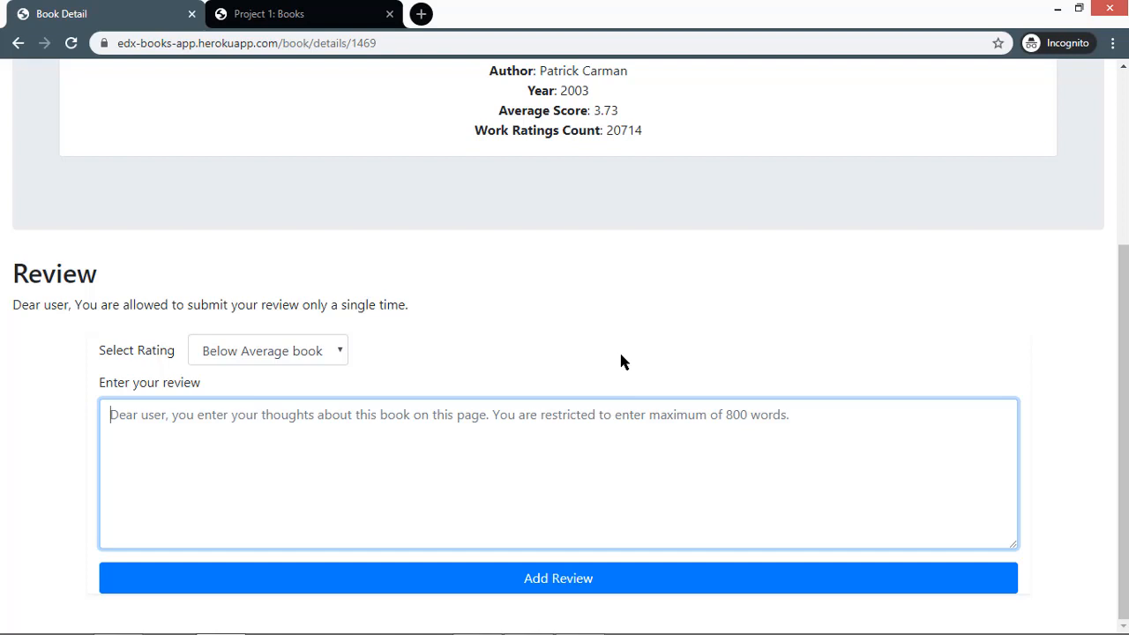
# Post the review "This is the best book i found on internet." for The Dark Hills Divide
pyautogui.write('This is the')
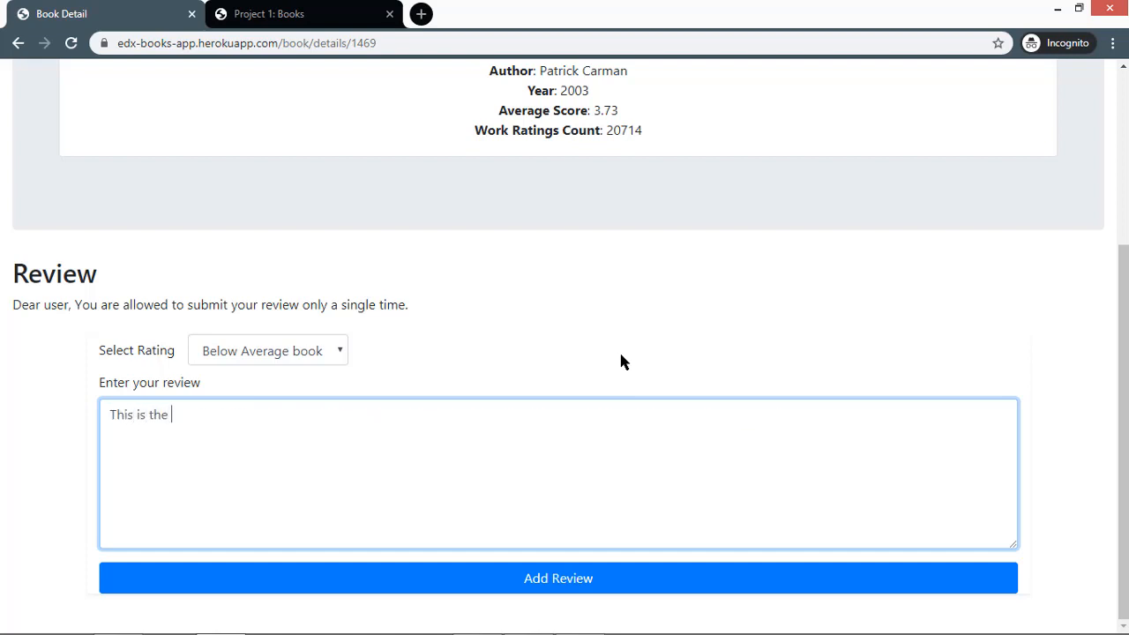
pyautogui.write('best')
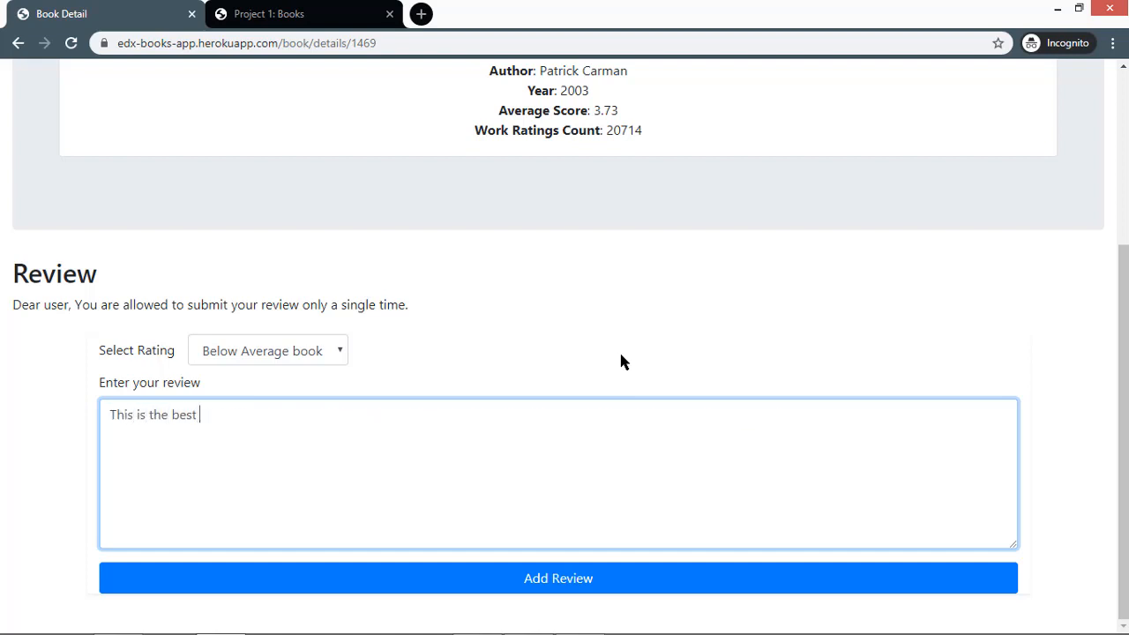
pyautogui.write('book i found')
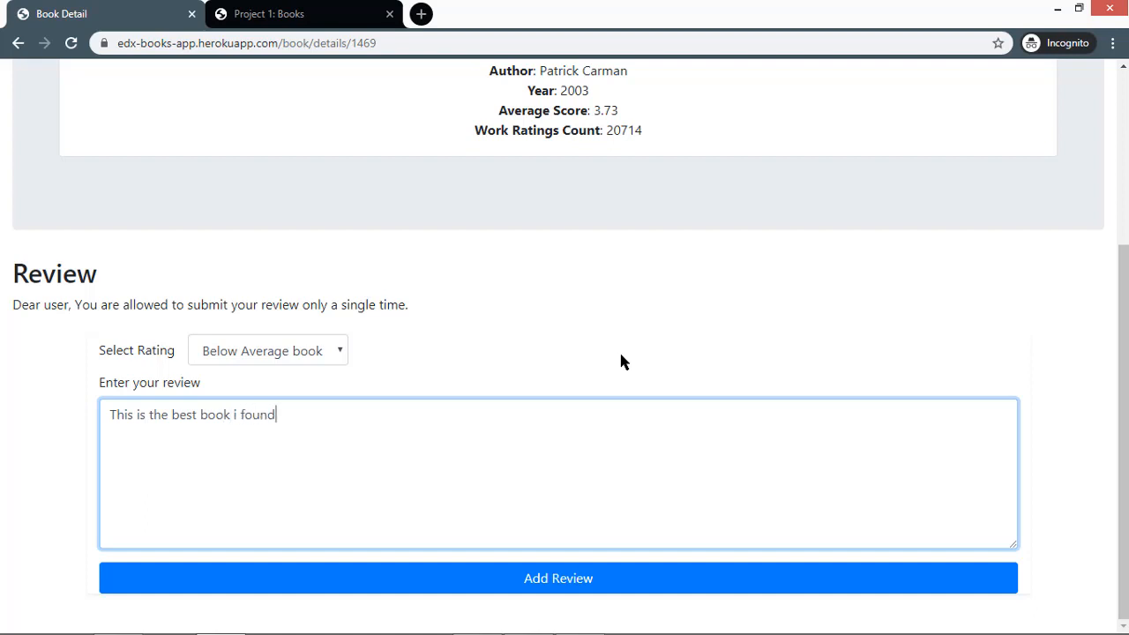
pyautogui.write('on int')
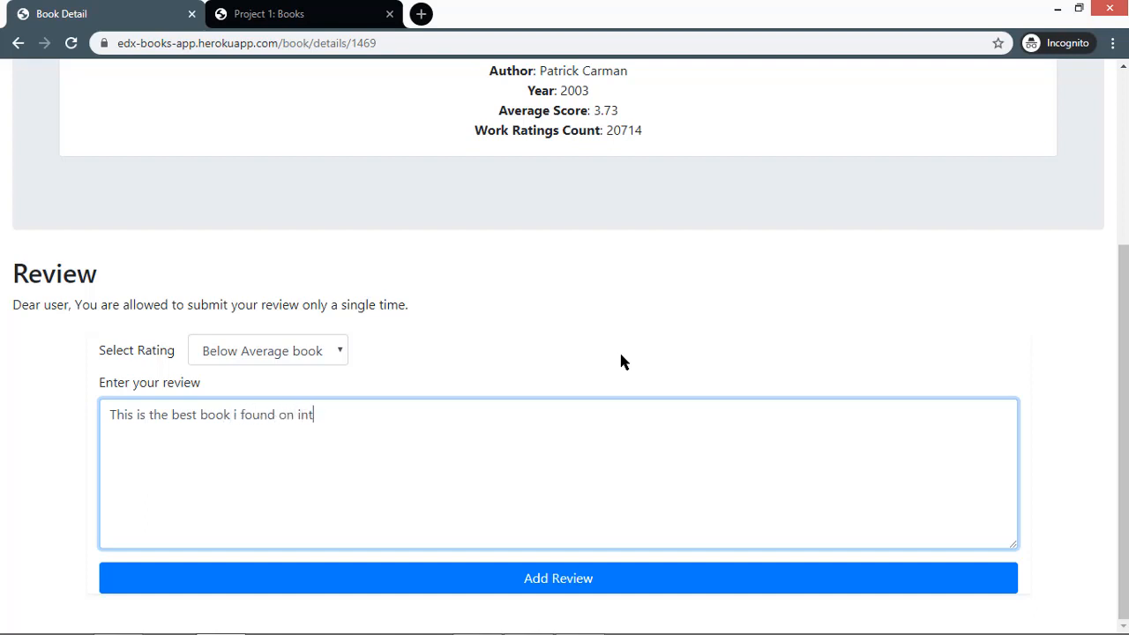
pyautogui.write('ernet.')
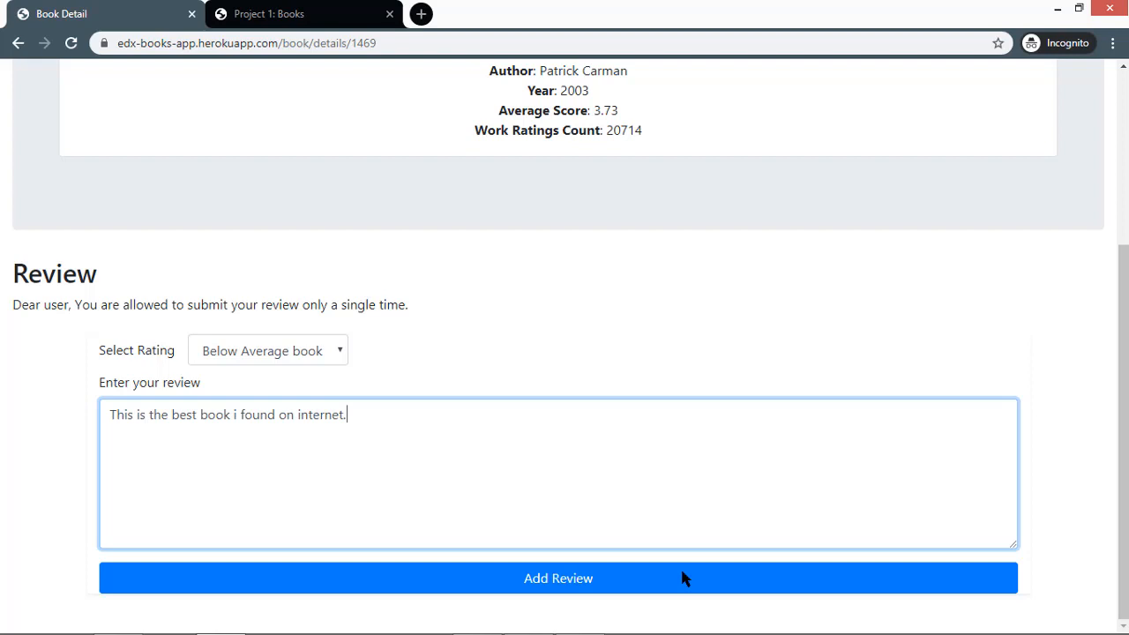
pyautogui.click(557, 578)
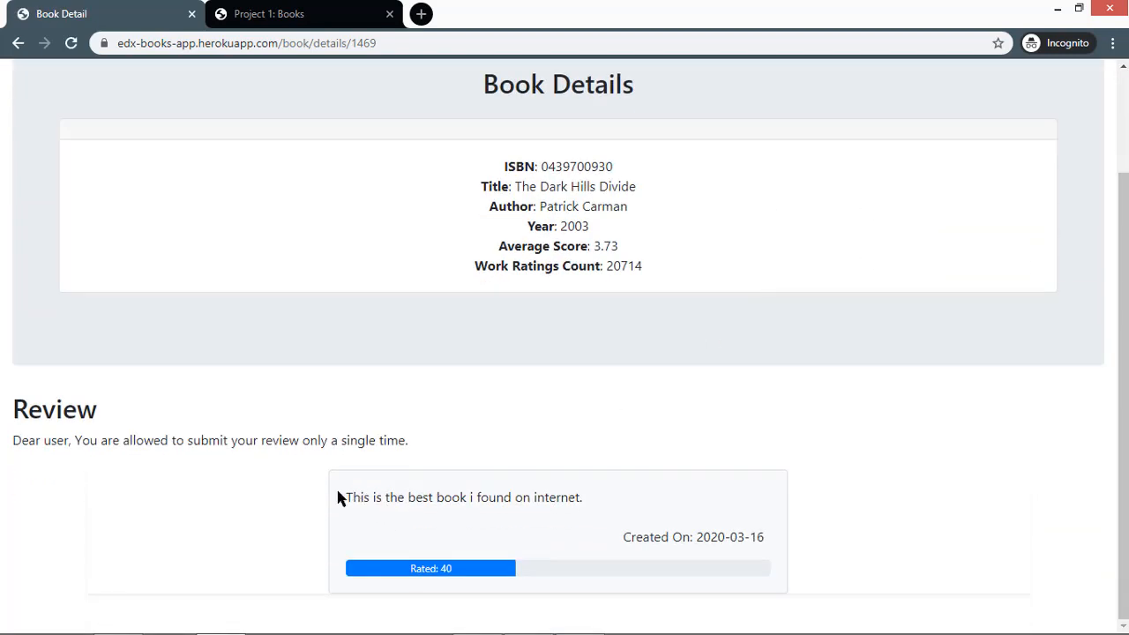
pyautogui.moveTo(598, 508)
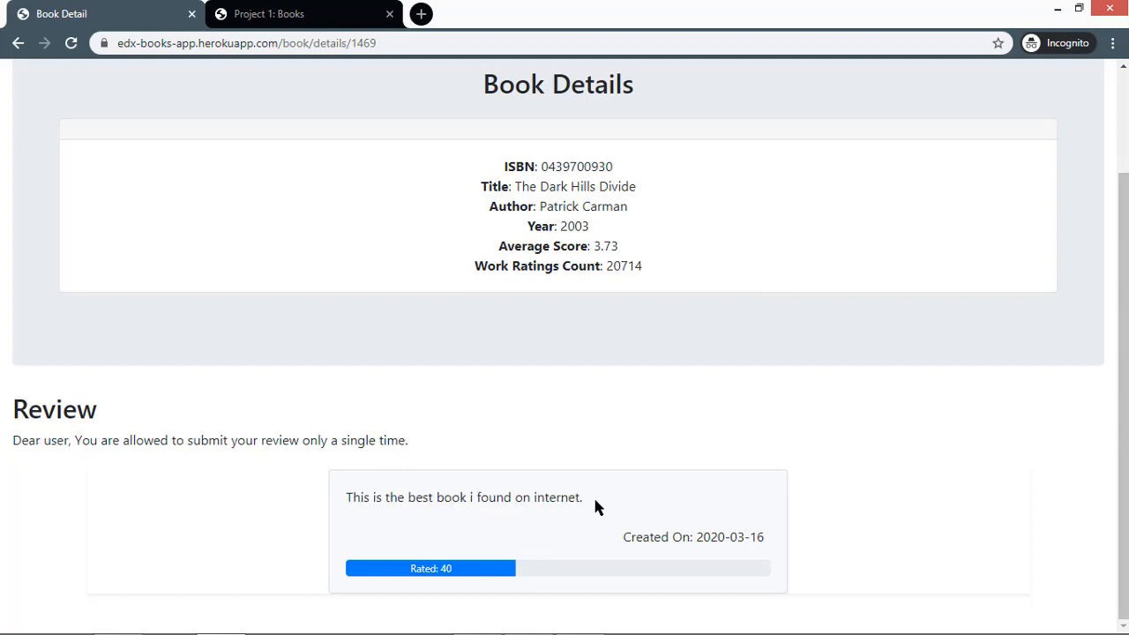
# Return to the Search for Books homepage via Home in the navigation bar
pyautogui.scroll(3)
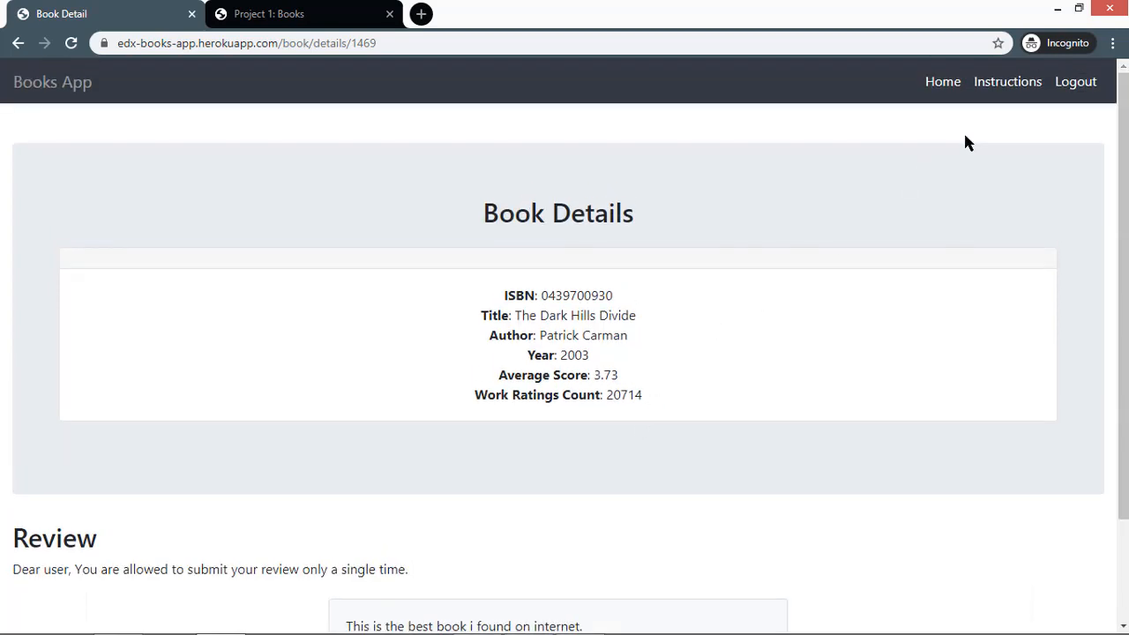
pyautogui.moveTo(942, 81)
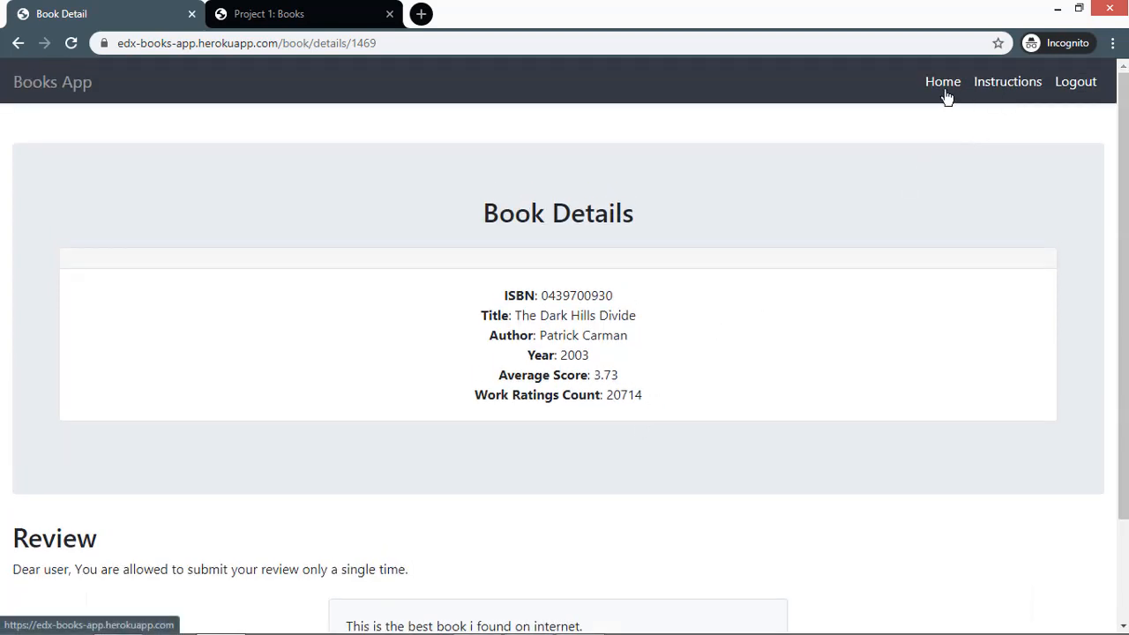
pyautogui.click(941, 81)
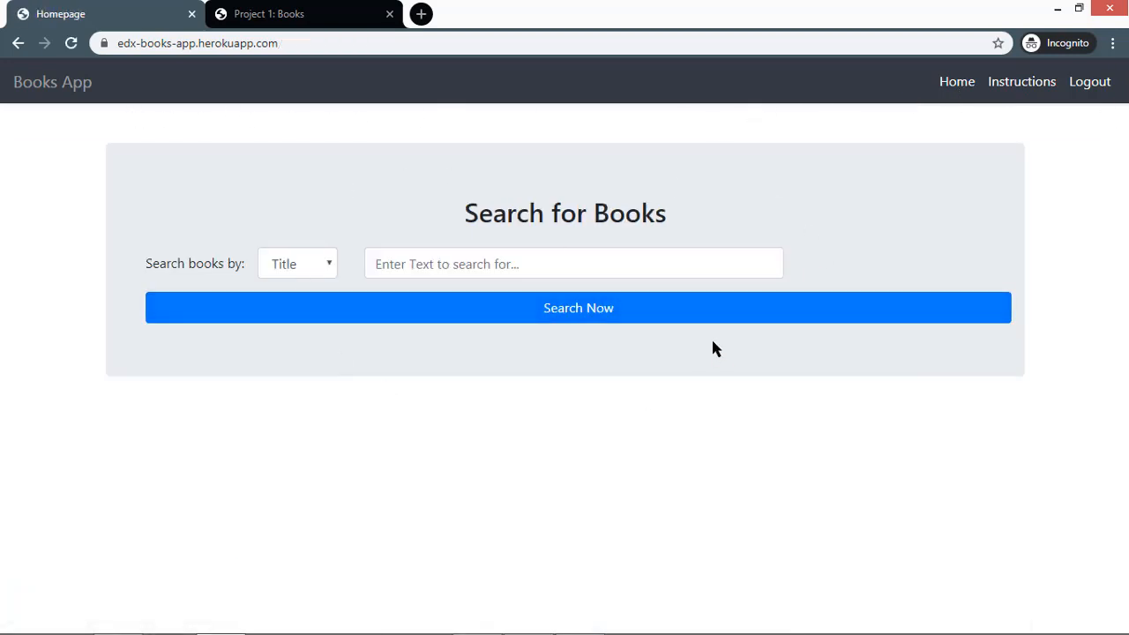
pyautogui.click(1021, 81)
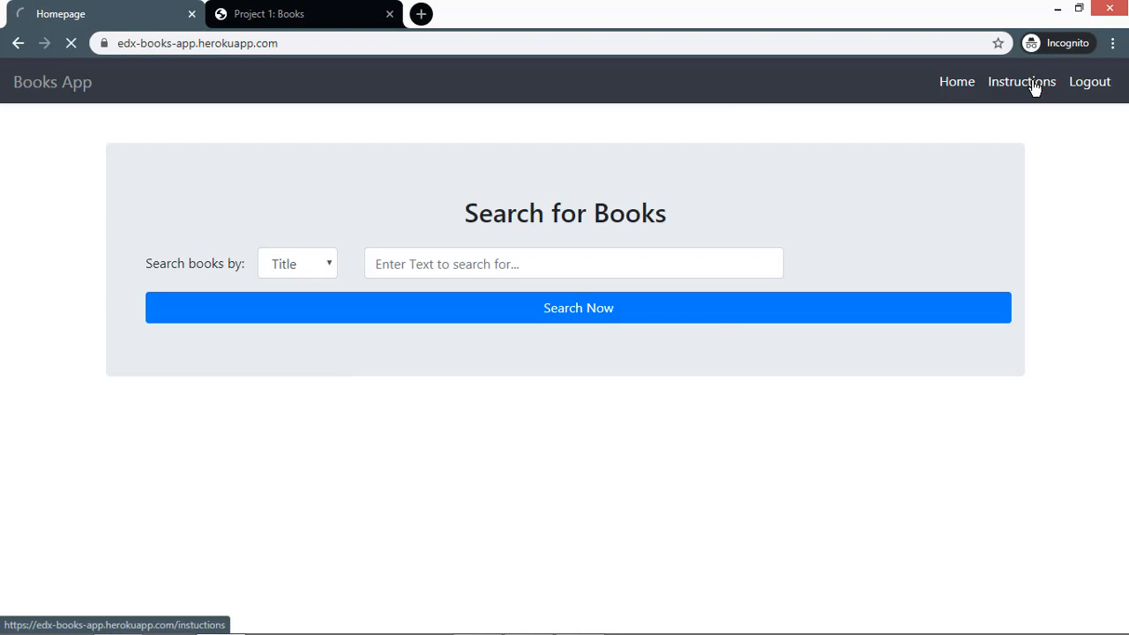
pyautogui.click(1021, 81)
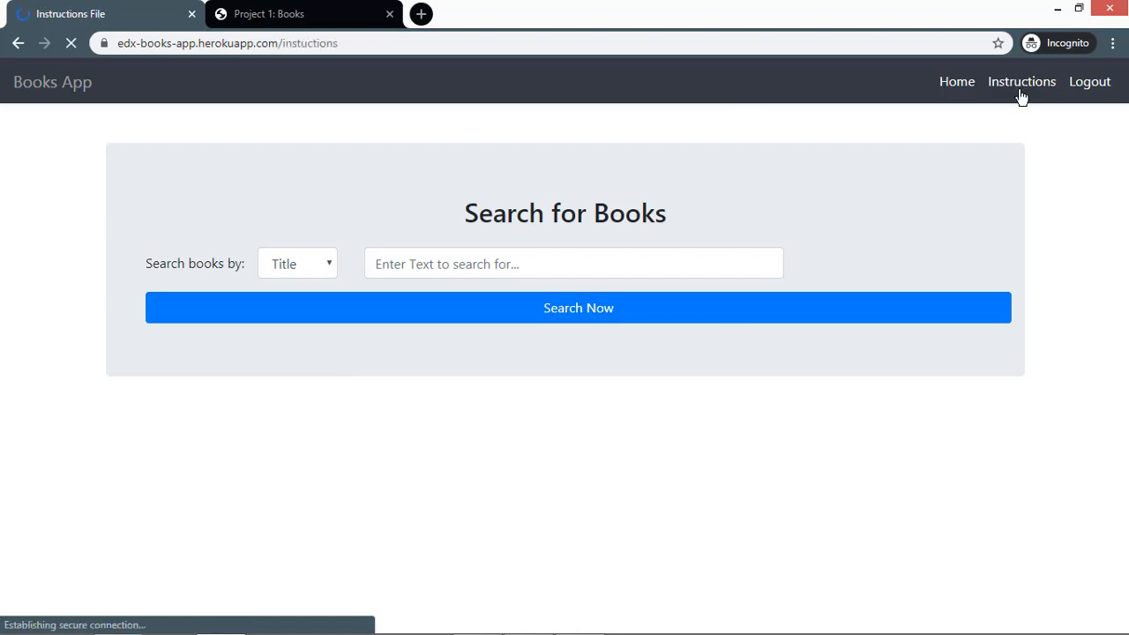
pyautogui.click(1021, 81)
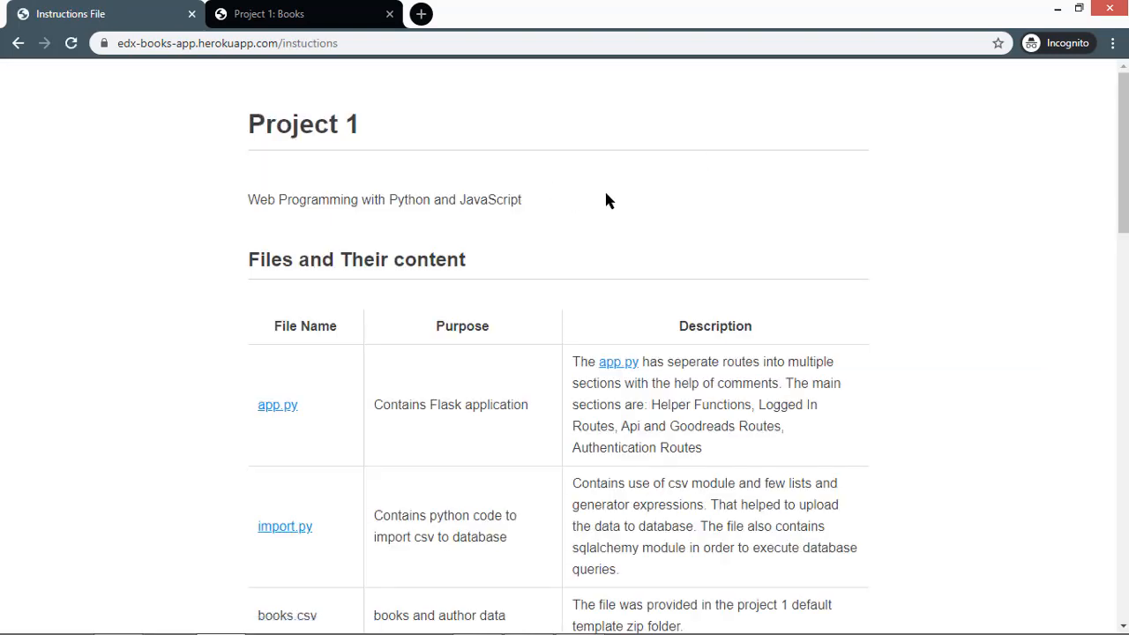
pyautogui.scroll(-3)
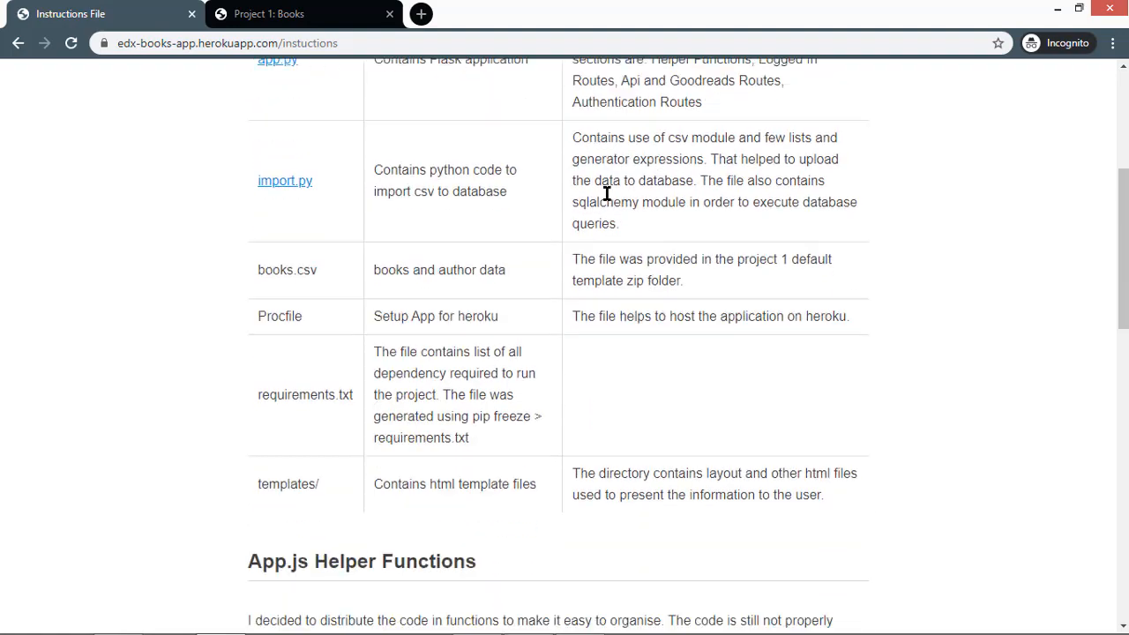
pyautogui.scroll(-3)
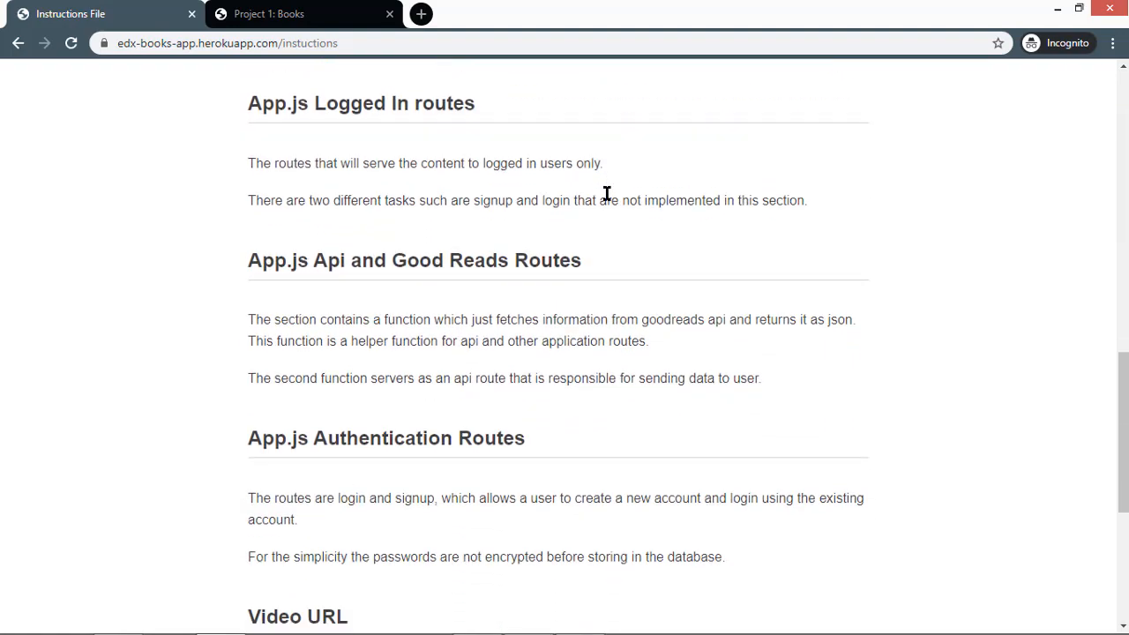
pyautogui.scroll(-3)
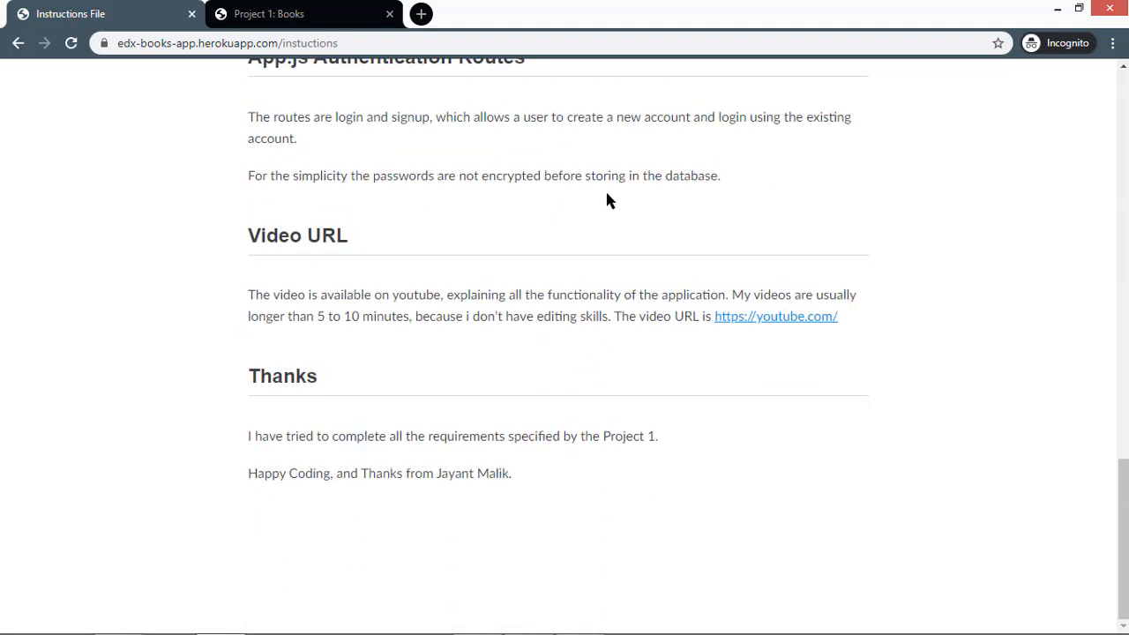
pyautogui.scroll(3)
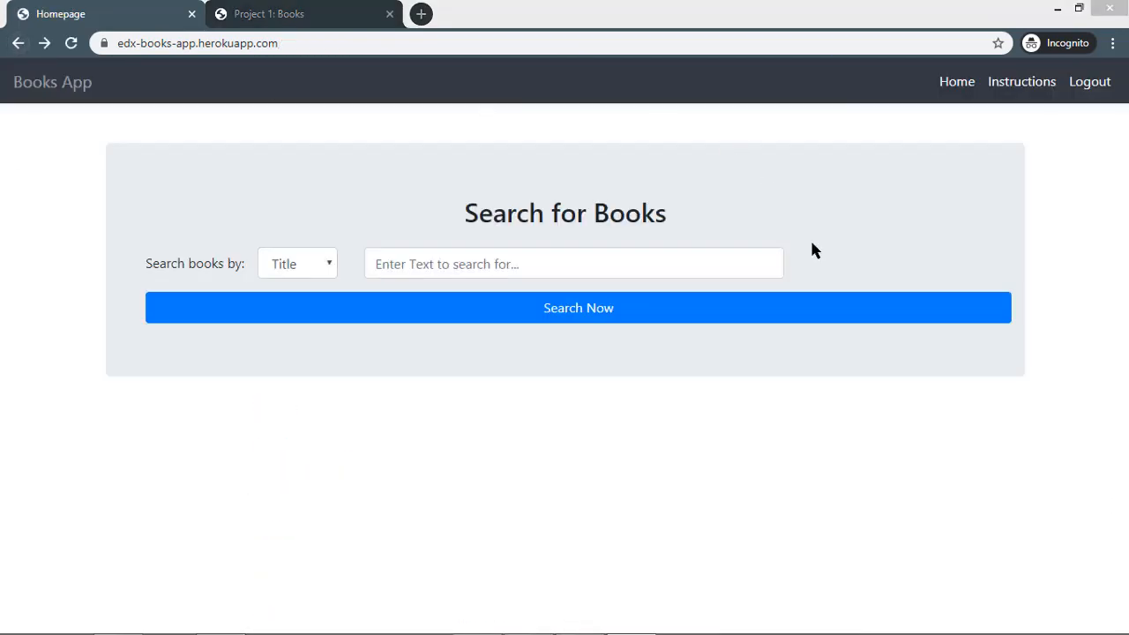
pyautogui.moveTo(741, 248)
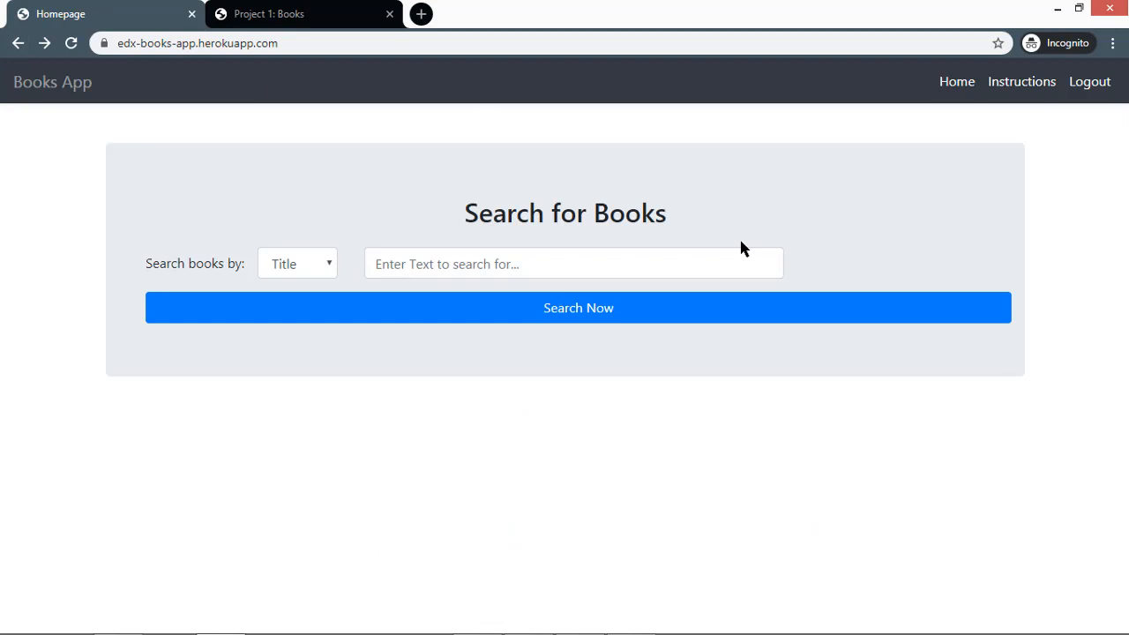
pyautogui.moveTo(450, 123)
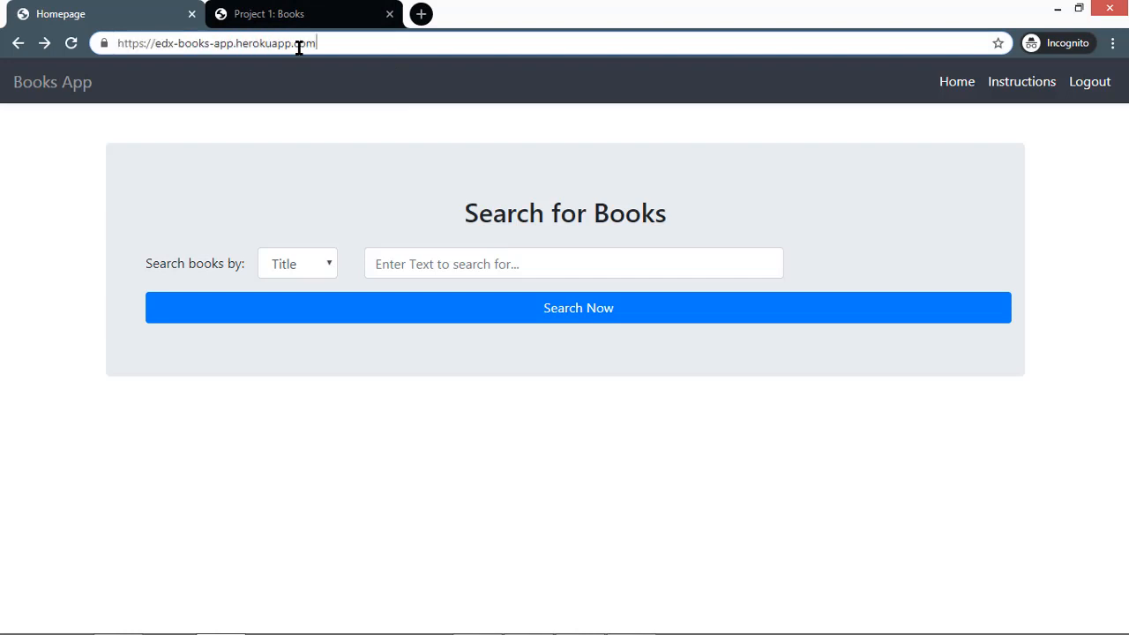
# Request /api/252525 from the site URL, getting a book-not-found JSON error
pyautogui.write('/api')
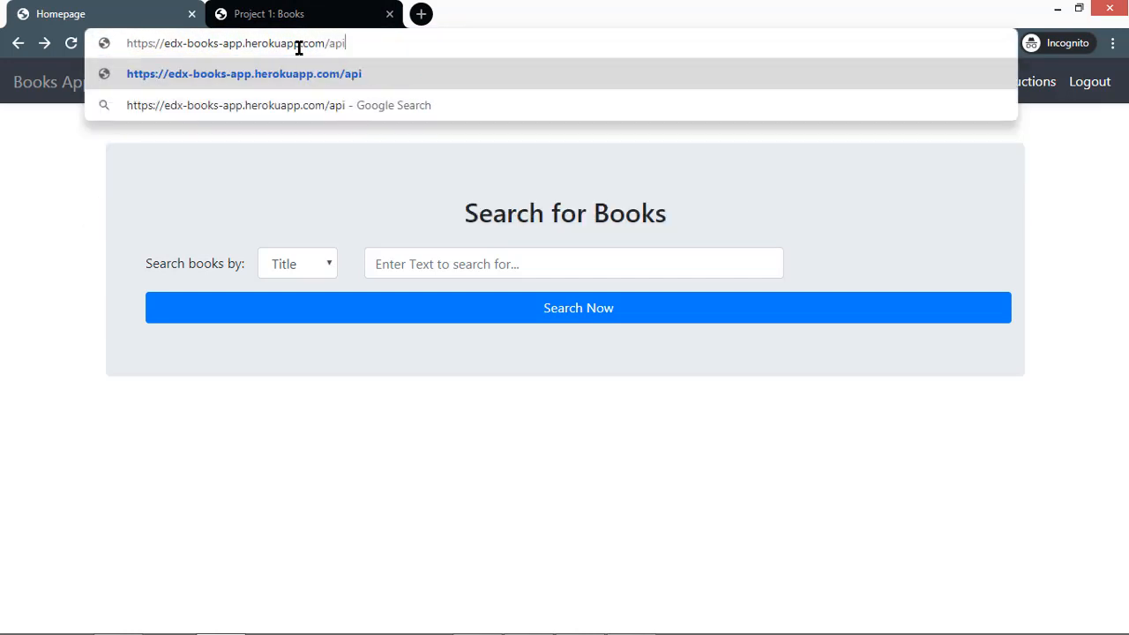
pyautogui.write('/')
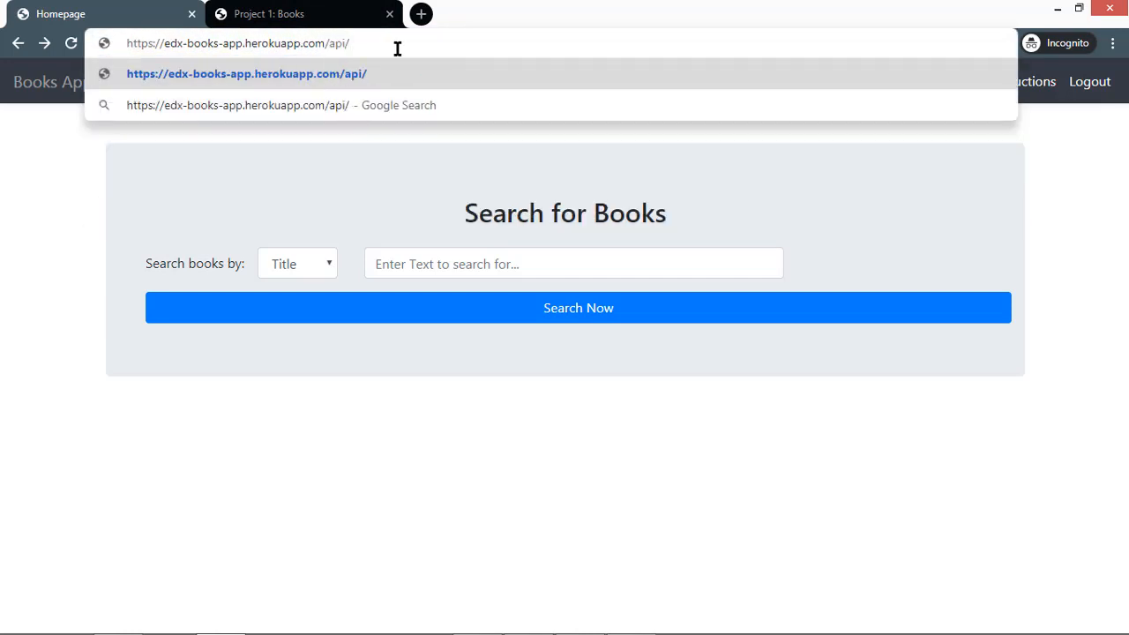
pyautogui.write('252525')
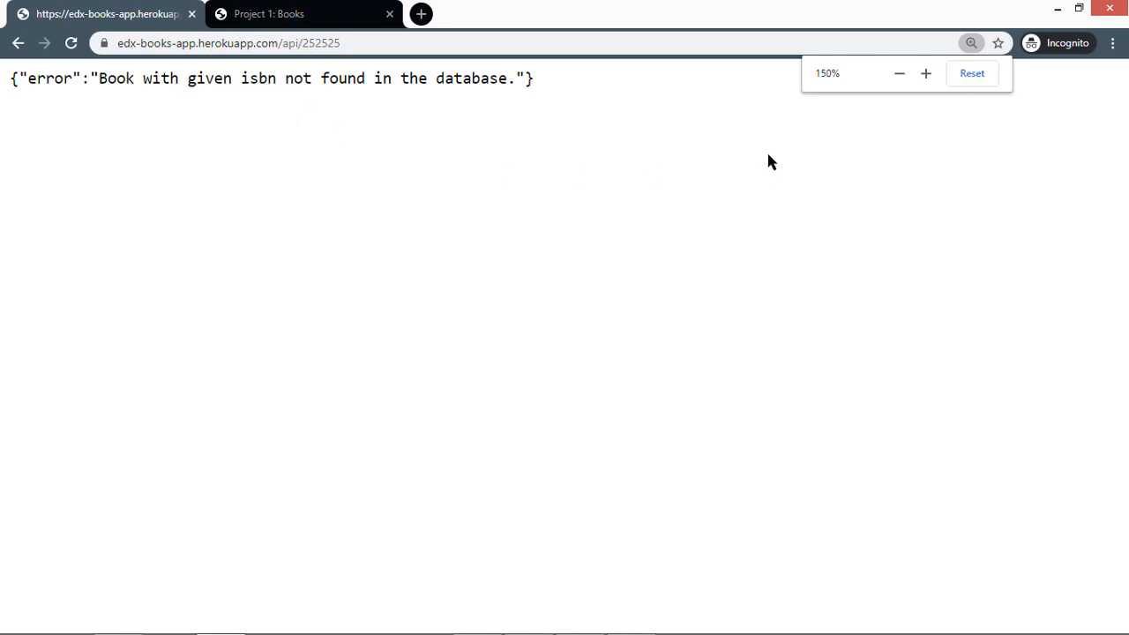
pyautogui.rightClick(409, 204)
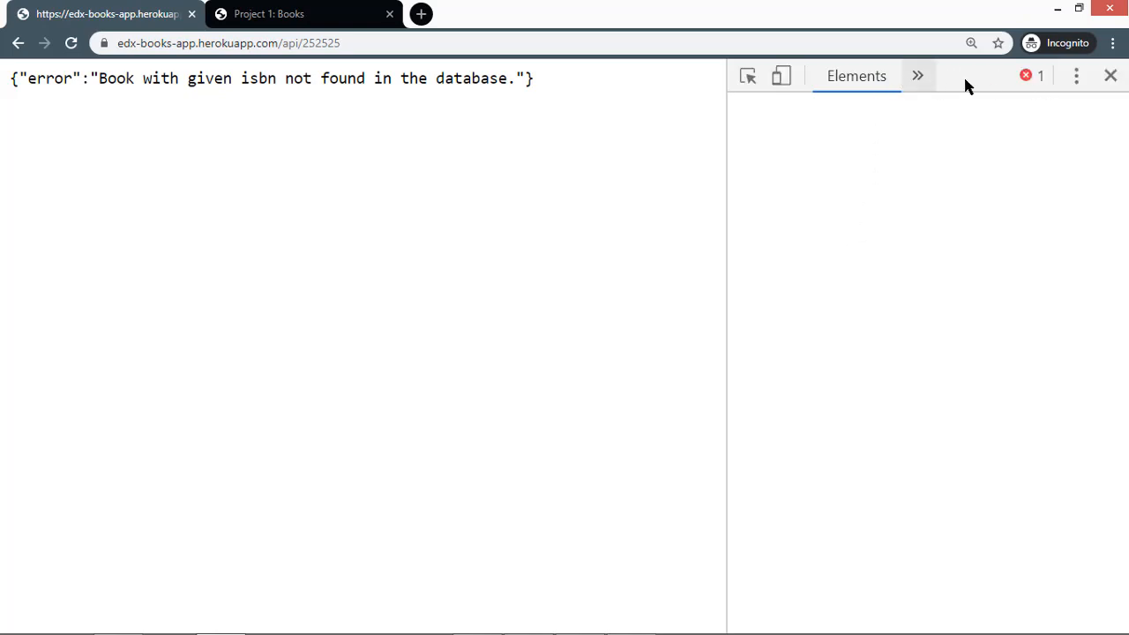
pyautogui.click(917, 74)
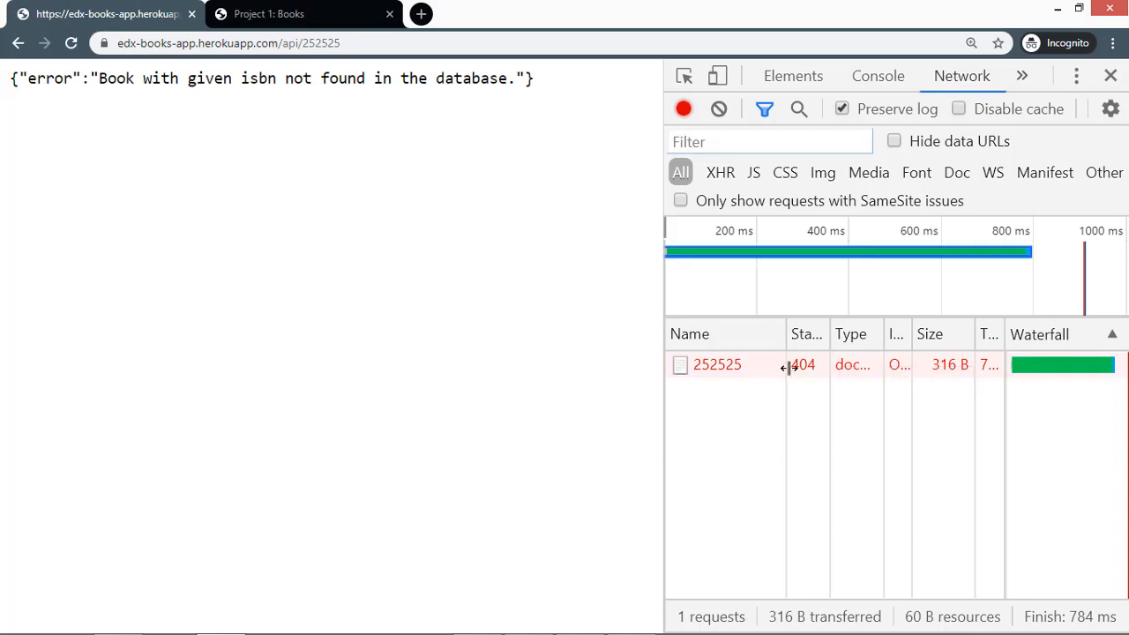
pyautogui.click(716, 364)
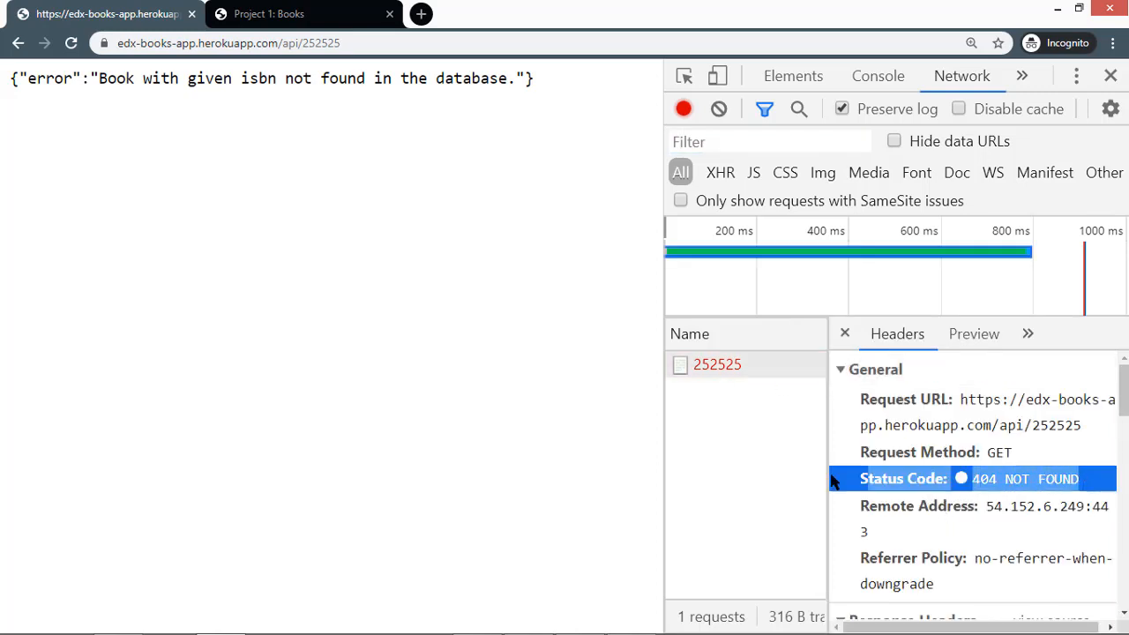
pyautogui.click(1110, 74)
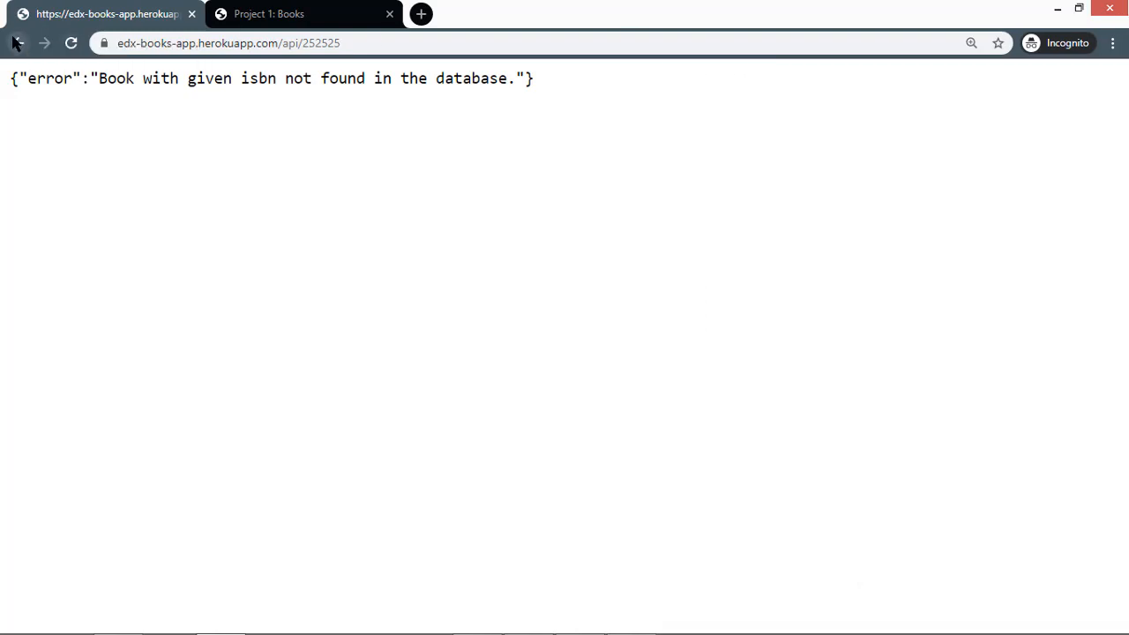
pyautogui.click(19, 42)
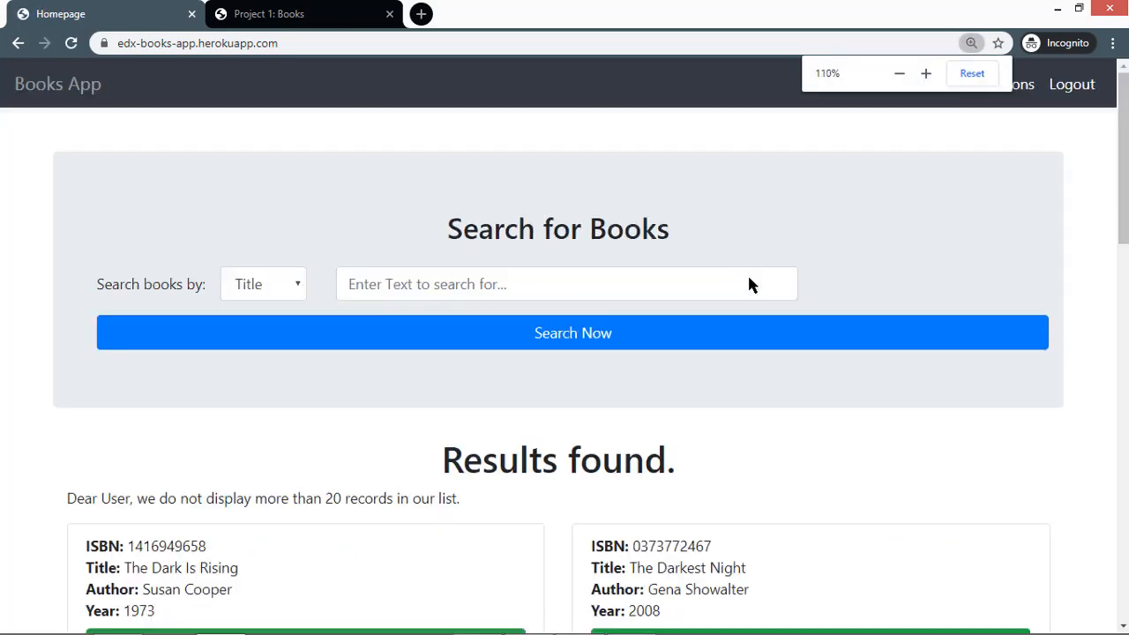
pyautogui.click(899, 74)
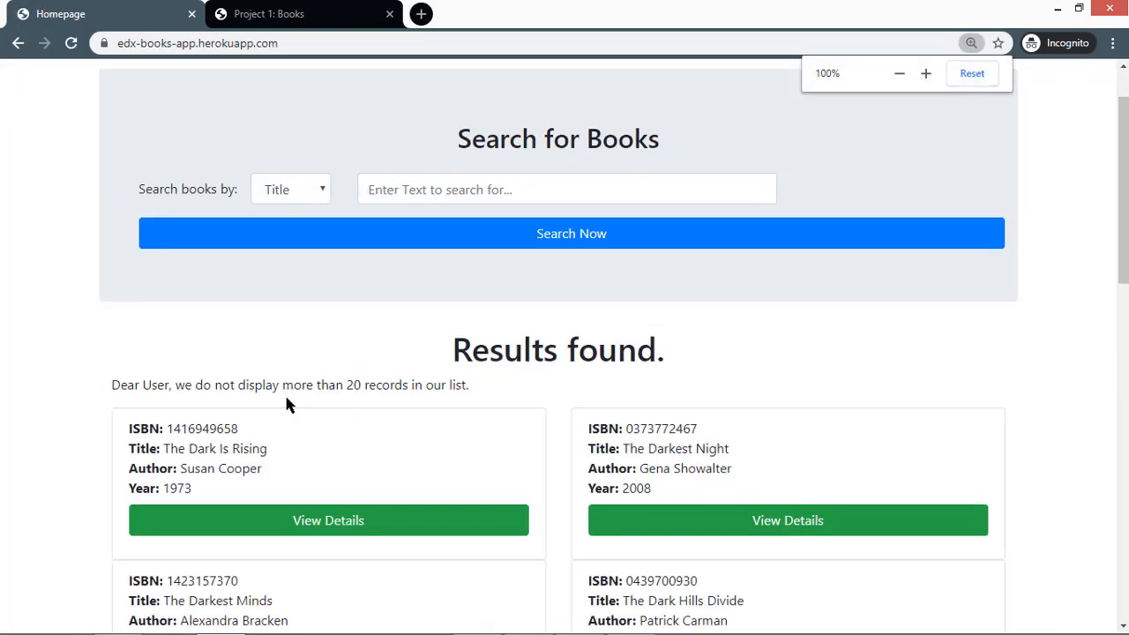
pyautogui.doubleClick(201, 429)
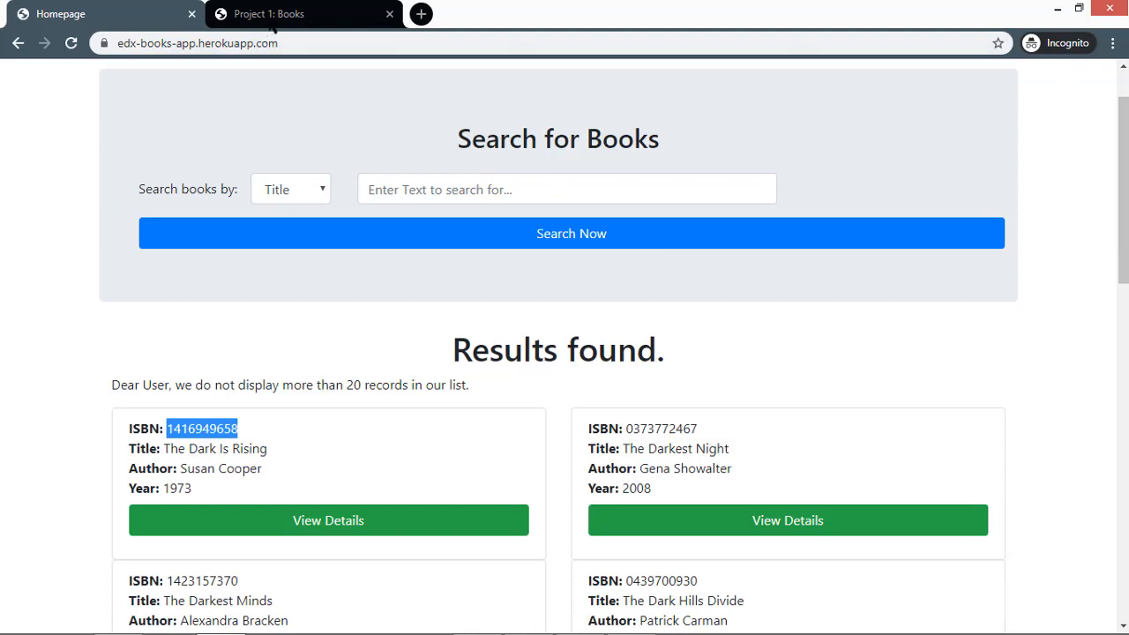
pyautogui.click(197, 42)
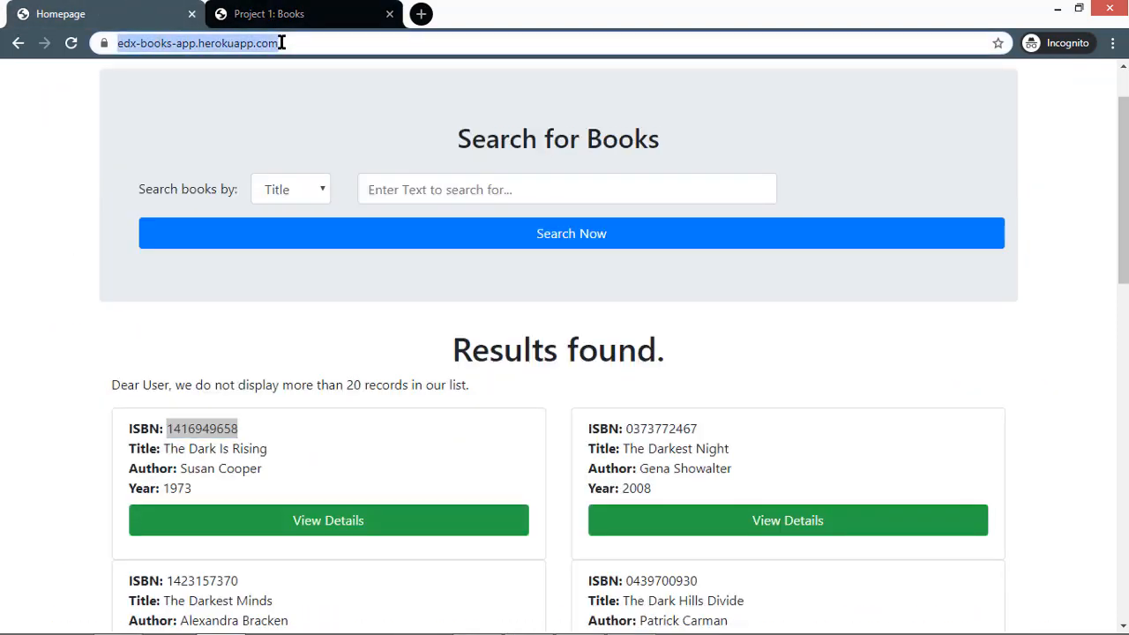
pyautogui.write('https://edx-books-app.herokuapp.com/api/')
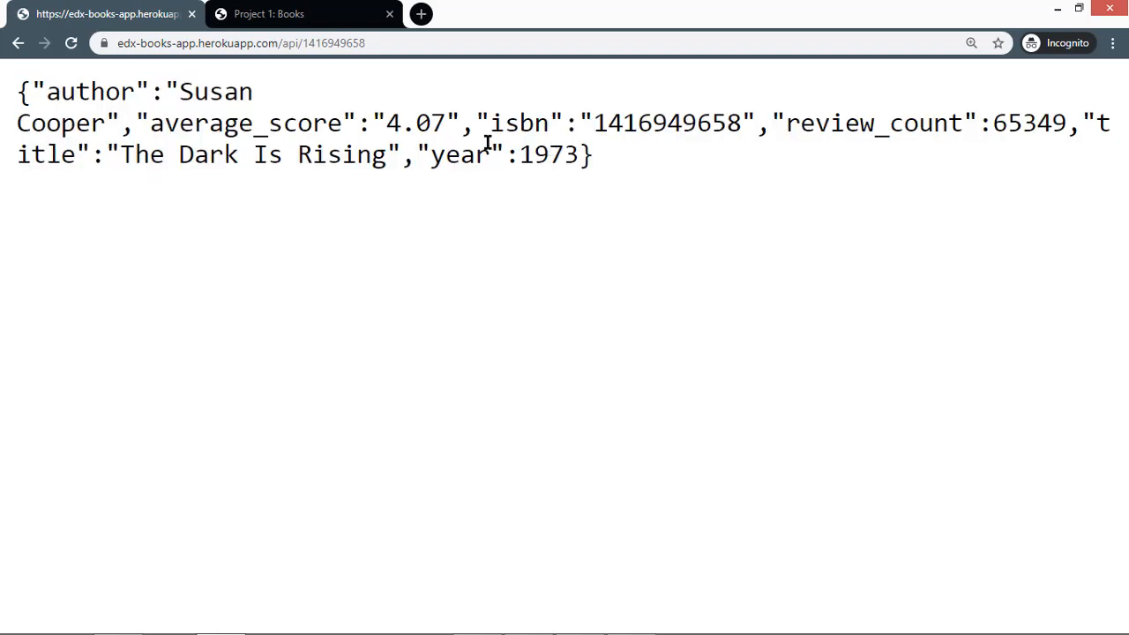
# Browse into the templates folder and its widgets subfolder, looking at details.html and header.html
pyautogui.click(970, 42)
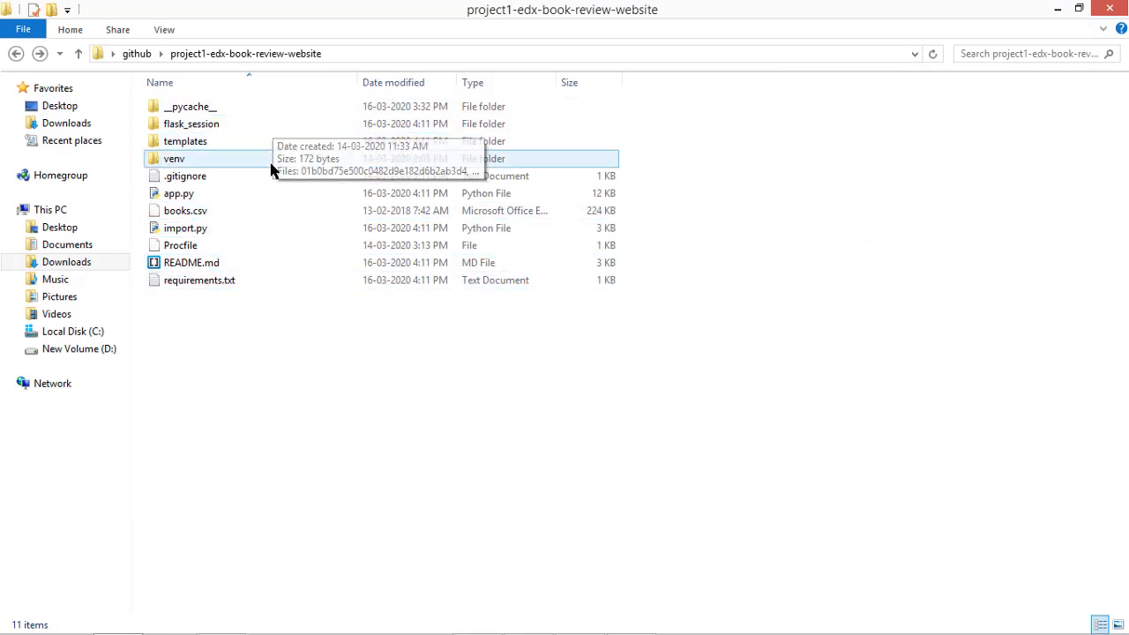
pyautogui.doubleClick(183, 141)
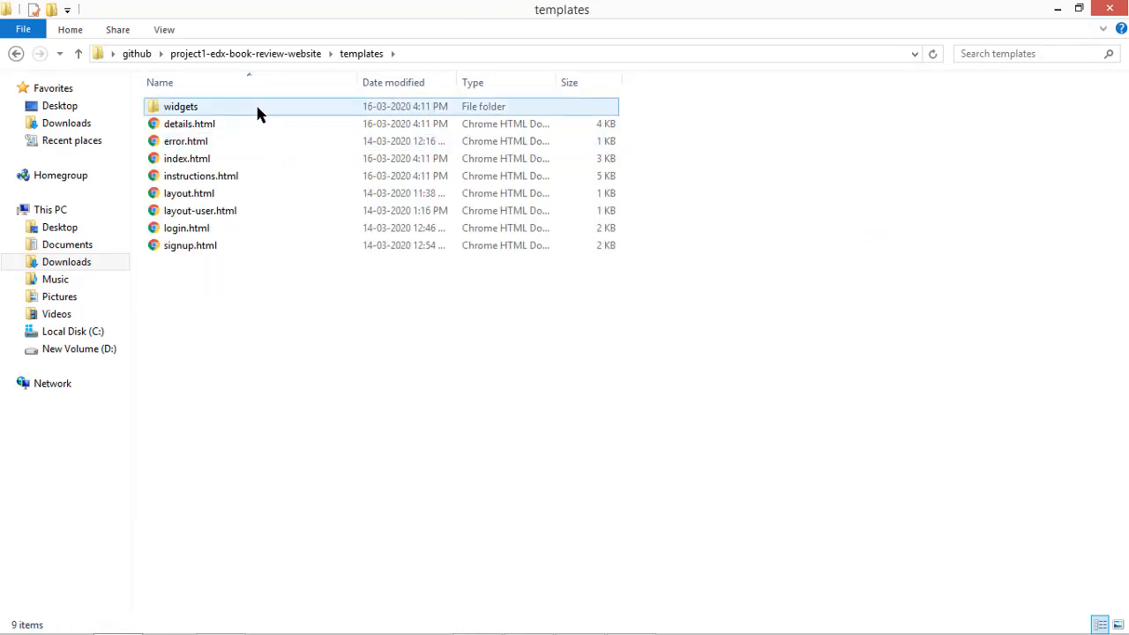
pyautogui.click(189, 123)
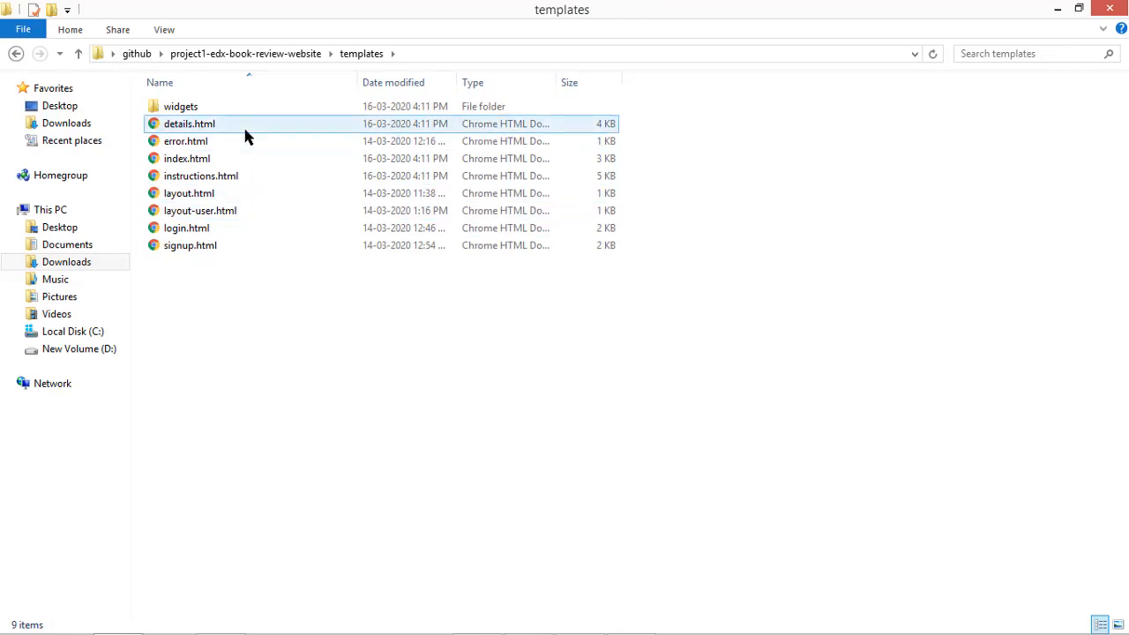
pyautogui.doubleClick(180, 106)
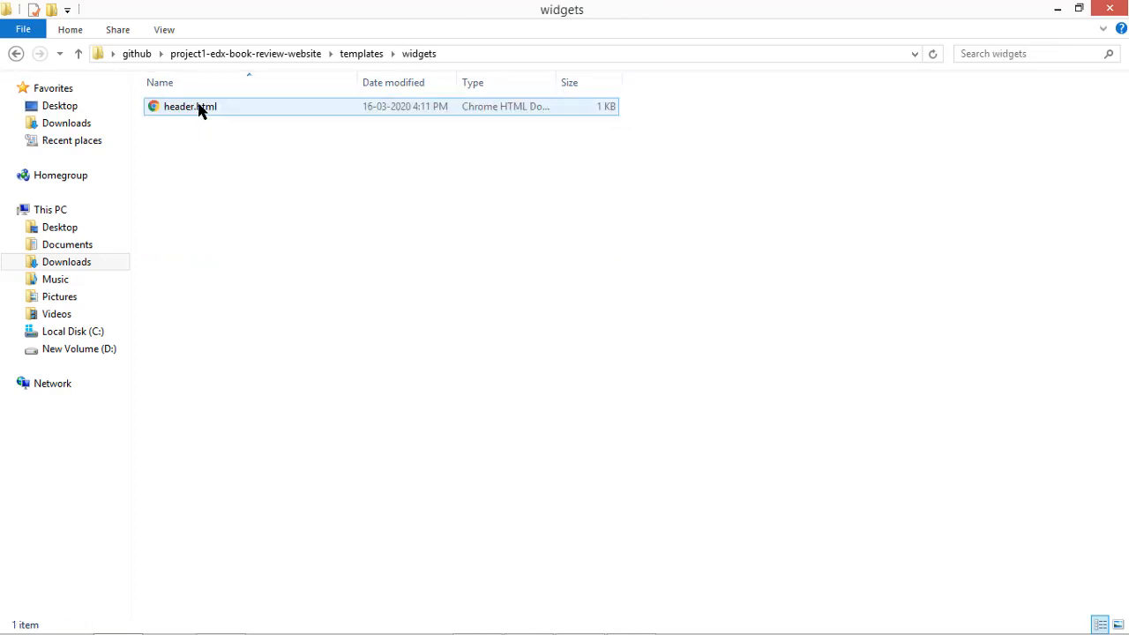
pyautogui.click(190, 106)
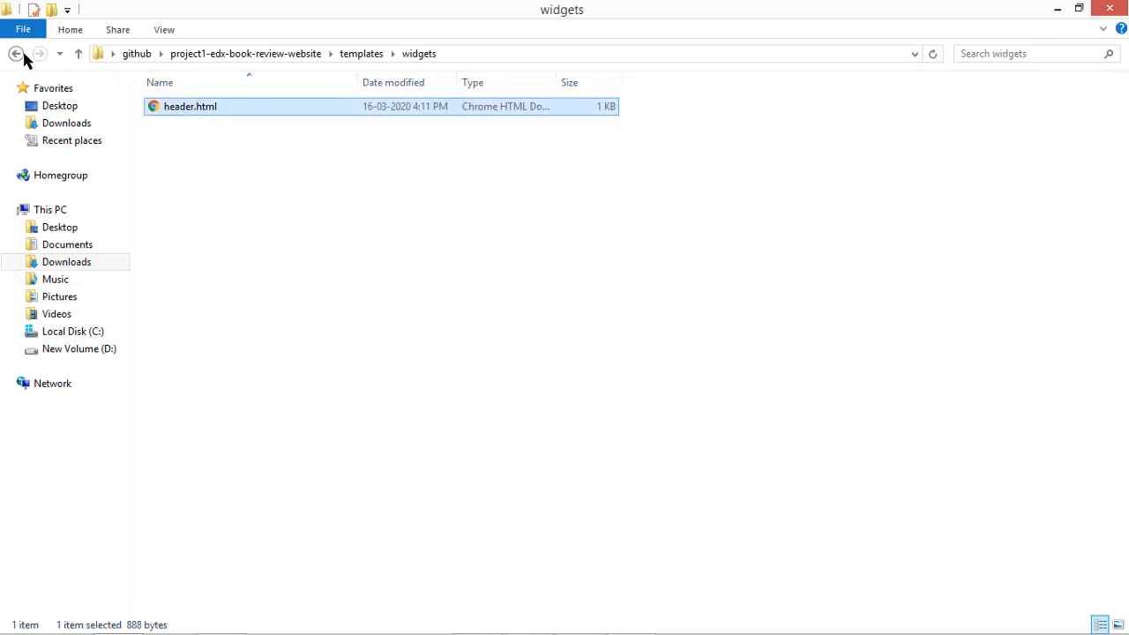
pyautogui.click(16, 53)
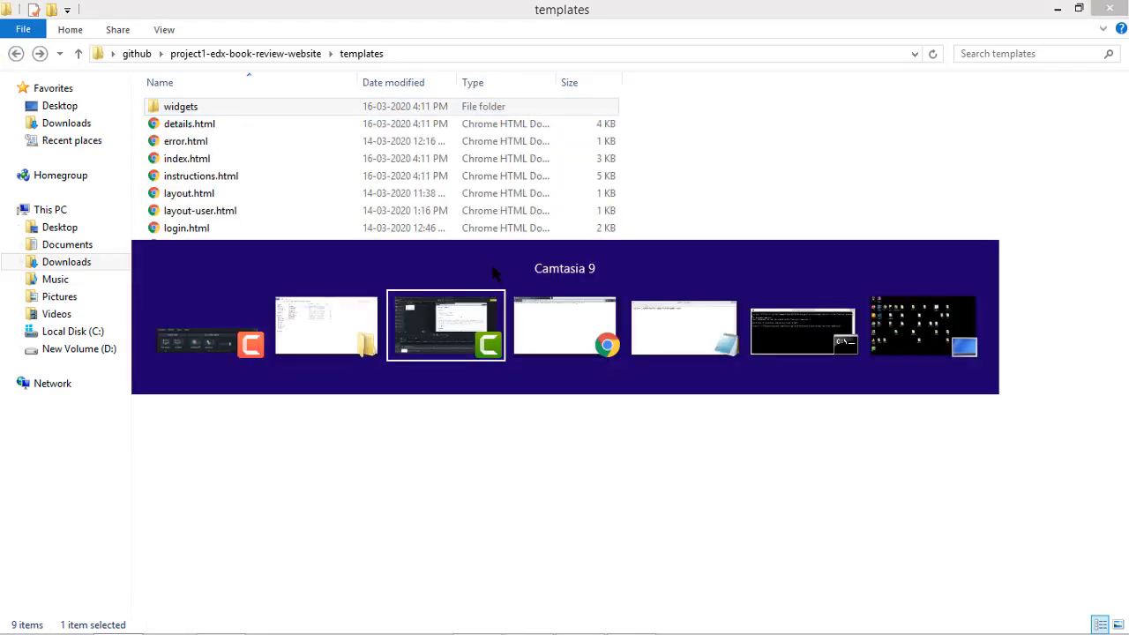
# Glance back at the browser's search page, then return from templates up to the project folder
pyautogui.click(564, 326)
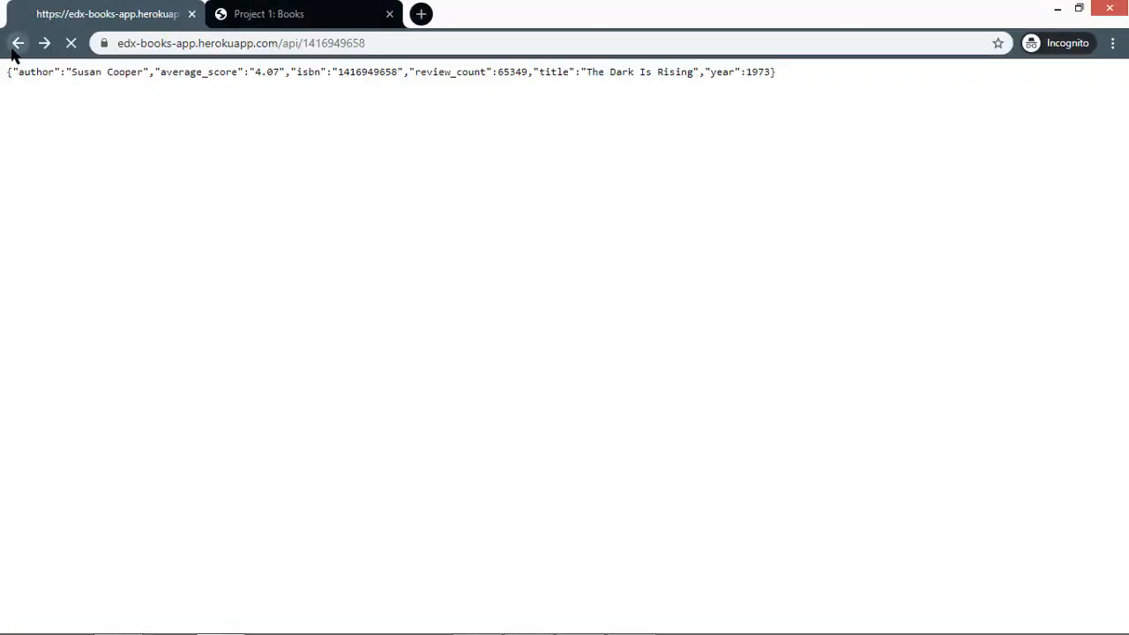
pyautogui.click(17, 42)
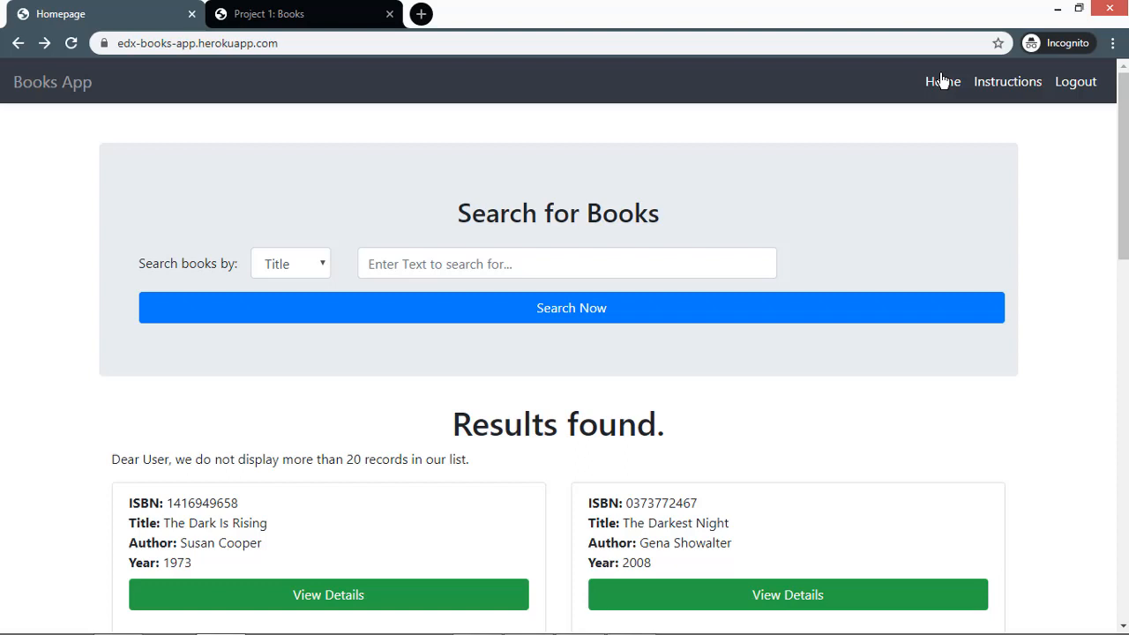
pyautogui.moveTo(132, 106)
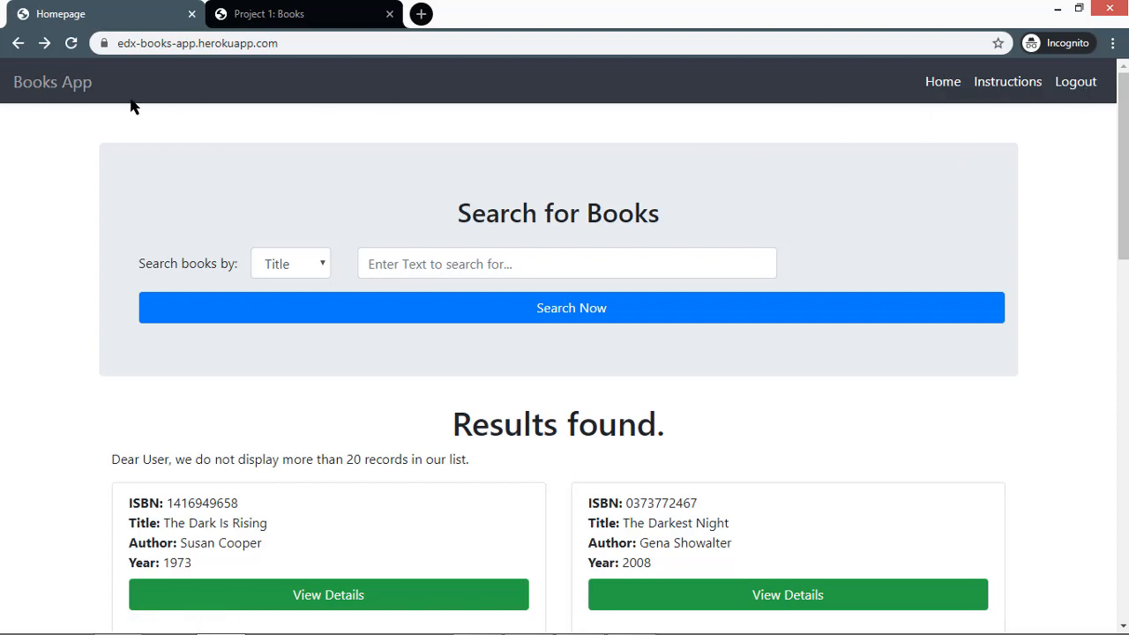
pyautogui.moveTo(518, 81)
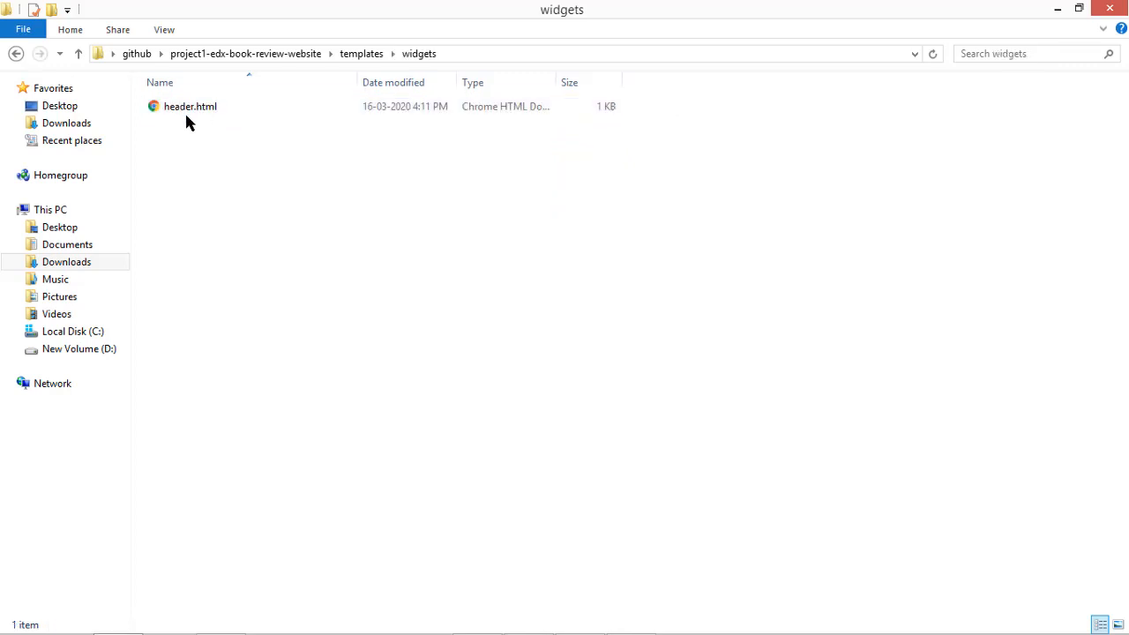
pyautogui.click(16, 53)
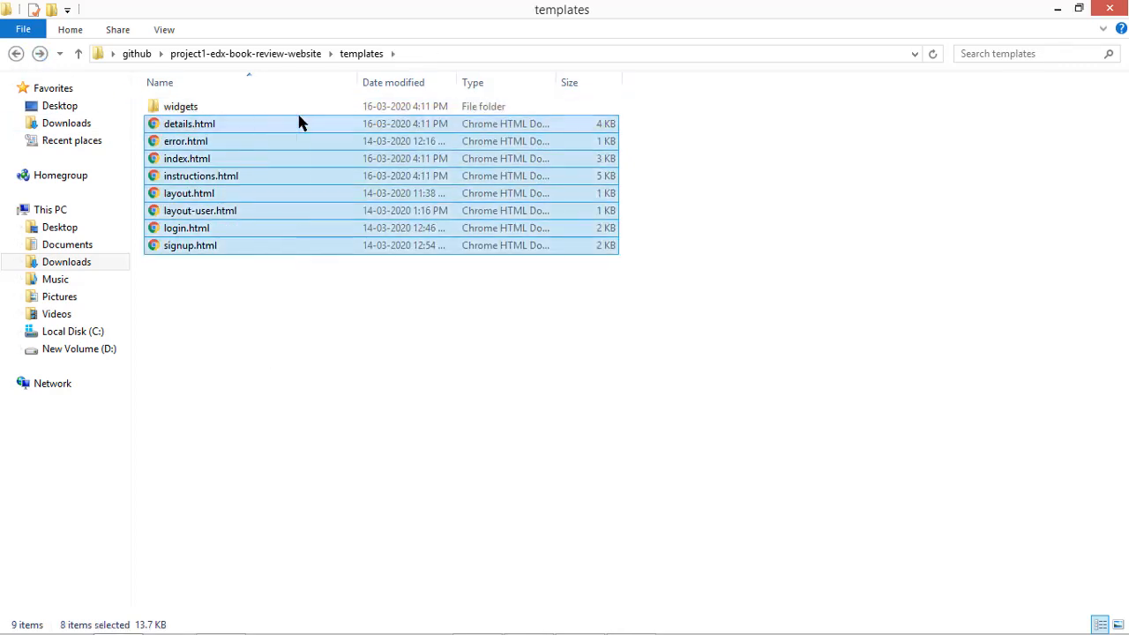
pyautogui.click(190, 124)
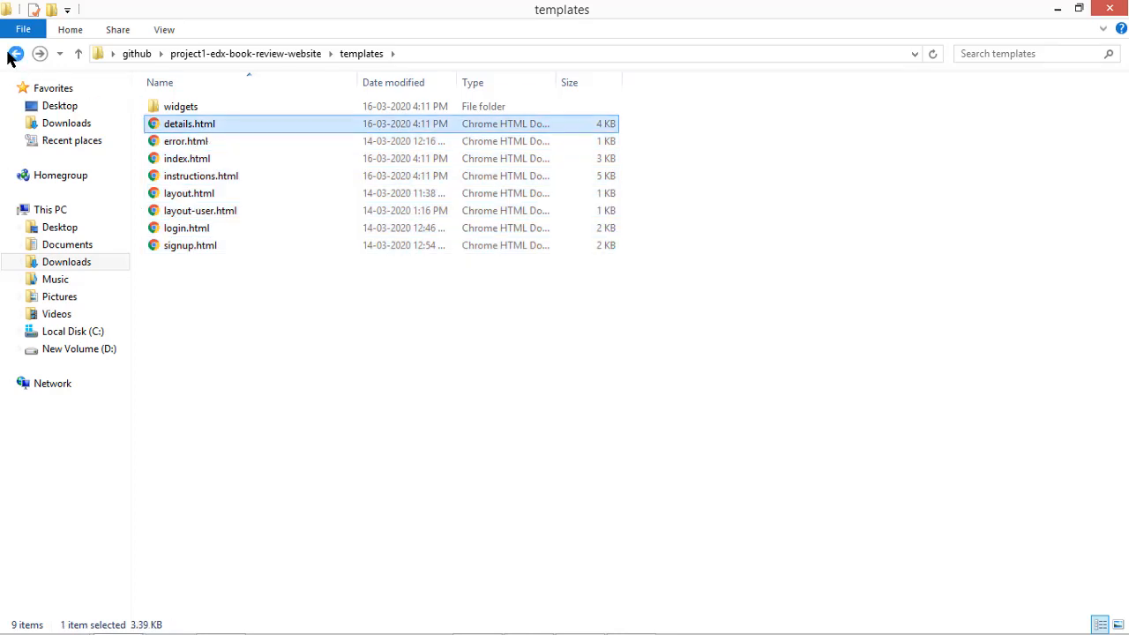
pyautogui.click(16, 52)
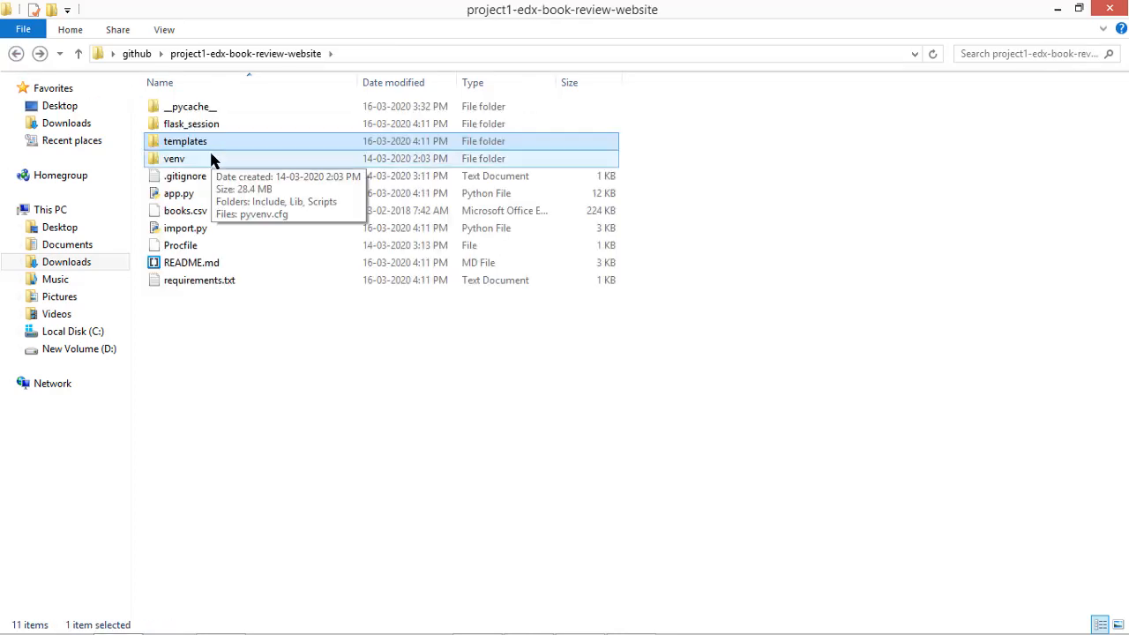
# Look over venv and app.py, then bring up the open-with options for import.py
pyautogui.click(173, 159)
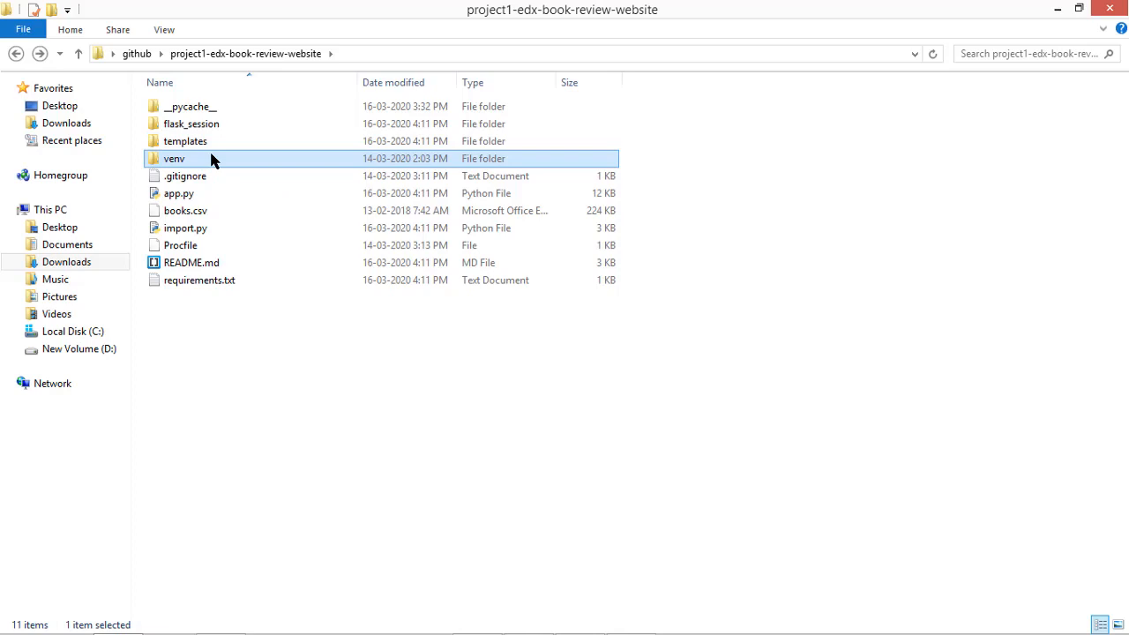
pyautogui.click(179, 192)
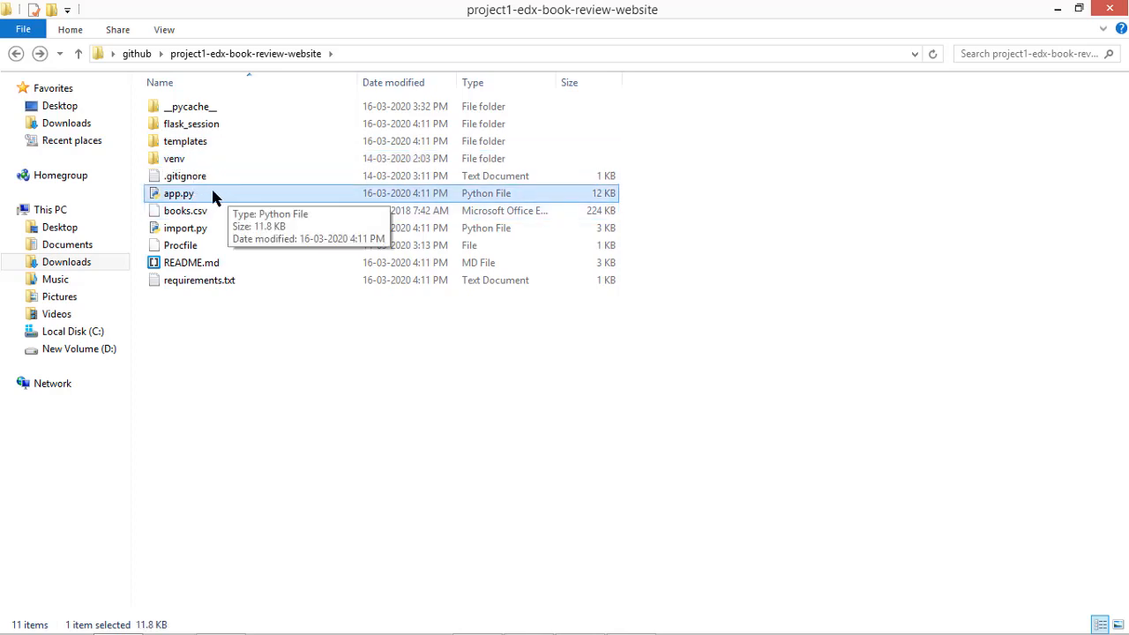
pyautogui.click(185, 227)
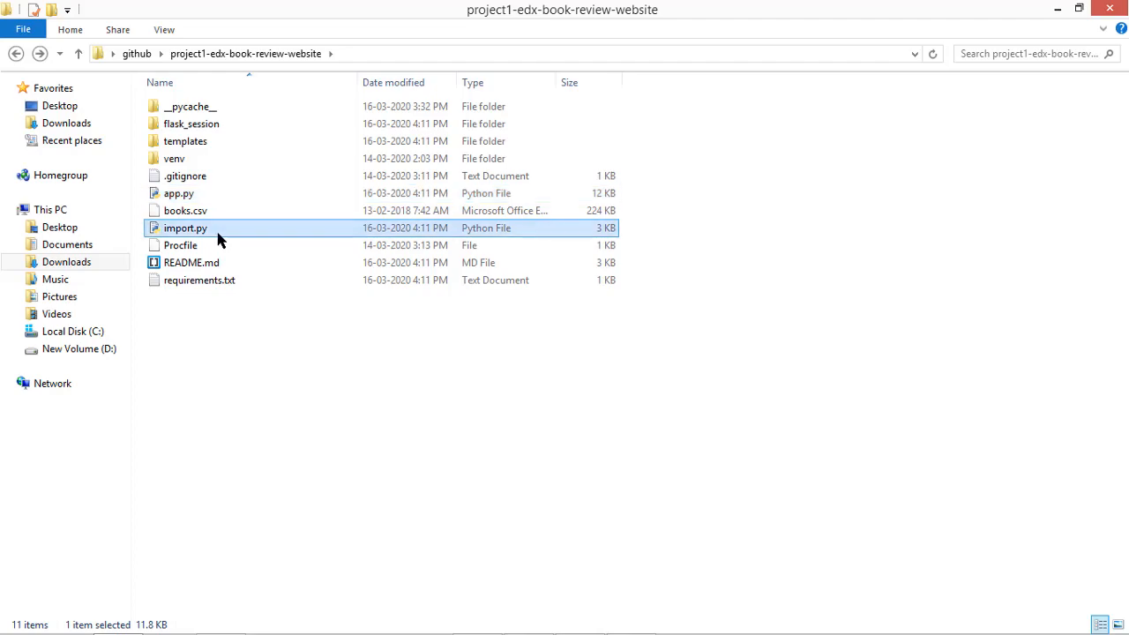
pyautogui.rightClick(185, 228)
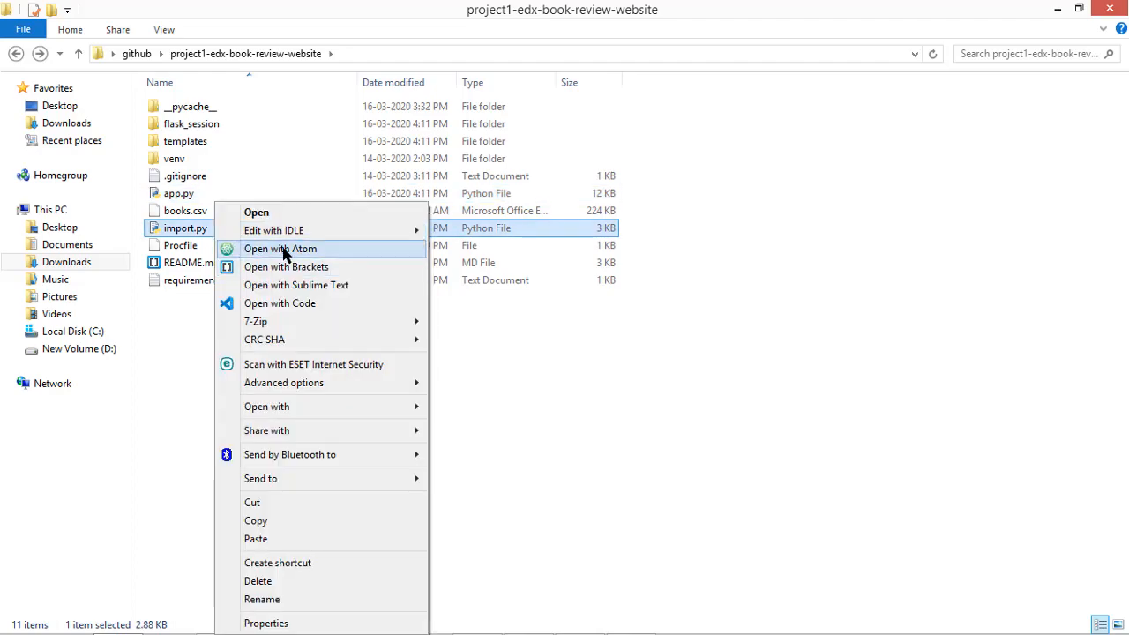
# Open import.py in Sublime Text and read through get_data and insert_authors
pyautogui.click(297, 285)
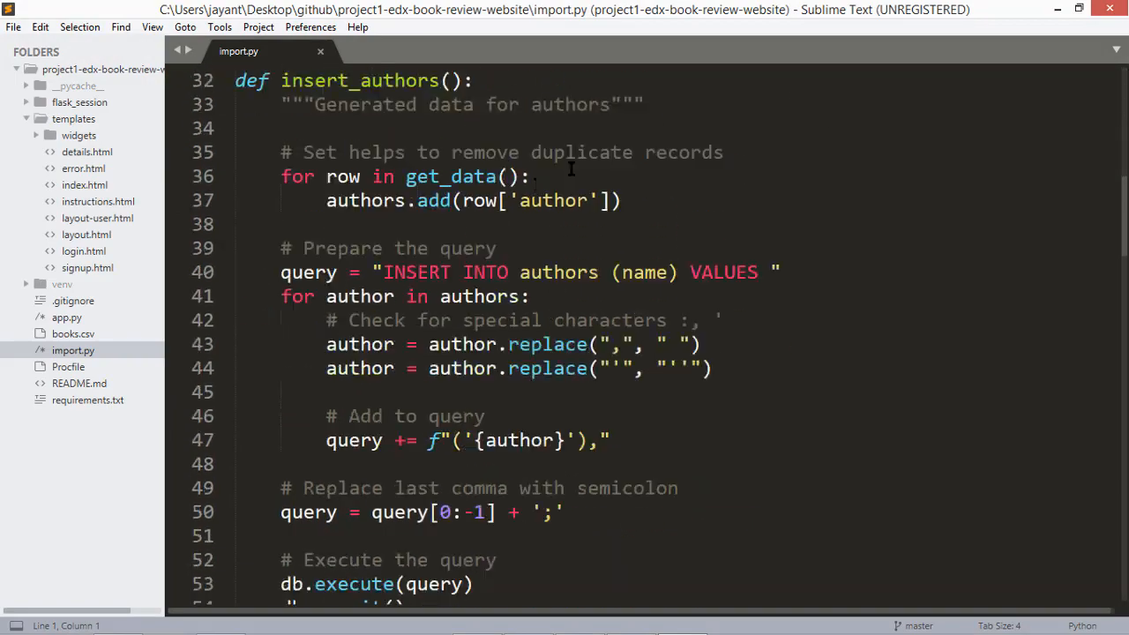
pyautogui.scroll(-3)
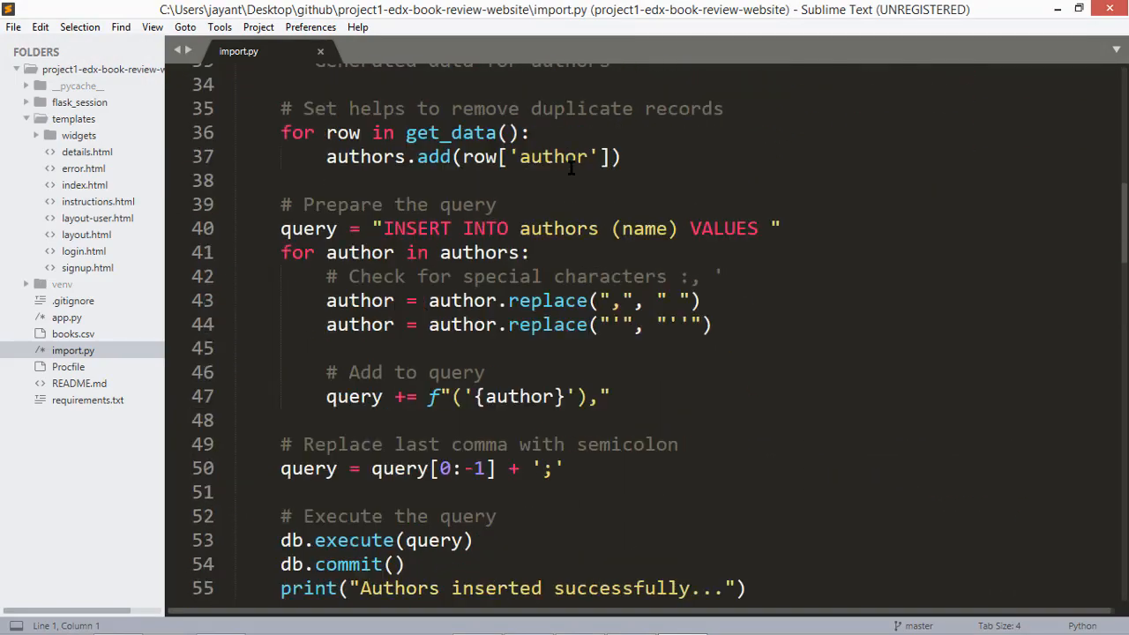
pyautogui.scroll(3)
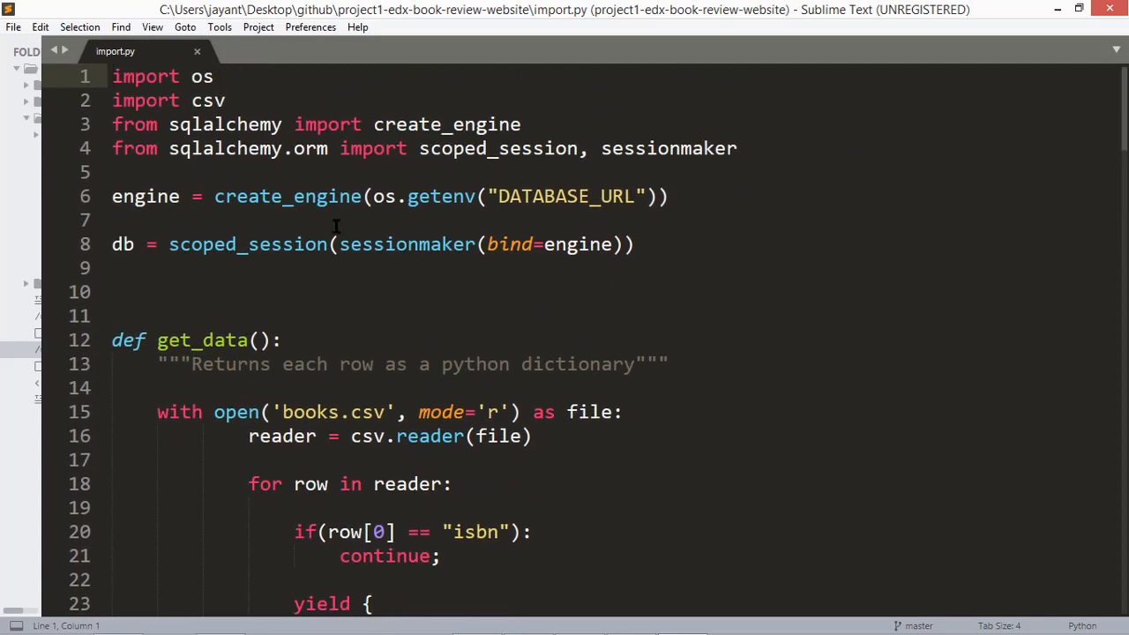
pyautogui.doubleClick(201, 196)
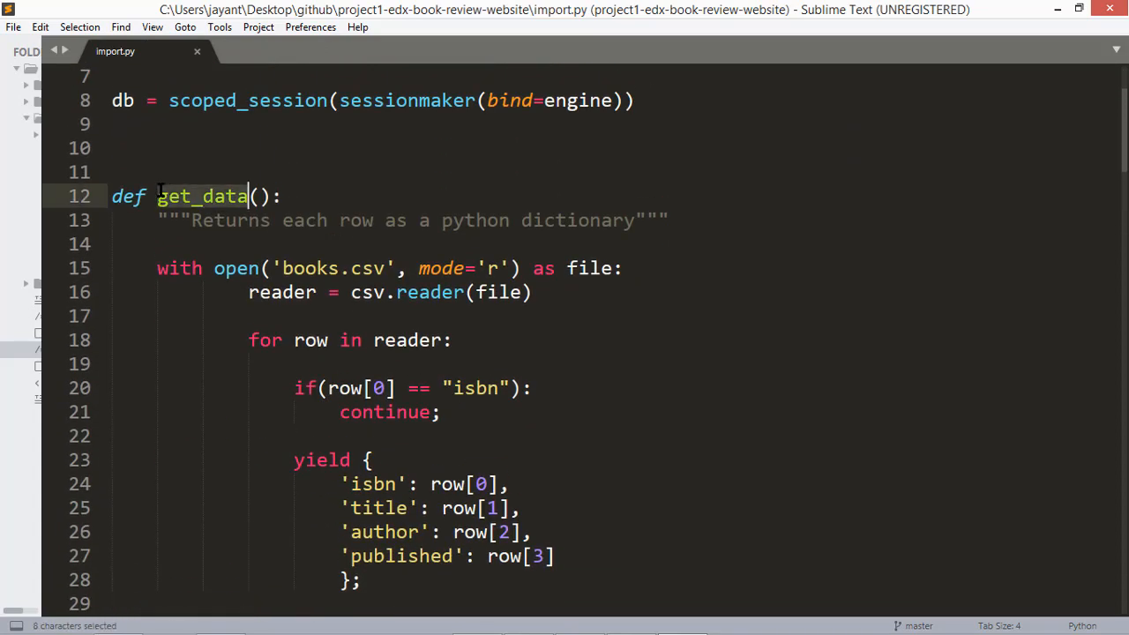
pyautogui.scroll(-3)
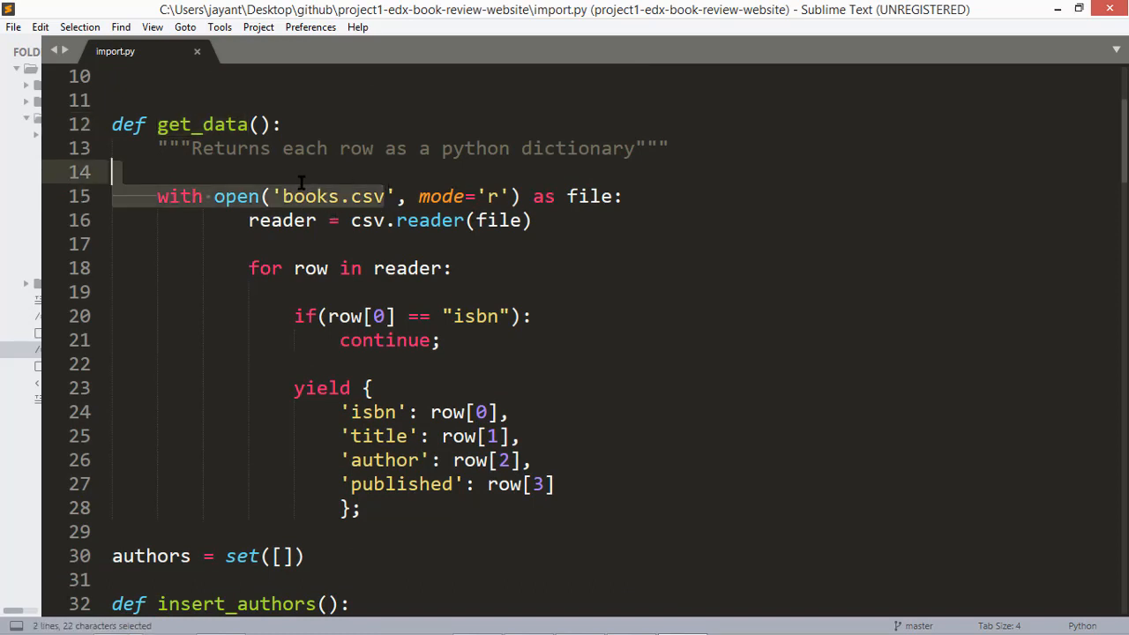
pyautogui.scroll(-3)
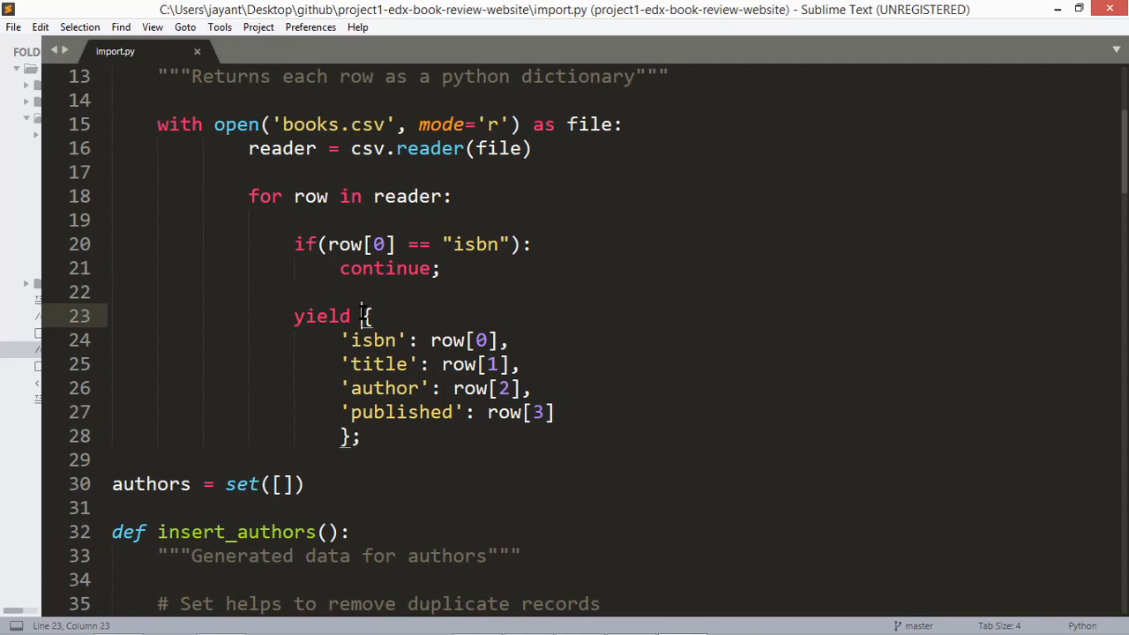
pyautogui.scroll(-3)
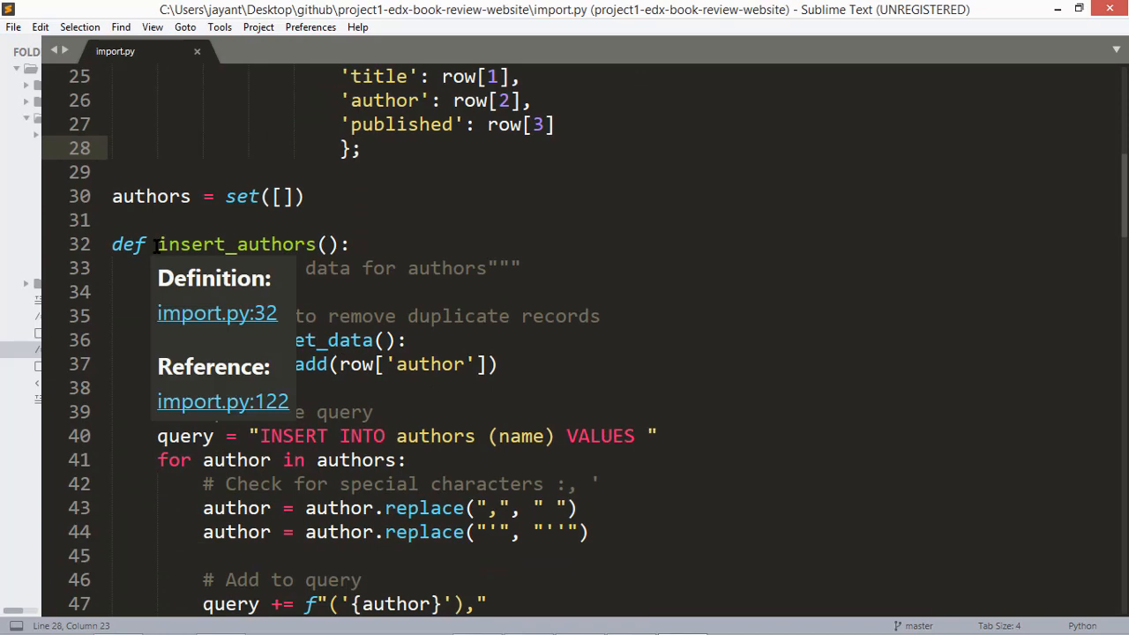
pyautogui.doubleClick(236, 243)
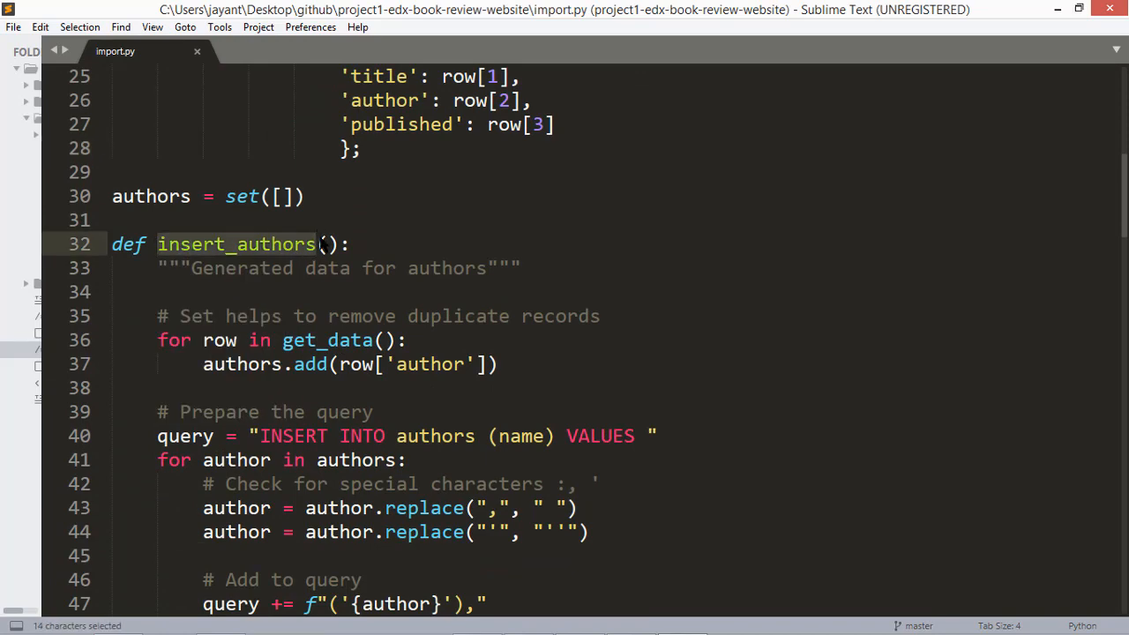
pyautogui.scroll(-3)
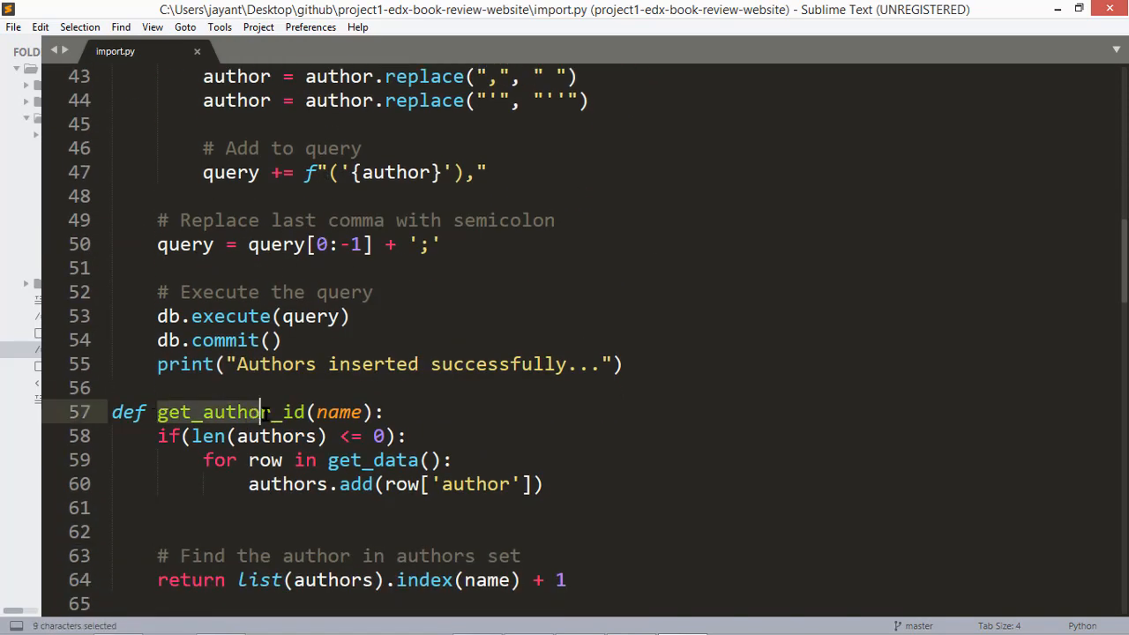
pyautogui.scroll(-3)
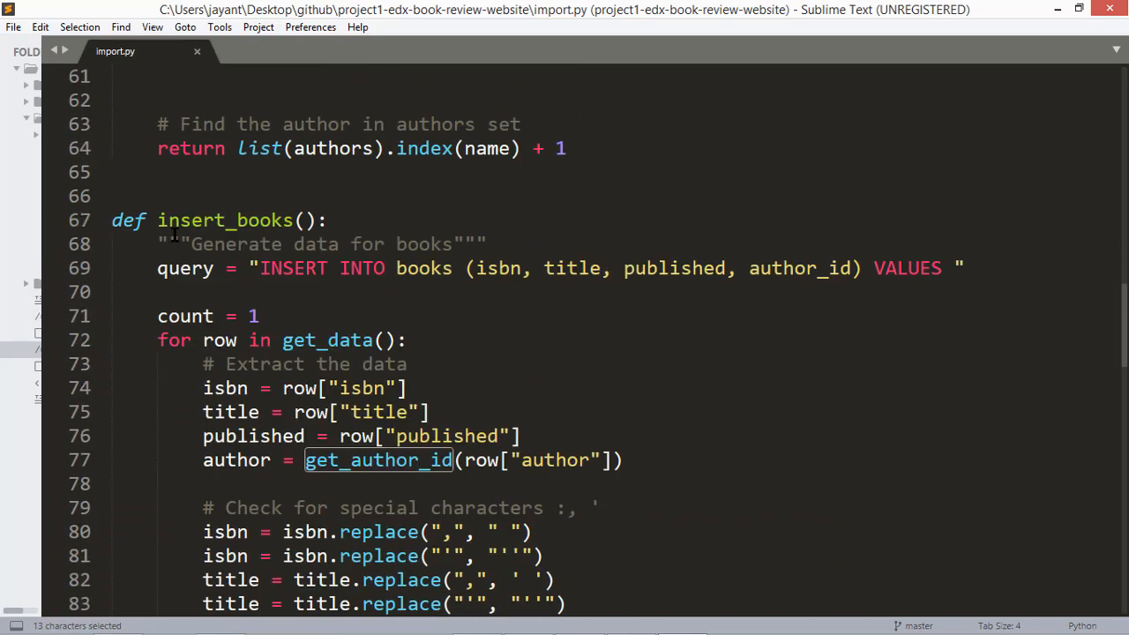
pyautogui.scroll(3)
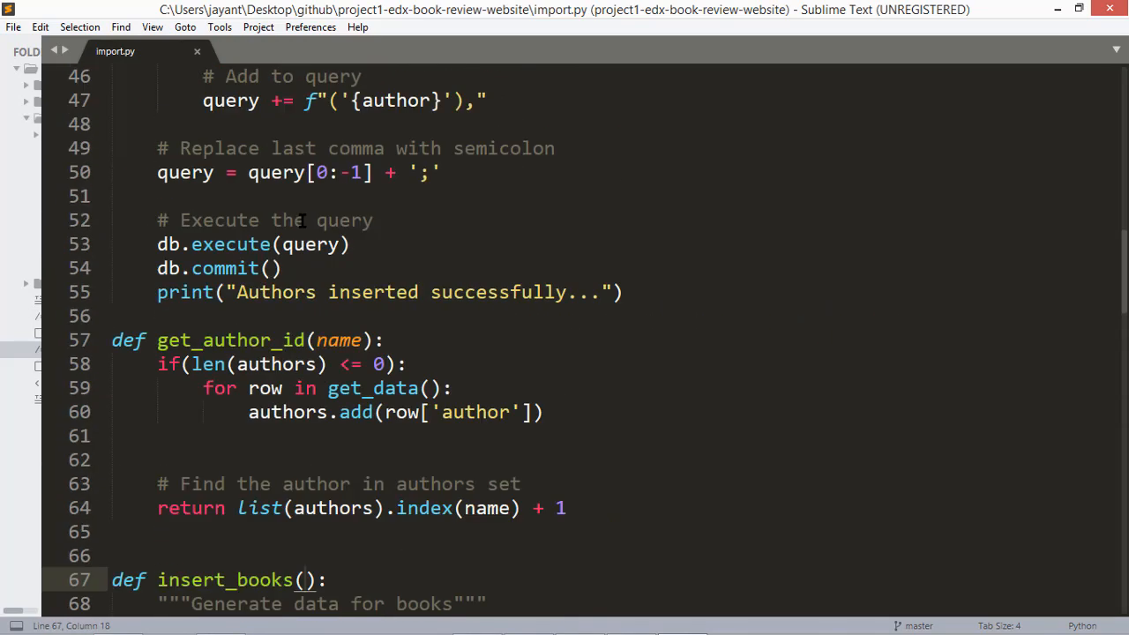
pyautogui.scroll(3)
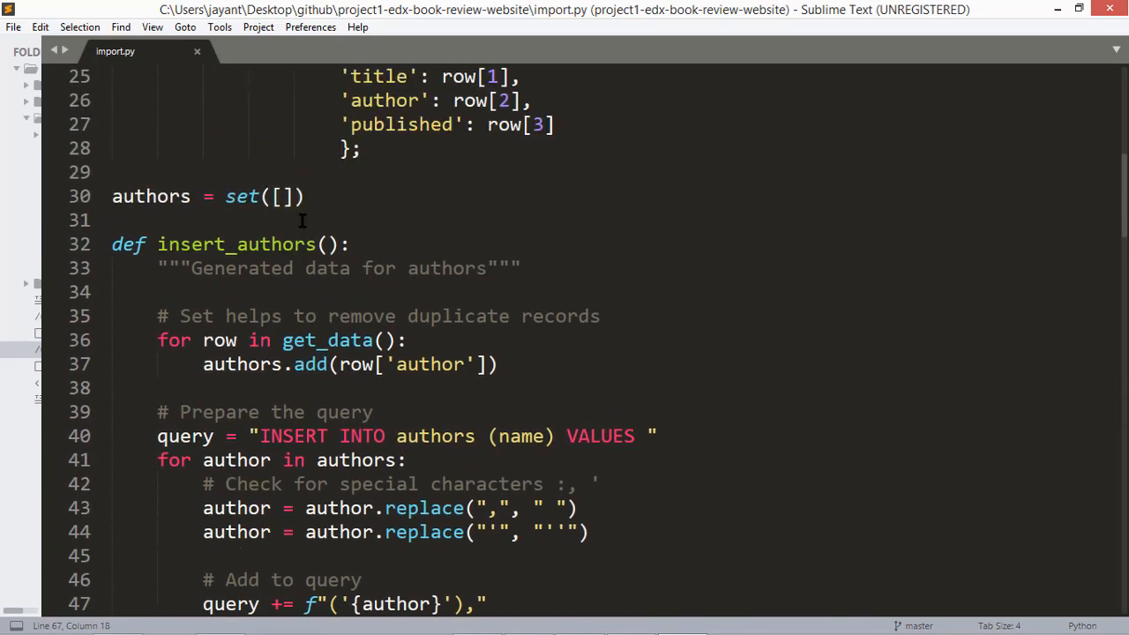
pyautogui.doubleClick(236, 243)
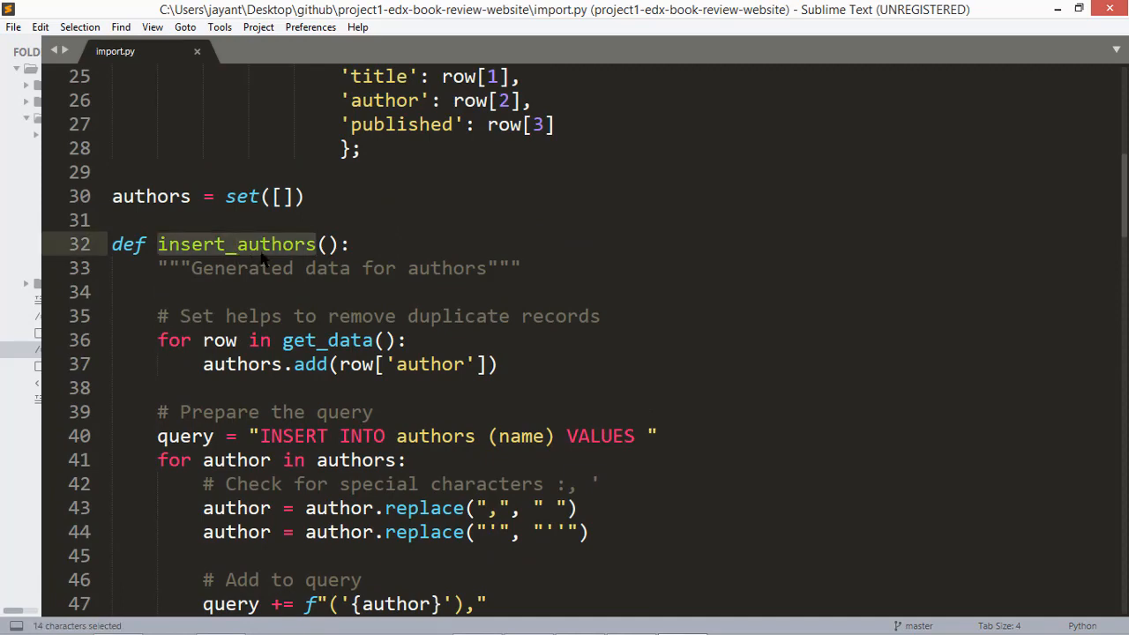
pyautogui.scroll(3)
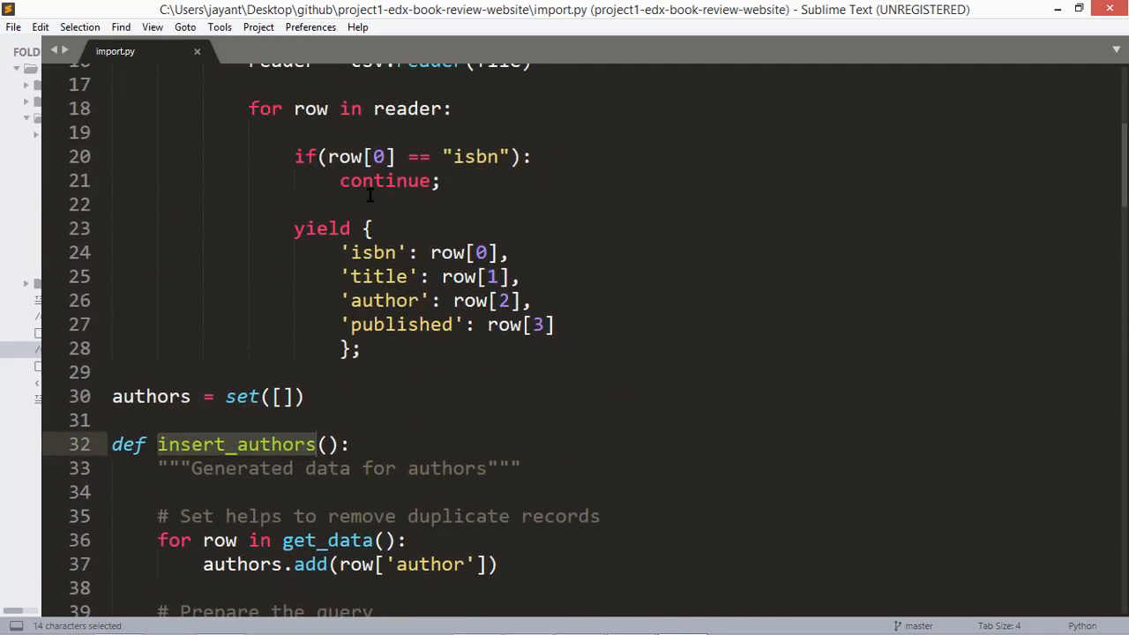
pyautogui.scroll(3)
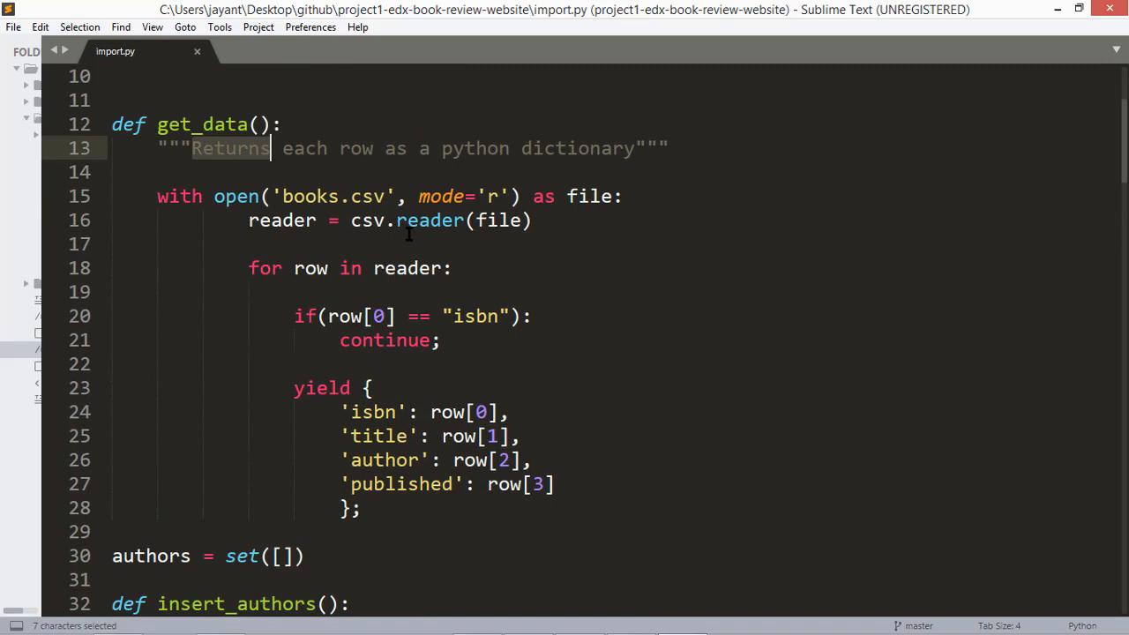
pyautogui.scroll(-3)
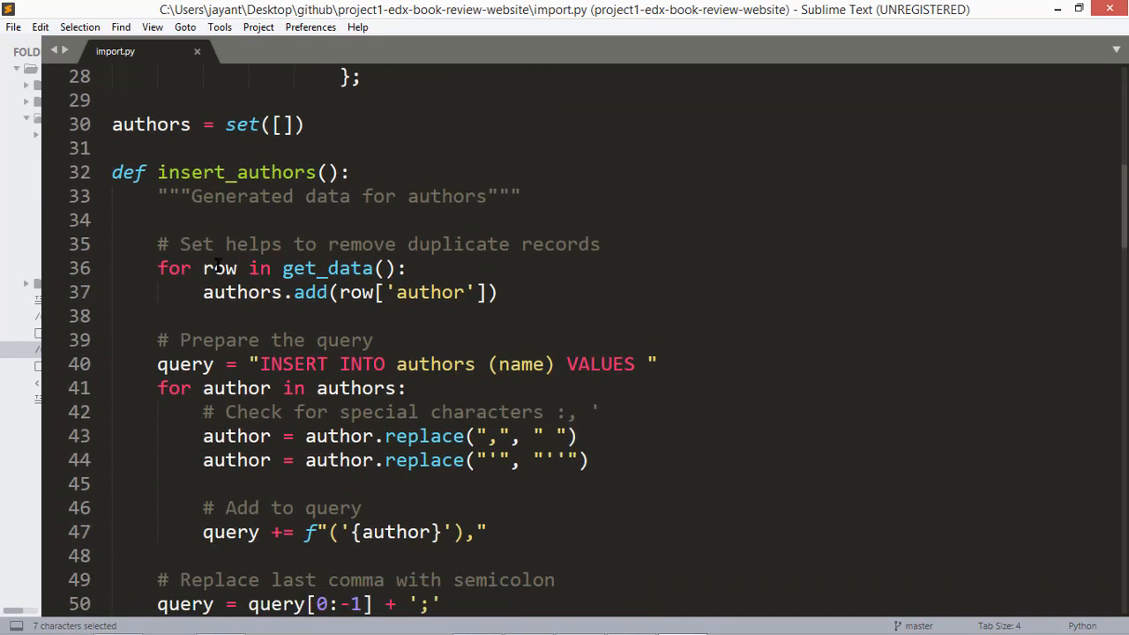
pyautogui.doubleClick(219, 268)
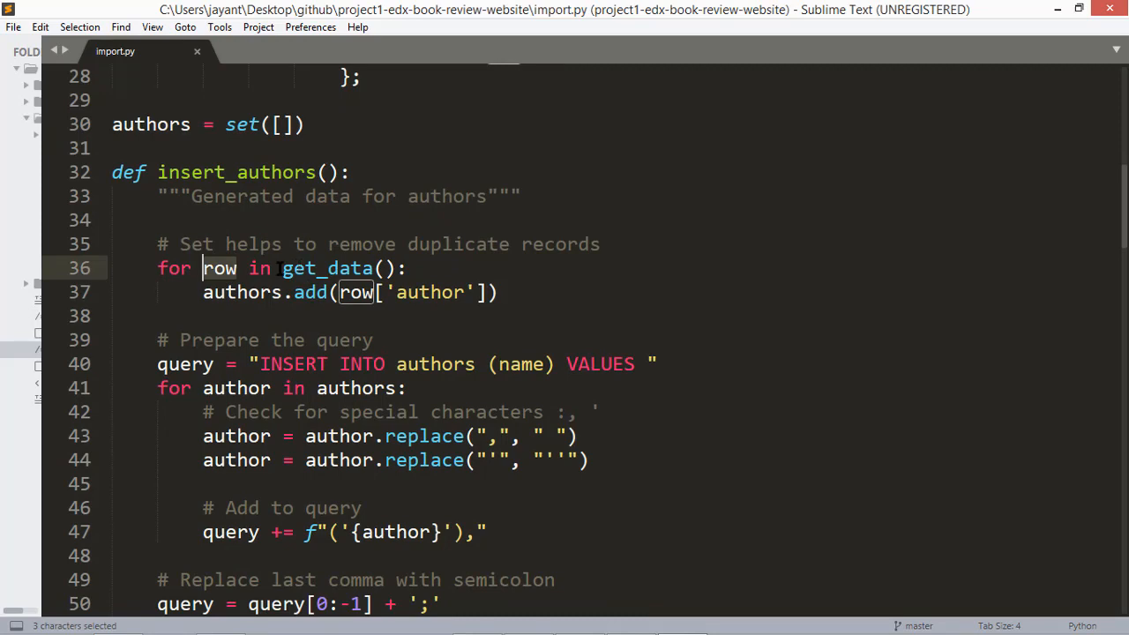
pyautogui.doubleClick(327, 268)
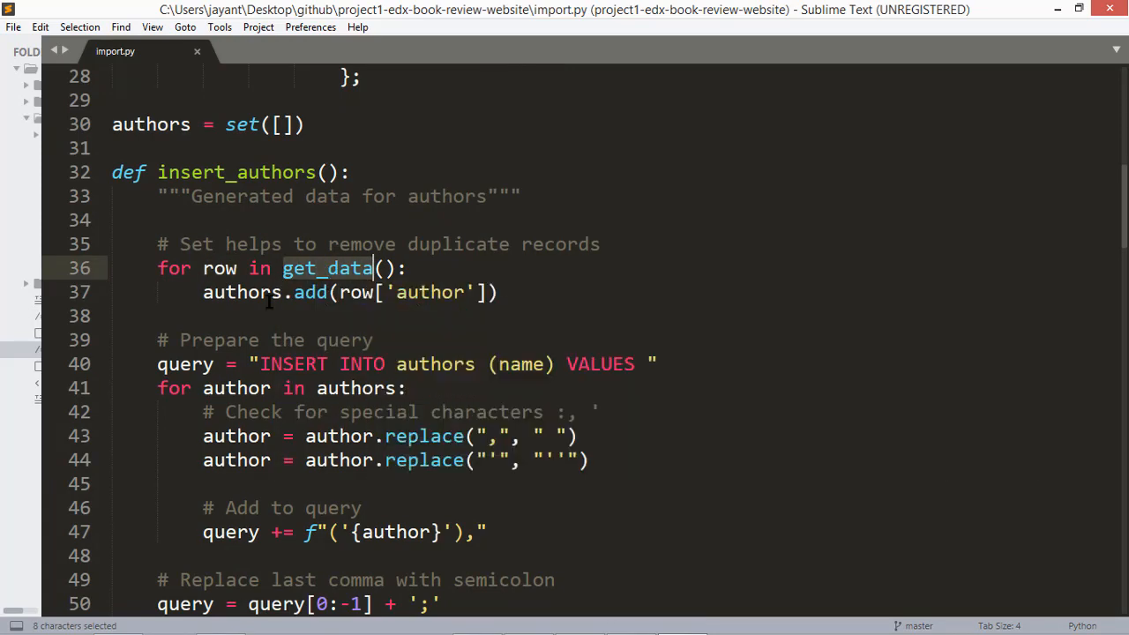
pyautogui.click(293, 293)
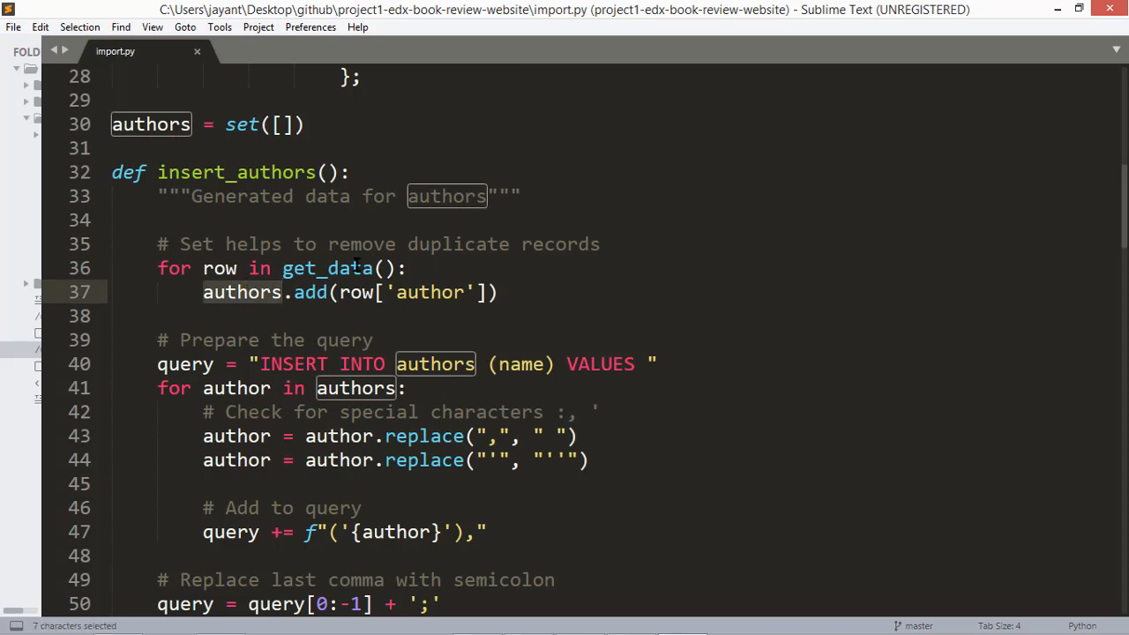
pyautogui.click(356, 293)
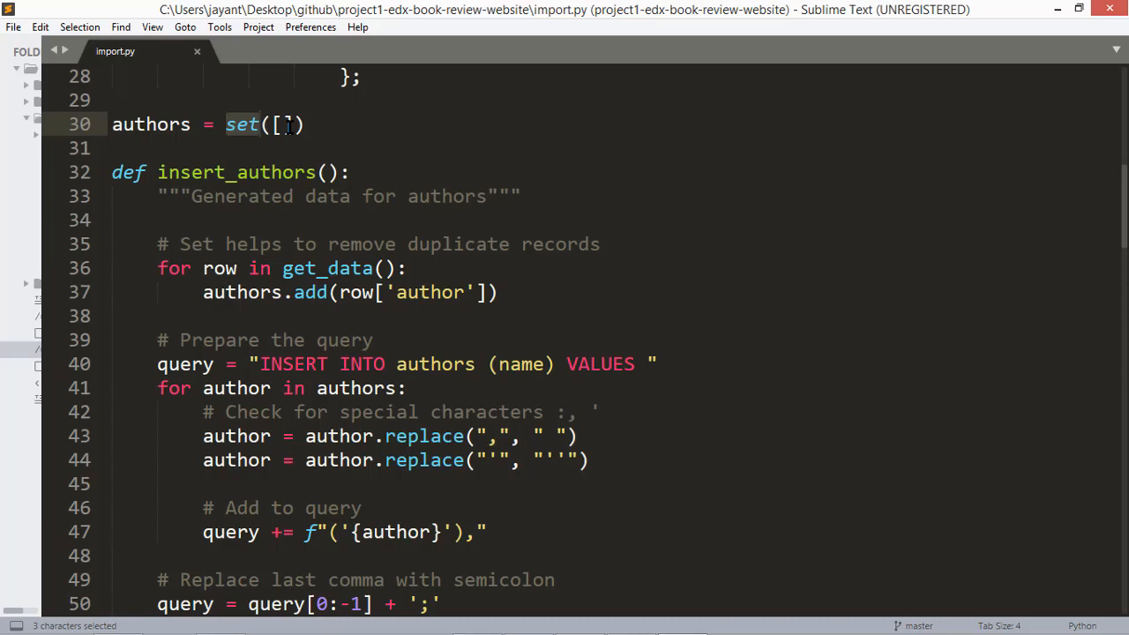
pyautogui.click(282, 124)
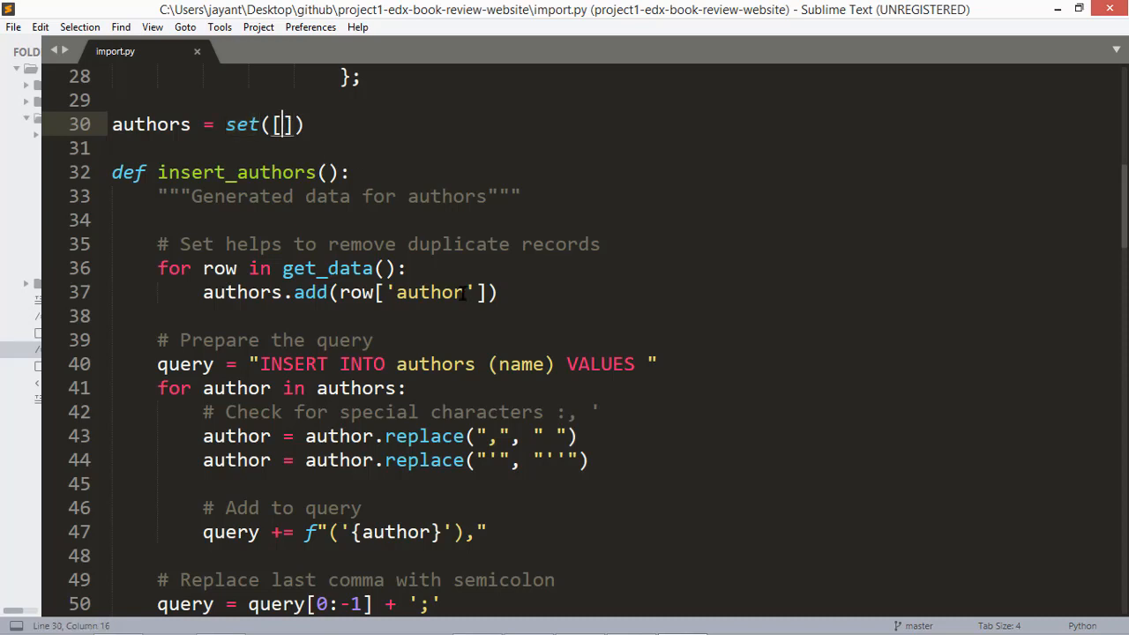
pyautogui.moveTo(472, 243)
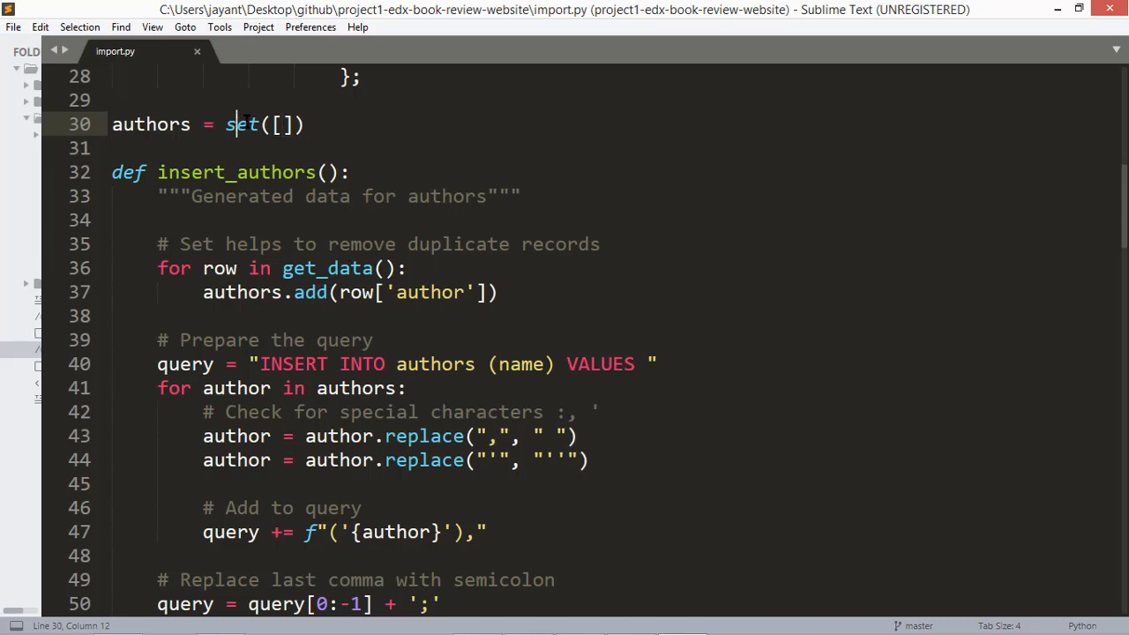
pyautogui.scroll(-3)
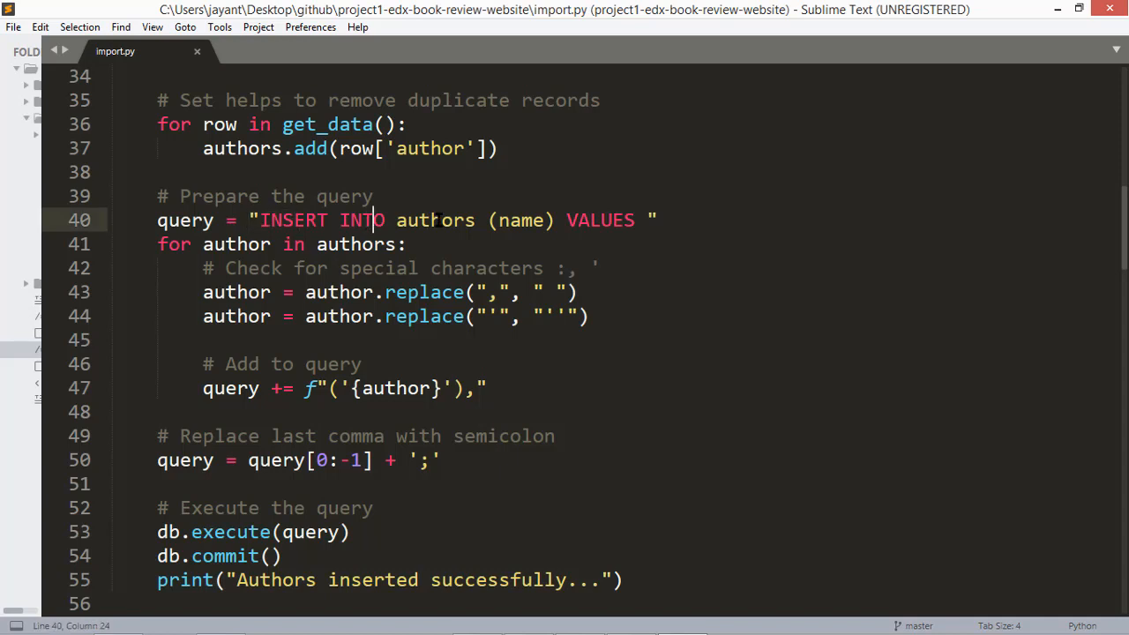
pyautogui.doubleClick(600, 219)
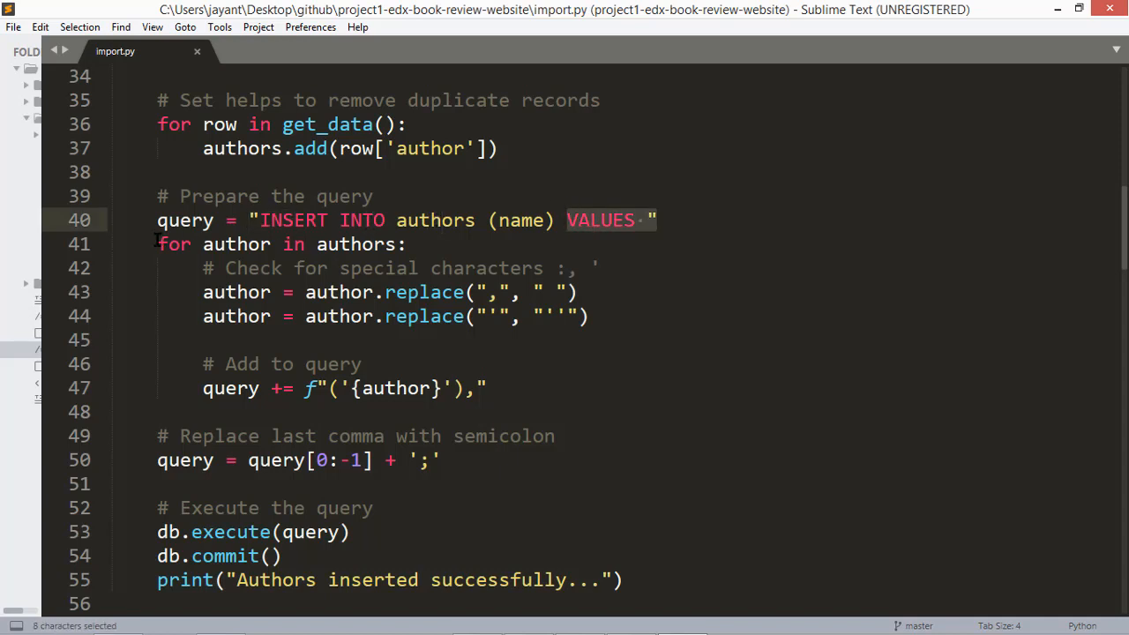
pyautogui.click(486, 388)
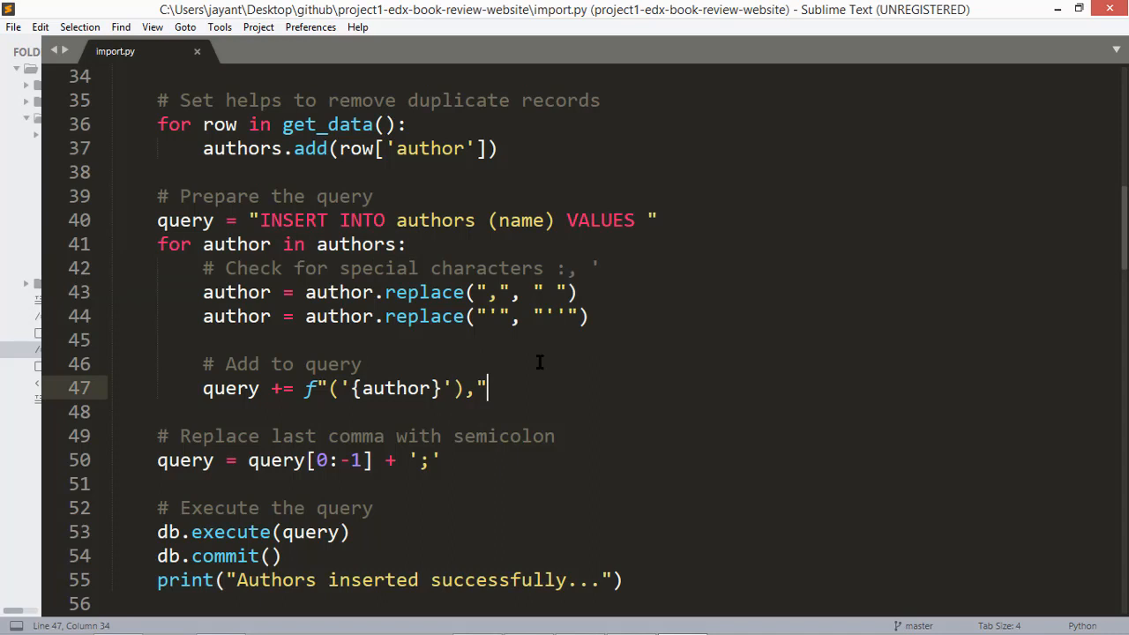
pyautogui.moveTo(203, 268); pyautogui.dragTo(589, 315)
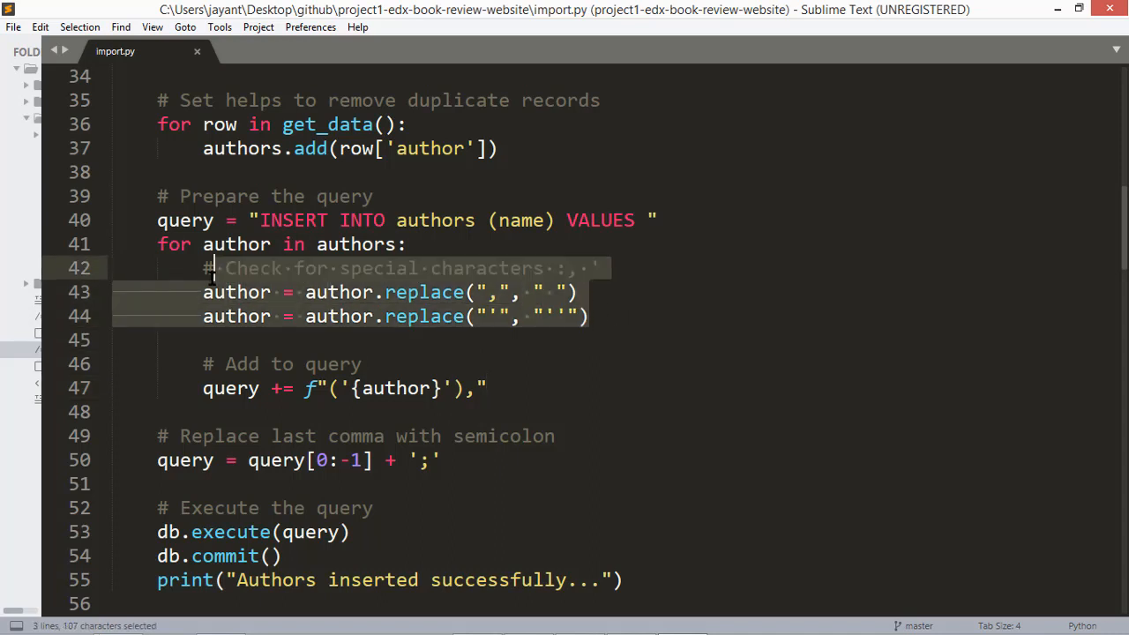
pyautogui.scroll(3)
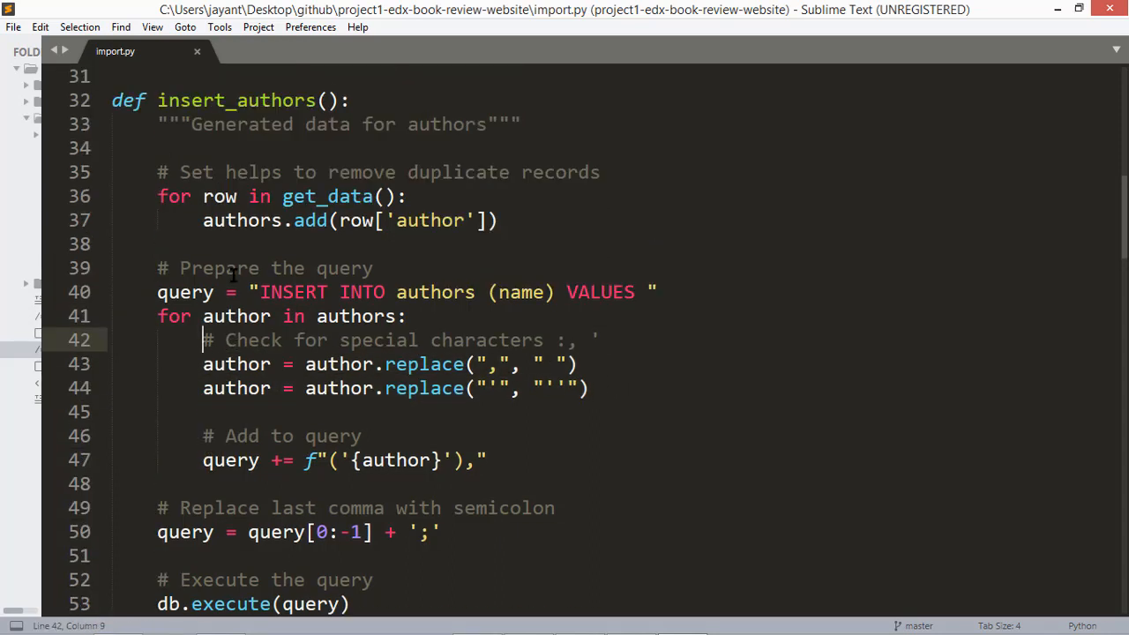
pyautogui.scroll(-3)
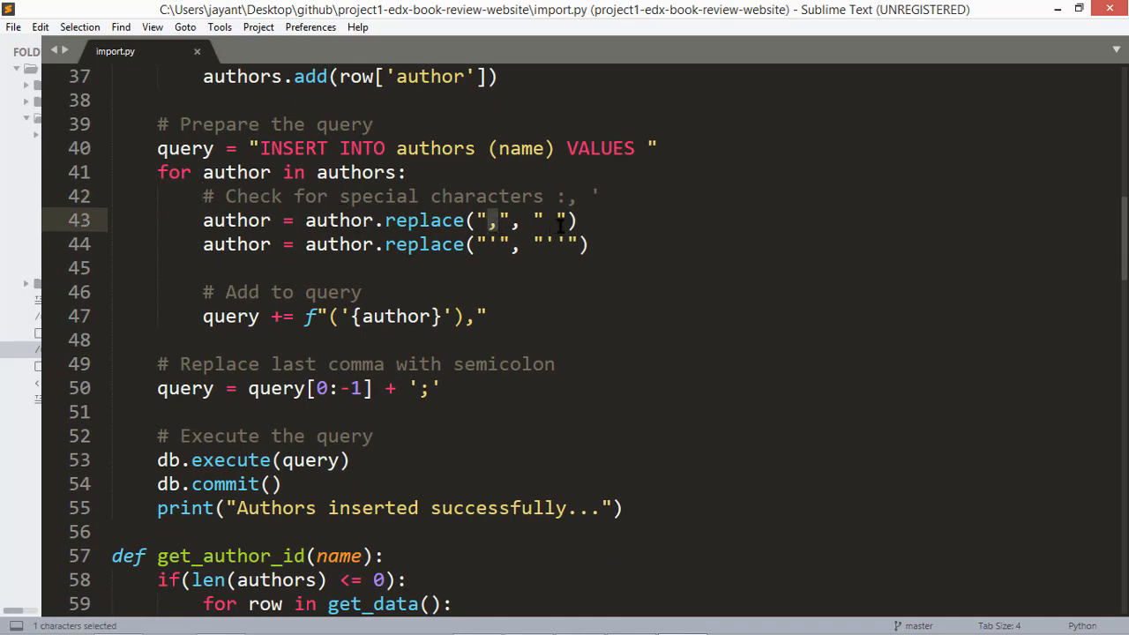
pyautogui.scroll(3)
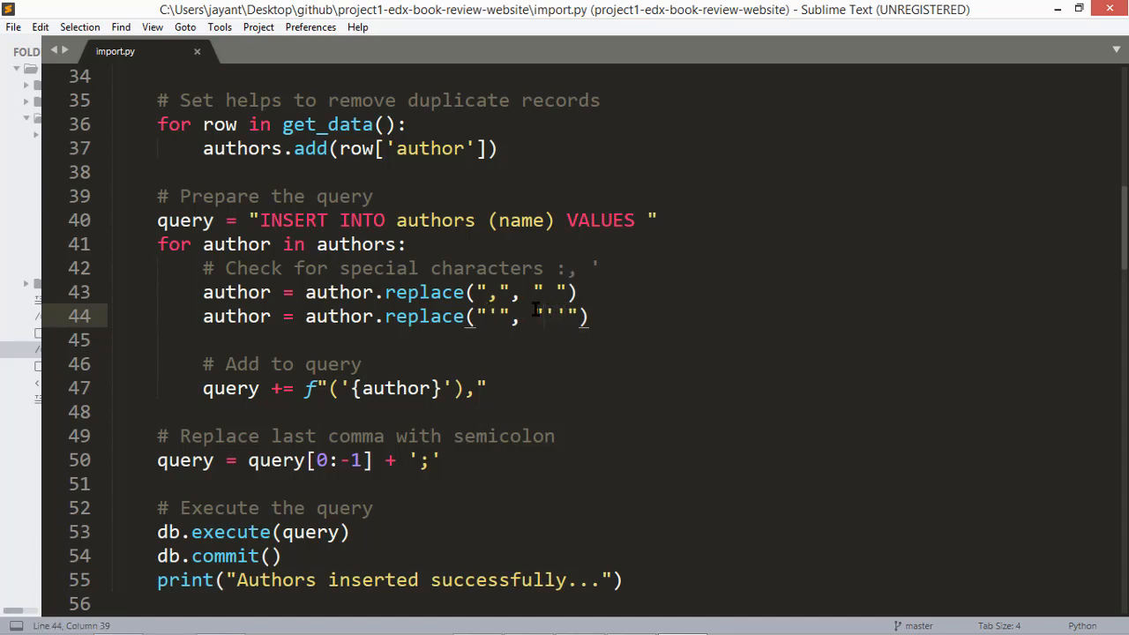
pyautogui.doubleClick(549, 316)
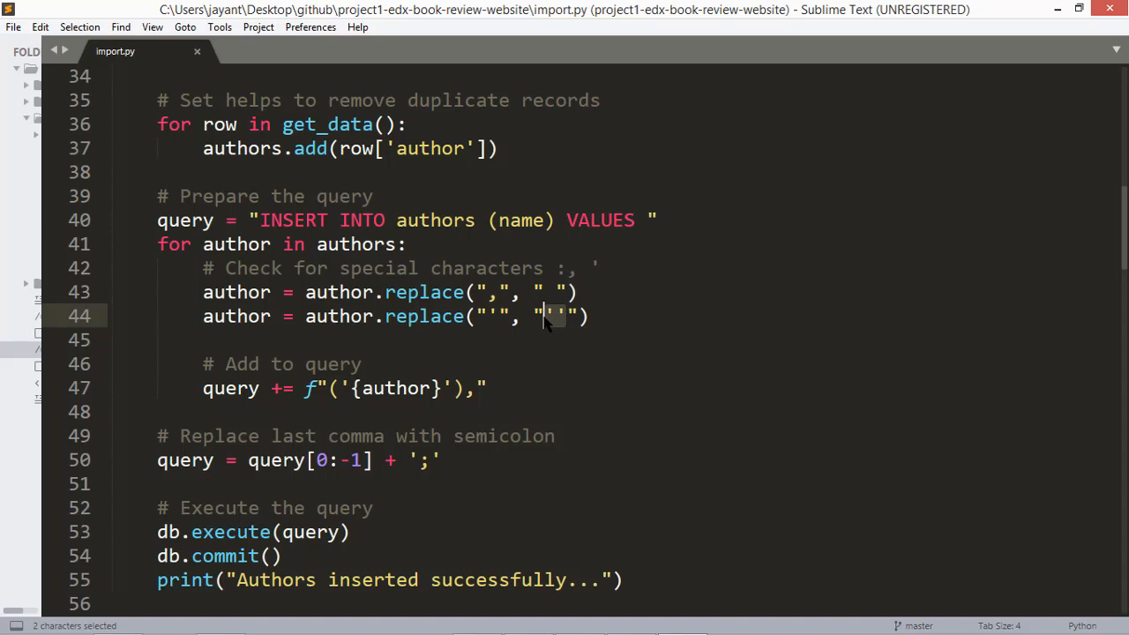
pyautogui.scroll(-3)
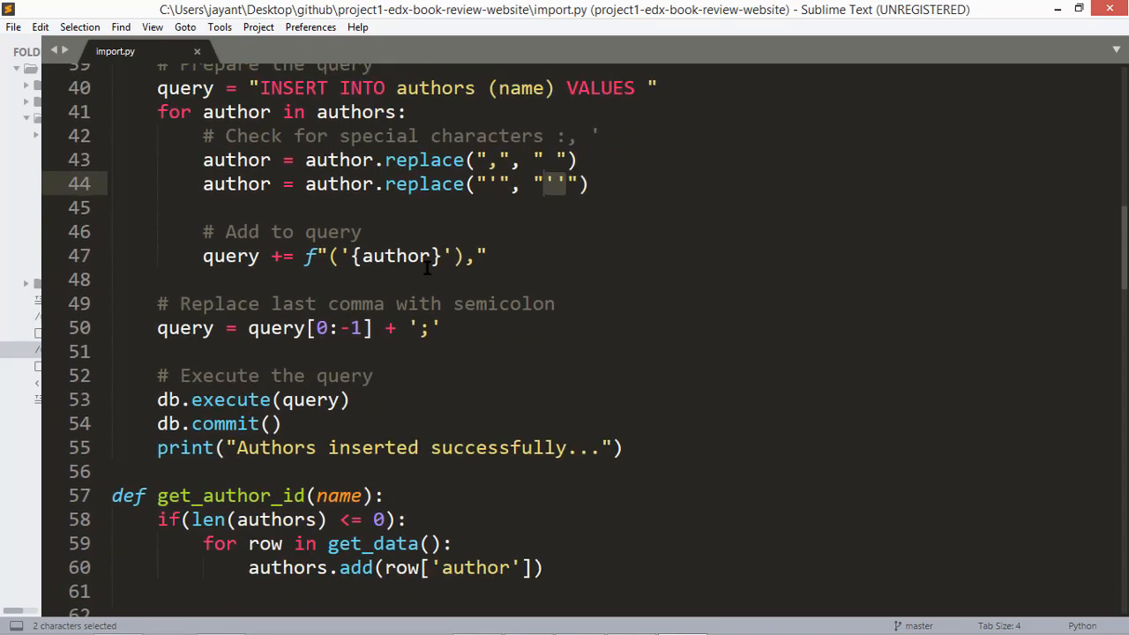
pyautogui.scroll(3)
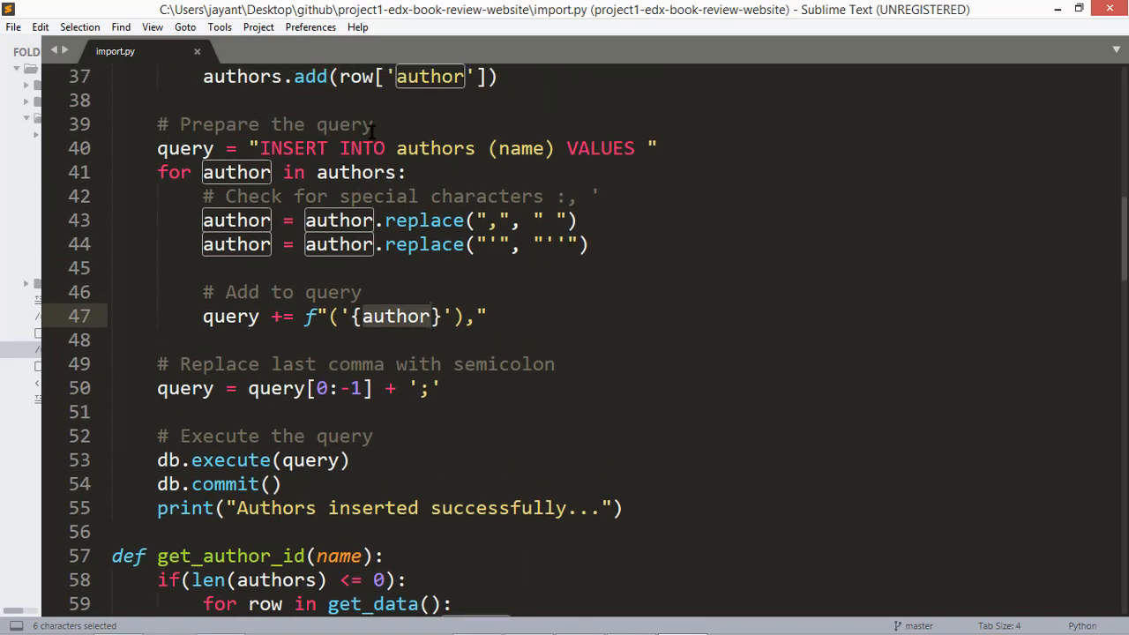
pyautogui.click(698, 148)
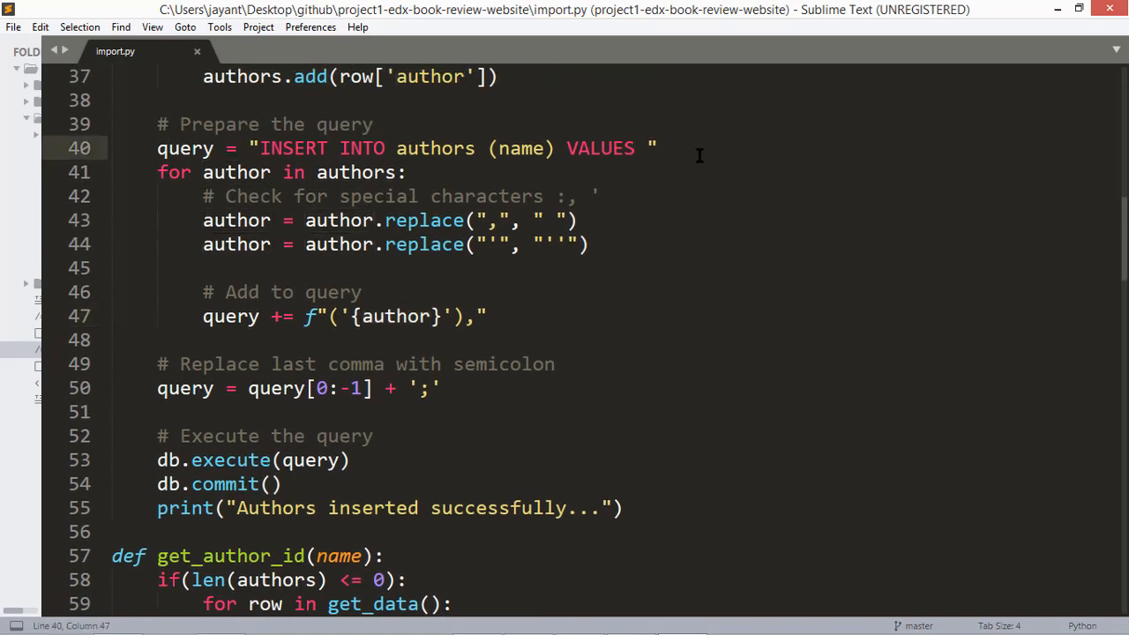
pyautogui.write('()')
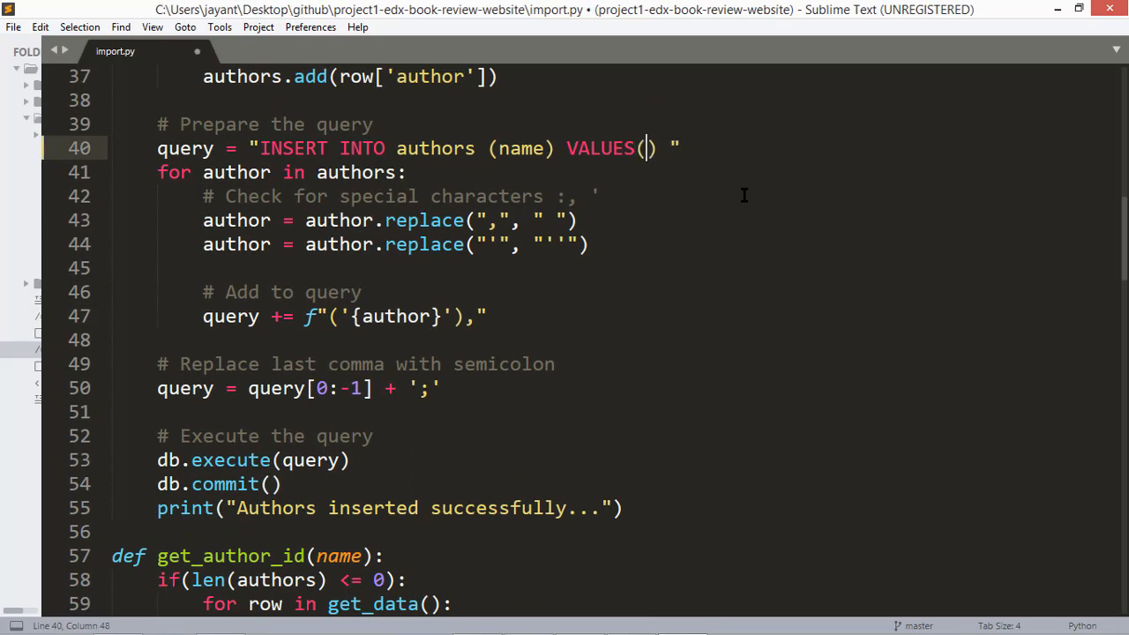
pyautogui.press('ctrl+z')
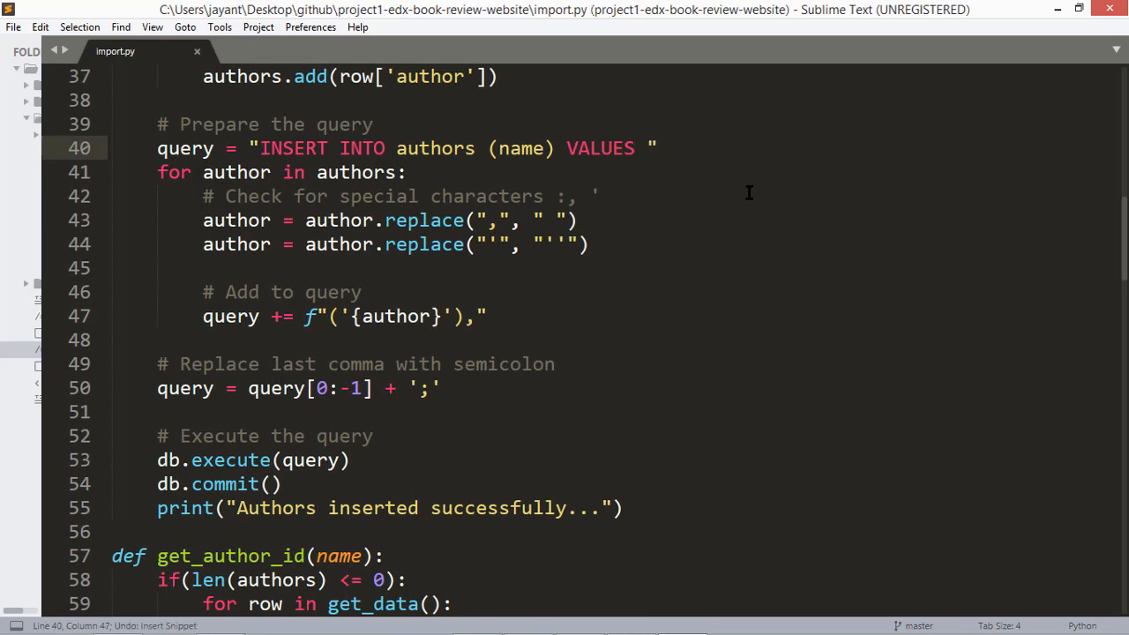
pyautogui.scroll(-3)
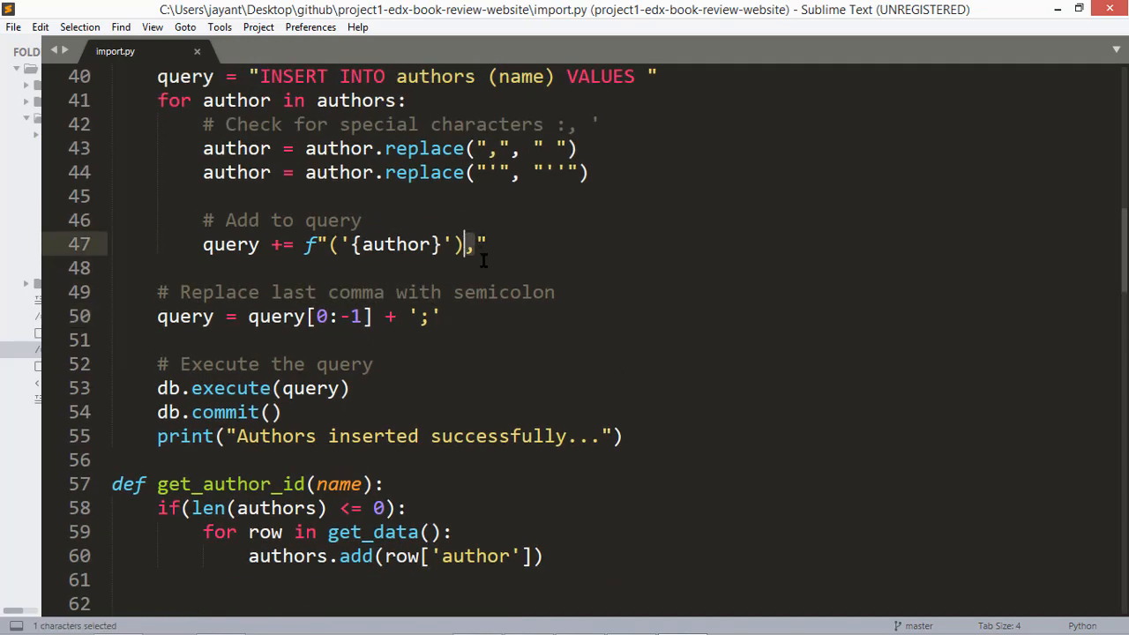
pyautogui.scroll(3)
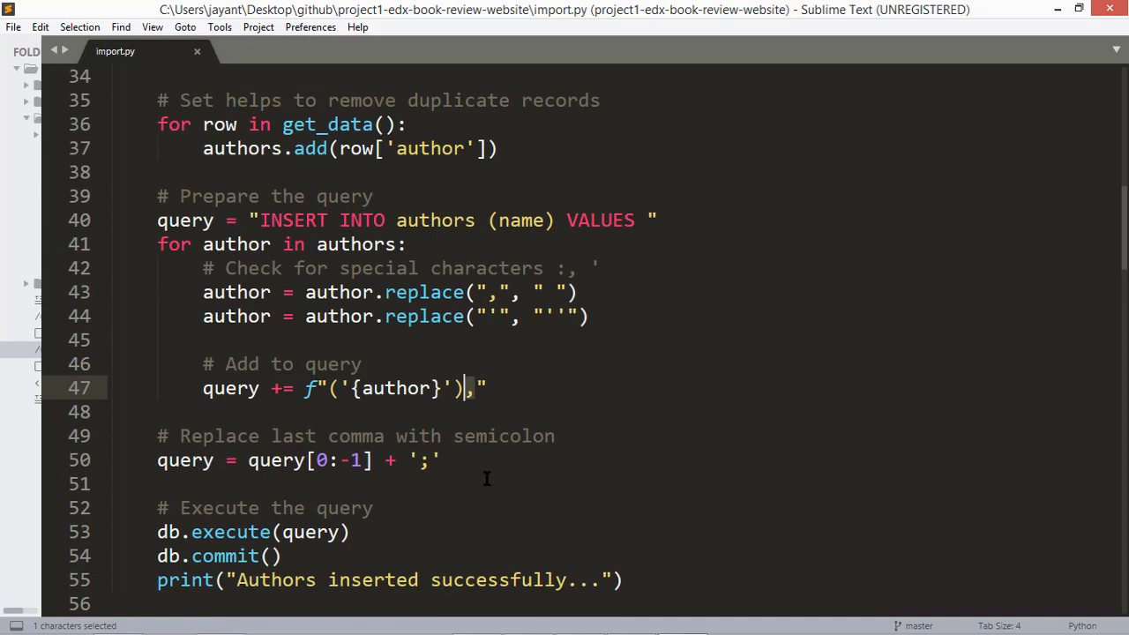
pyautogui.scroll(-3)
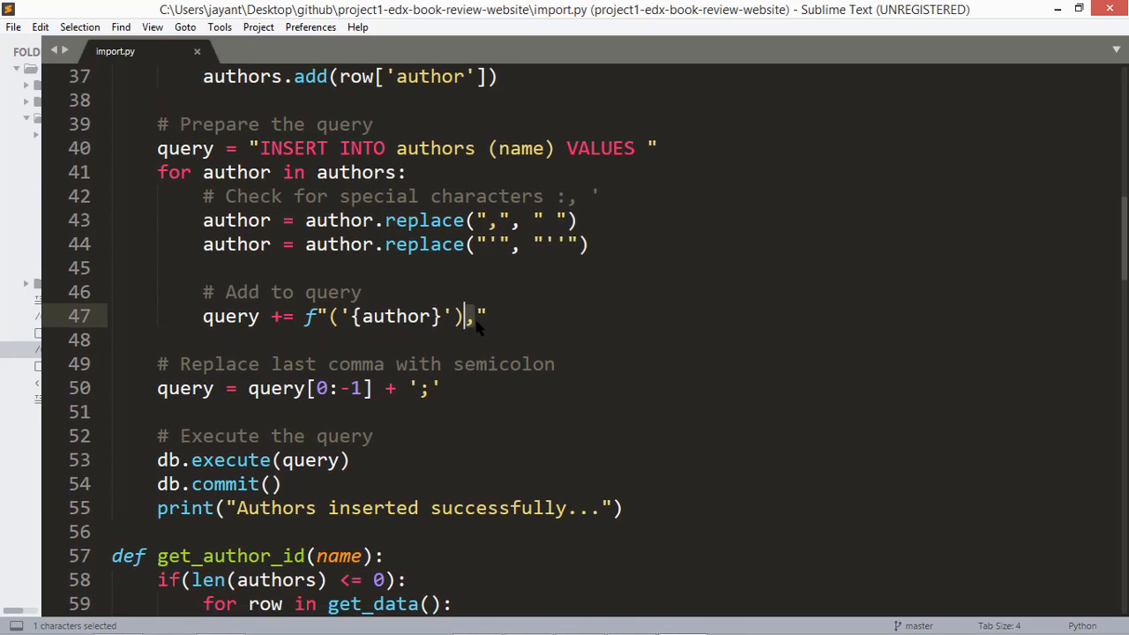
pyautogui.scroll(-3)
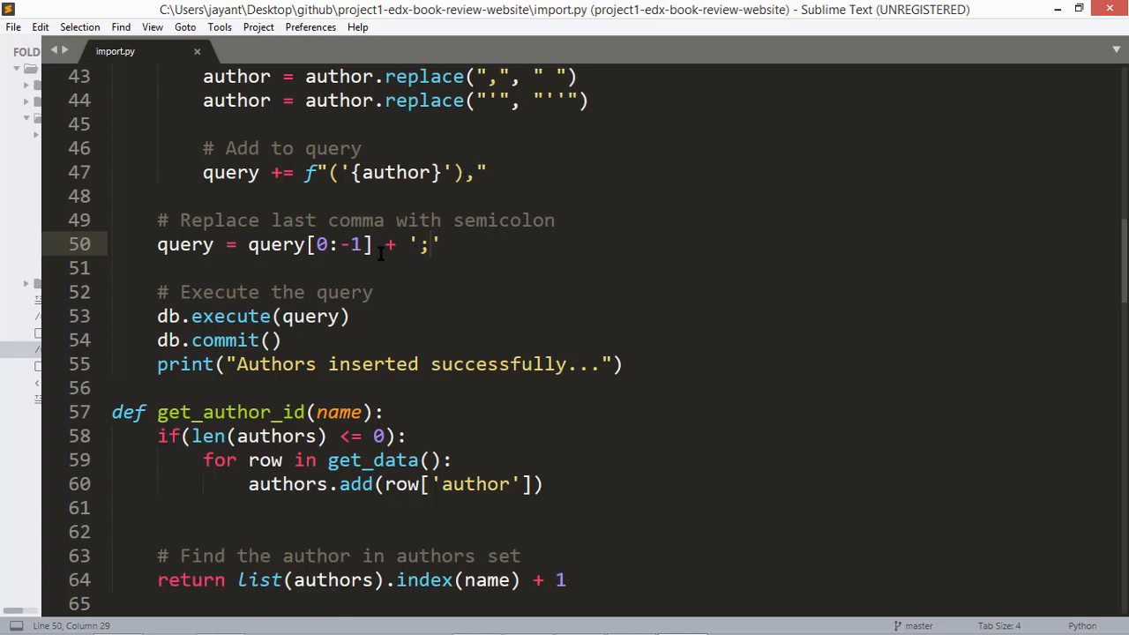
pyautogui.scroll(-3)
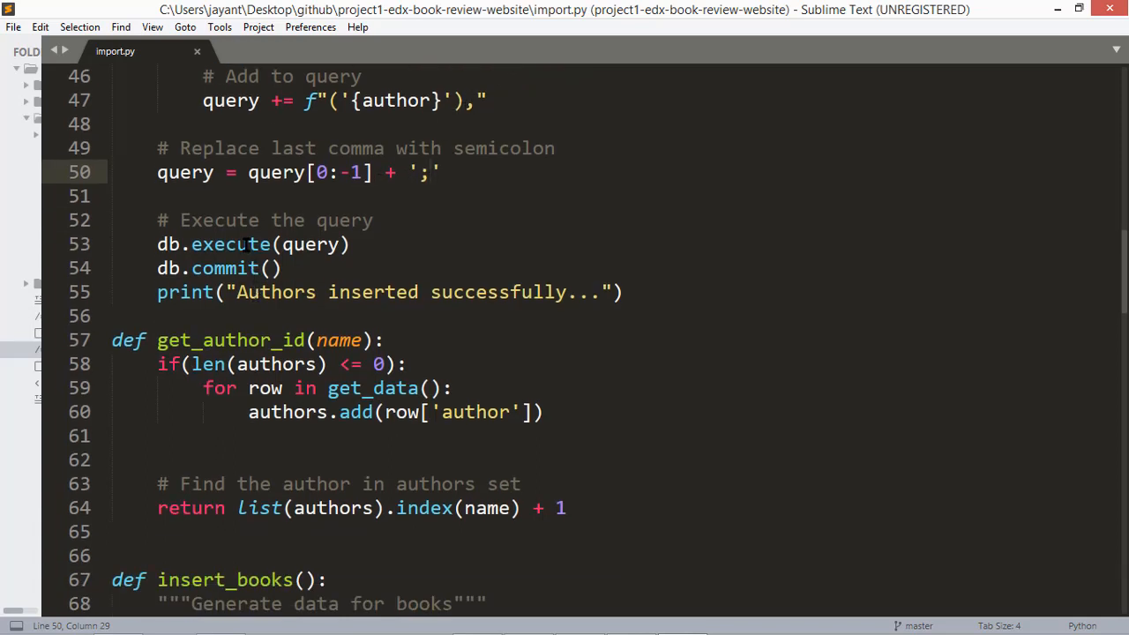
pyautogui.click(259, 293)
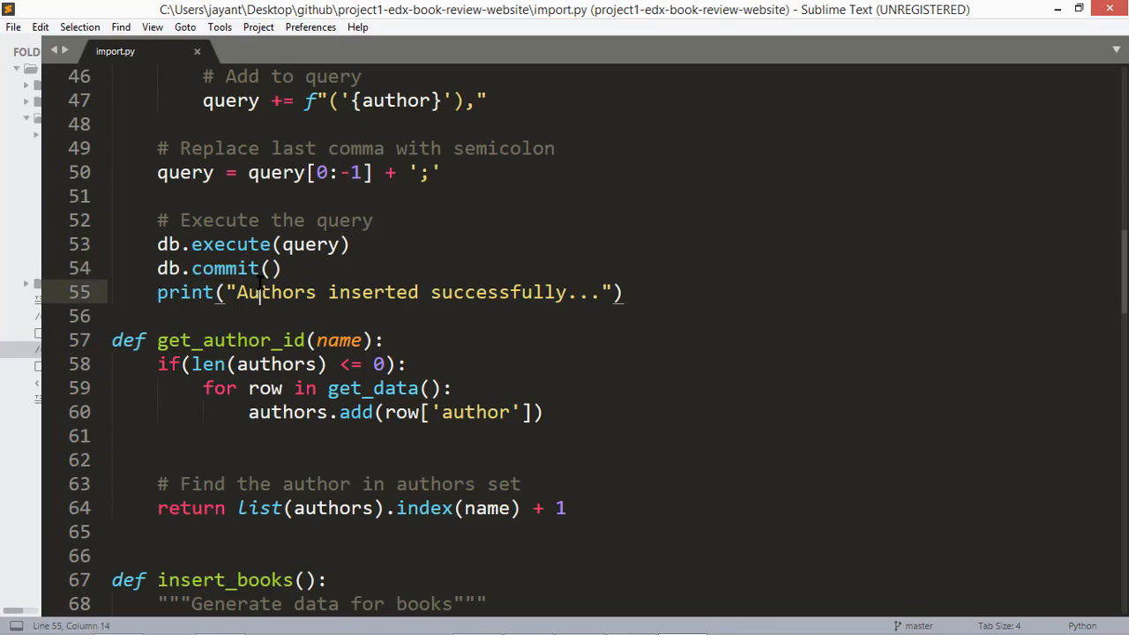
pyautogui.scroll(-3)
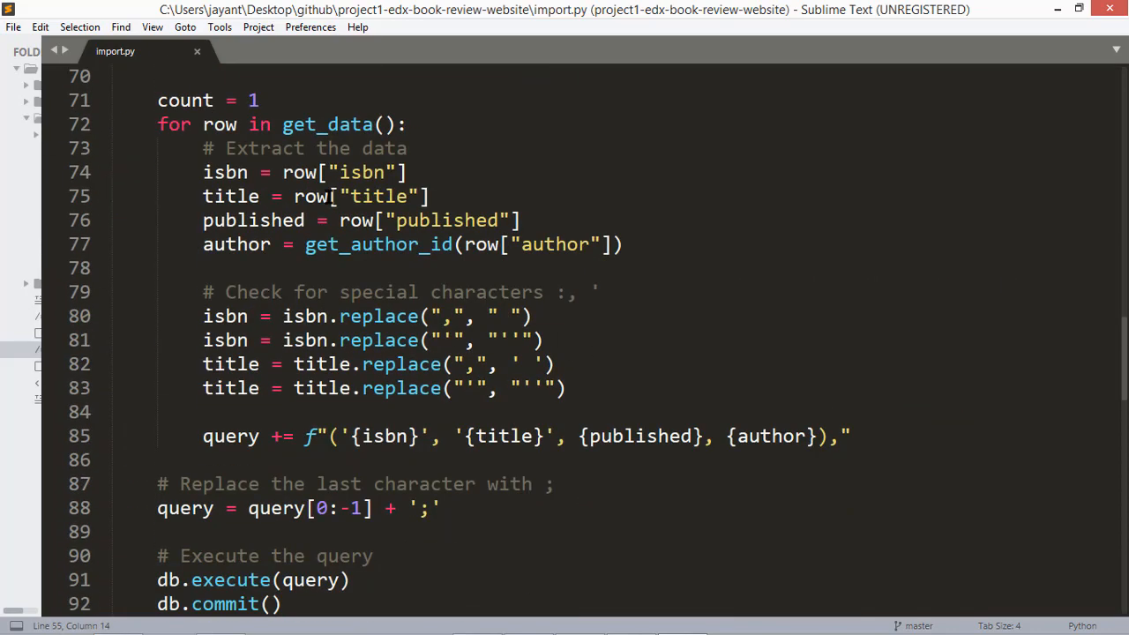
pyautogui.scroll(-3)
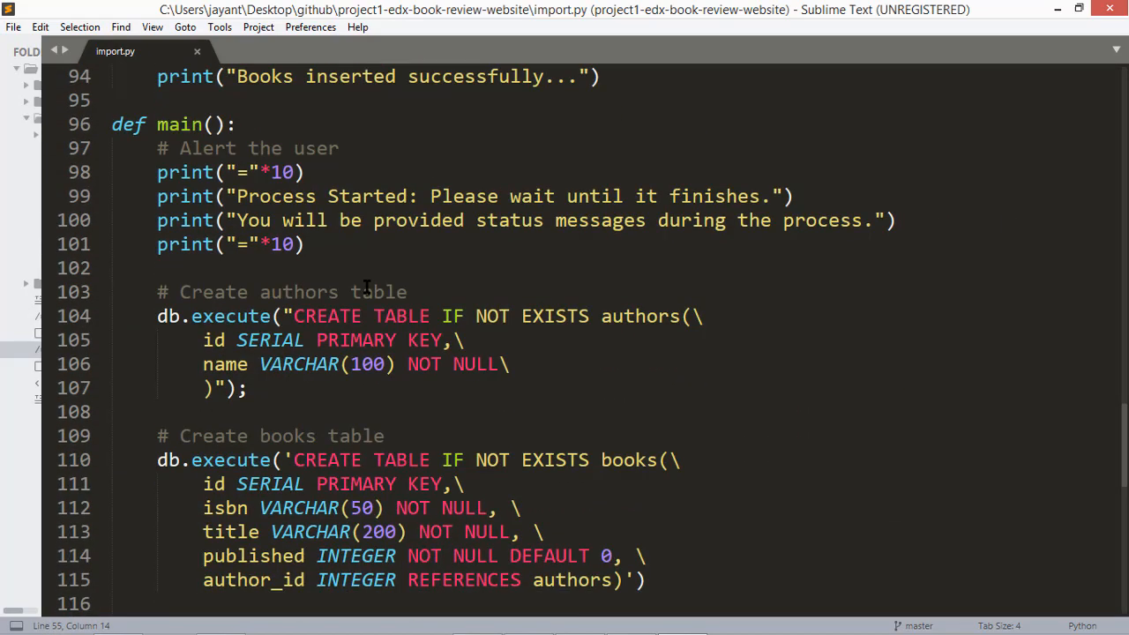
pyautogui.moveTo(278, 181)
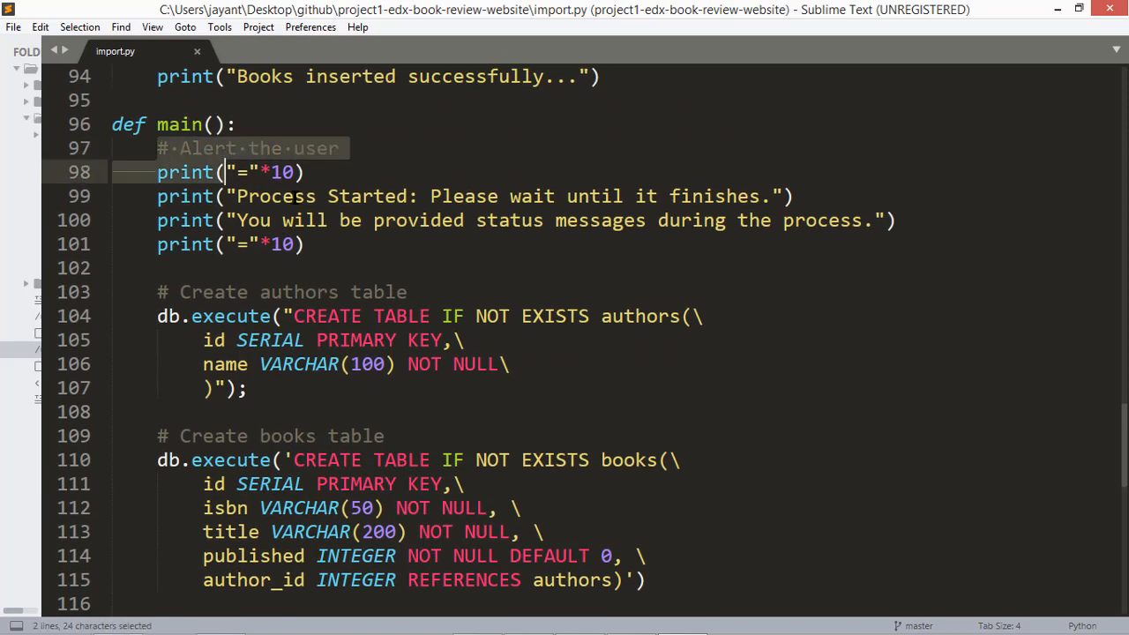
pyautogui.moveTo(229, 173); pyautogui.dragTo(304, 243)
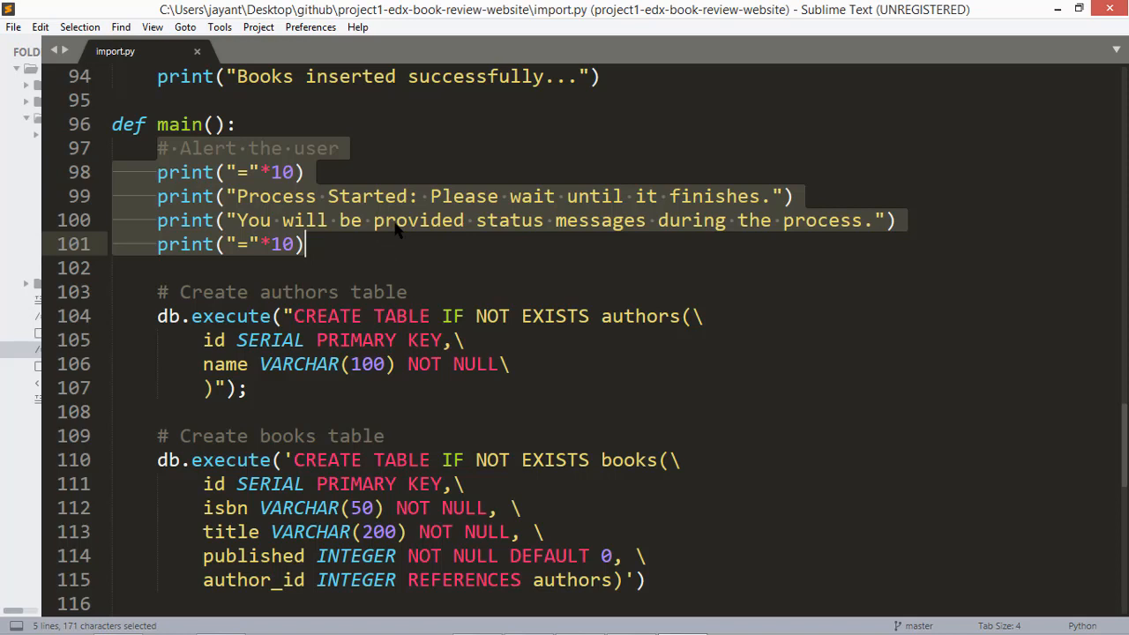
pyautogui.scroll(-3)
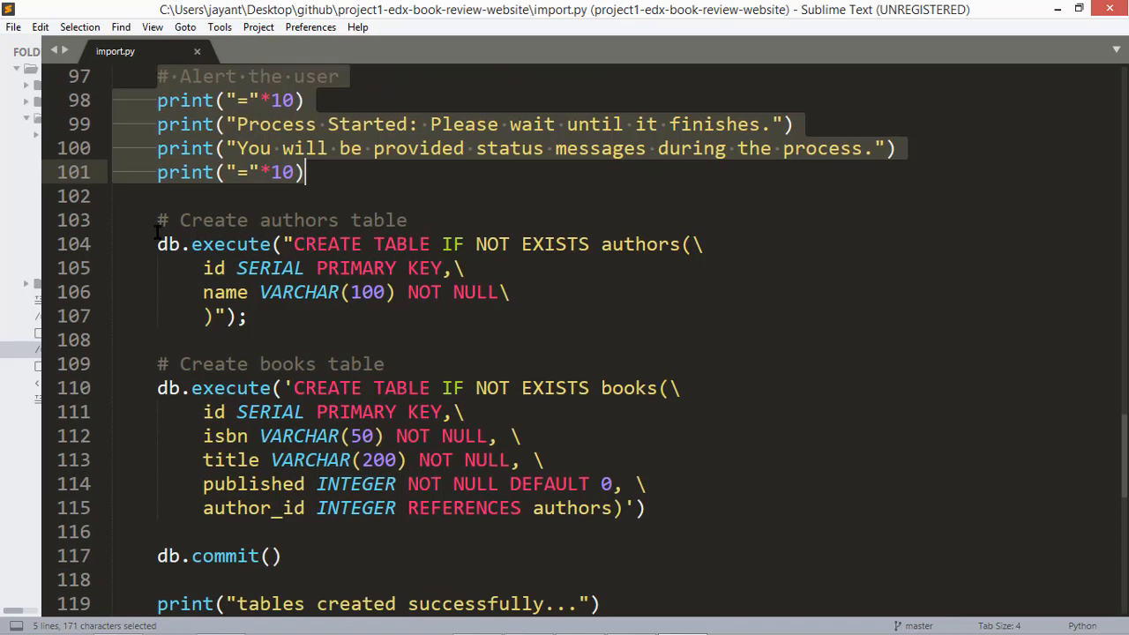
pyautogui.click(248, 316)
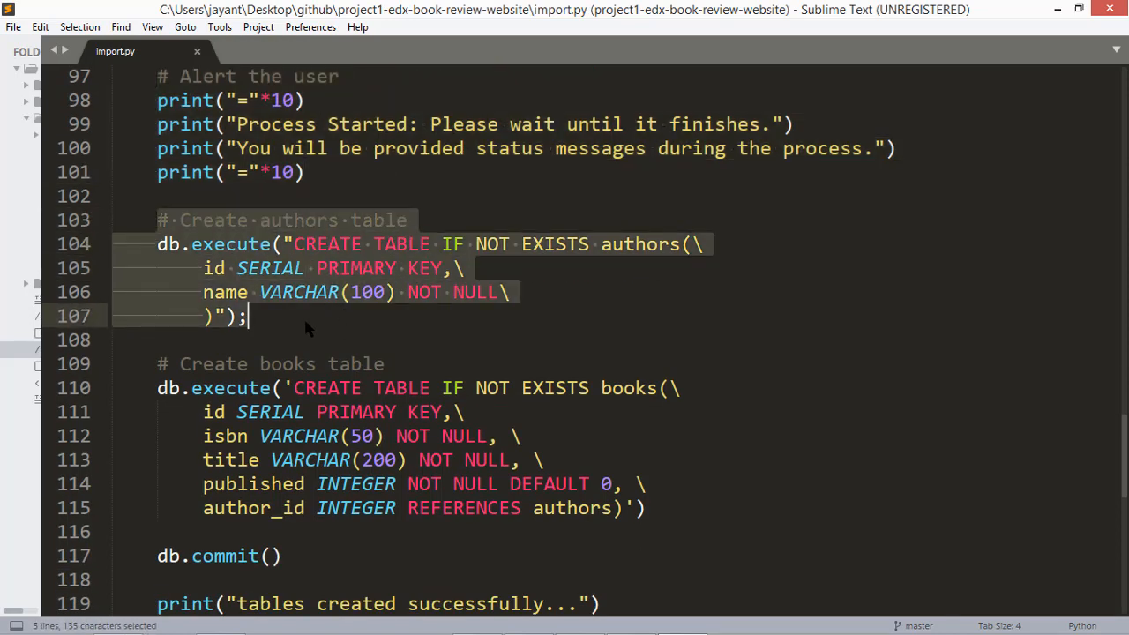
pyautogui.scroll(-3)
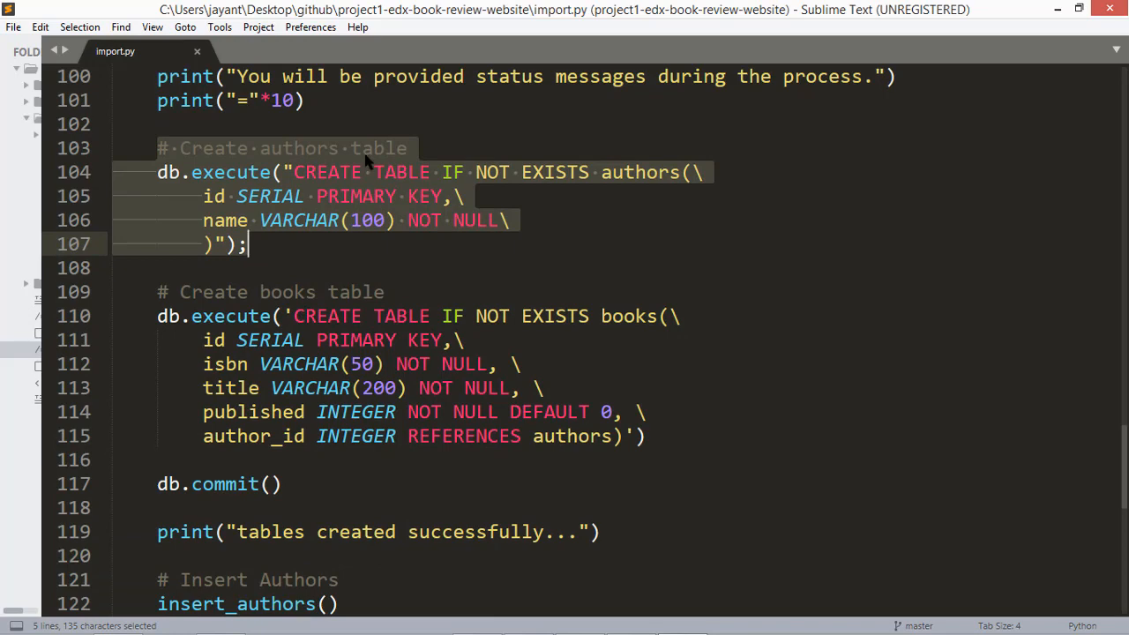
pyautogui.scroll(-3)
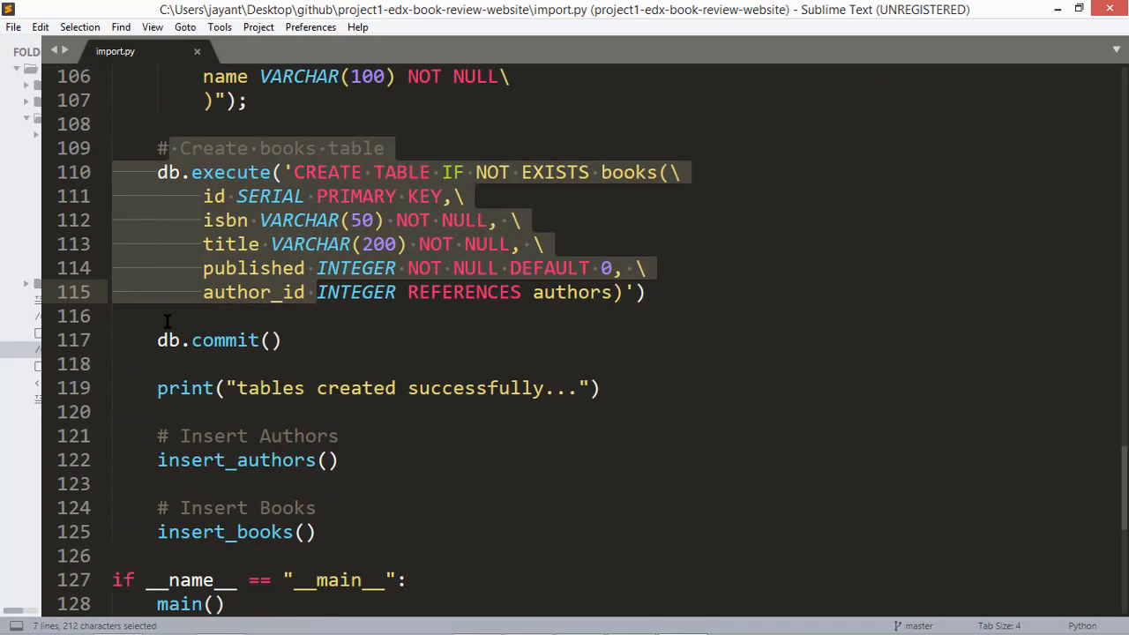
pyautogui.click(603, 388)
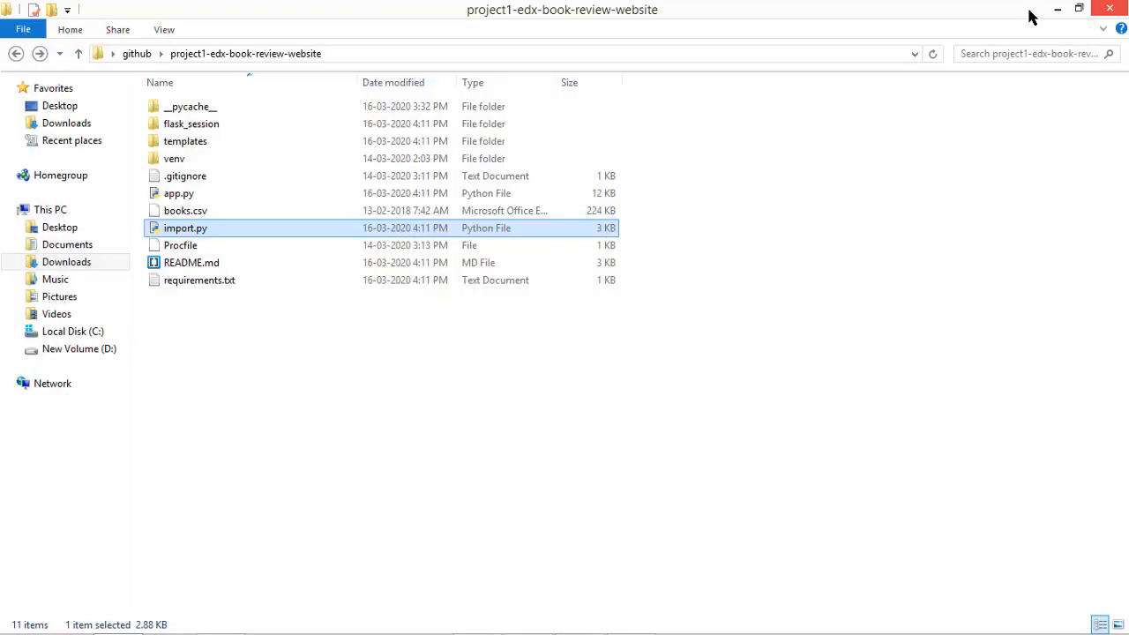
# Open the project's Procfile in Sublime Text from its context menu
pyautogui.click(180, 245)
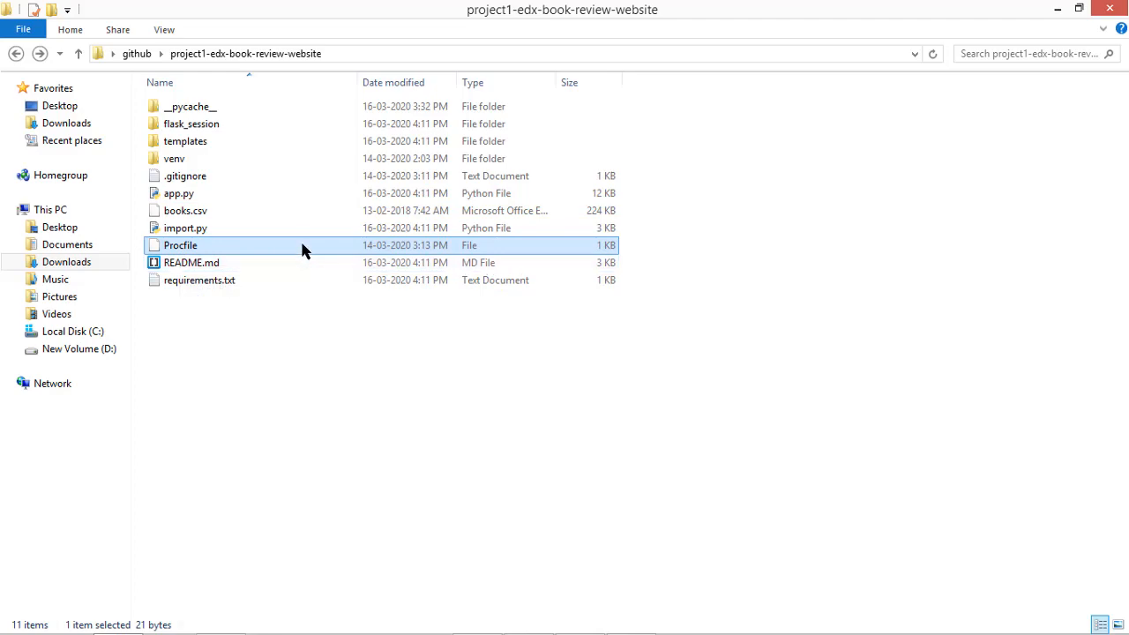
pyautogui.rightClick(180, 245)
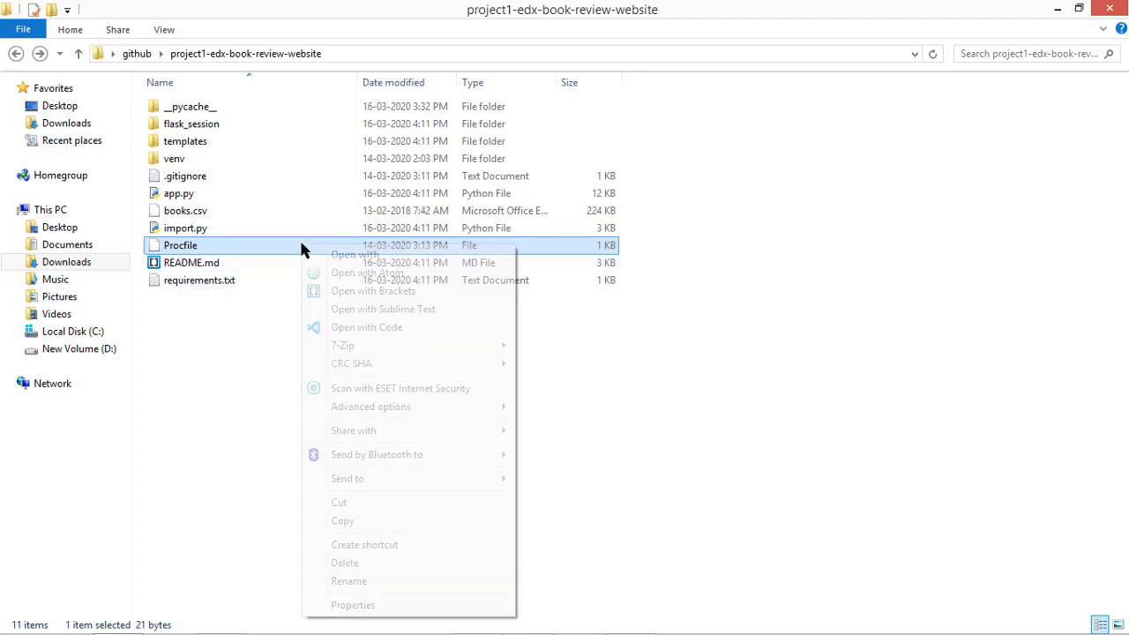
pyautogui.click(382, 308)
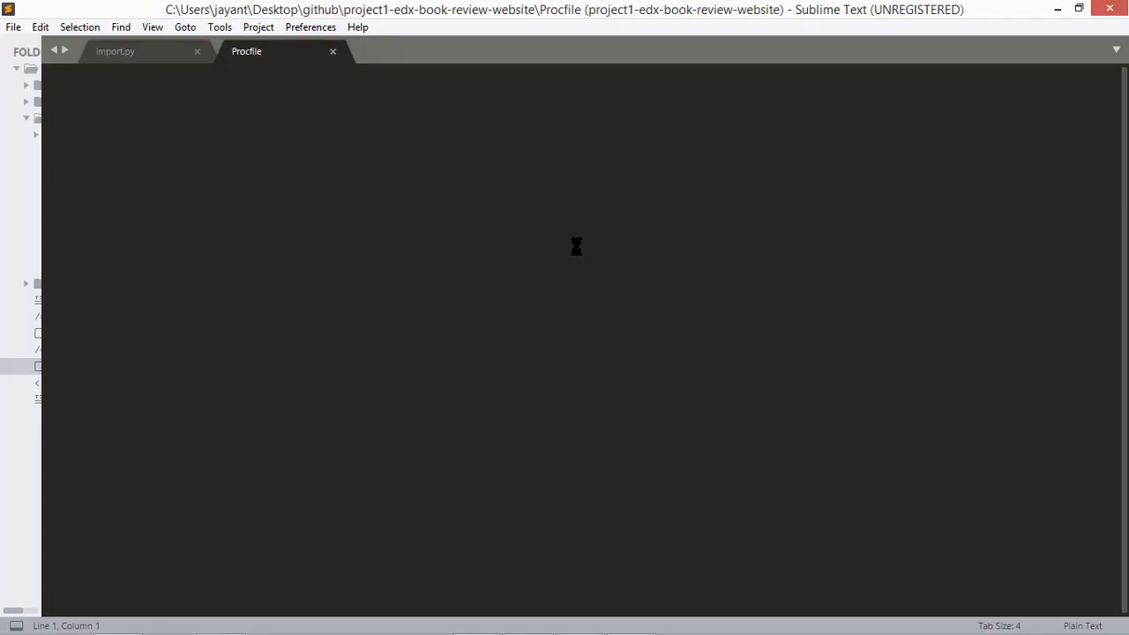
# Review the Procfile's single line 'web: gunicorn app:app', then close it
pyautogui.write('web: gunicorn app:app')
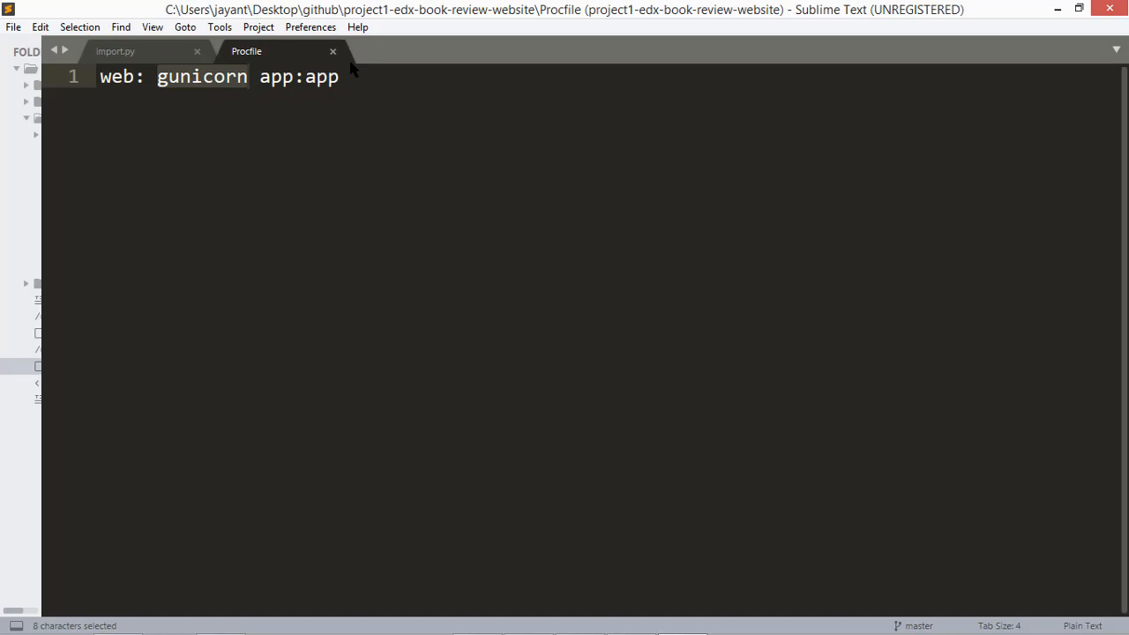
pyautogui.moveTo(332, 50)
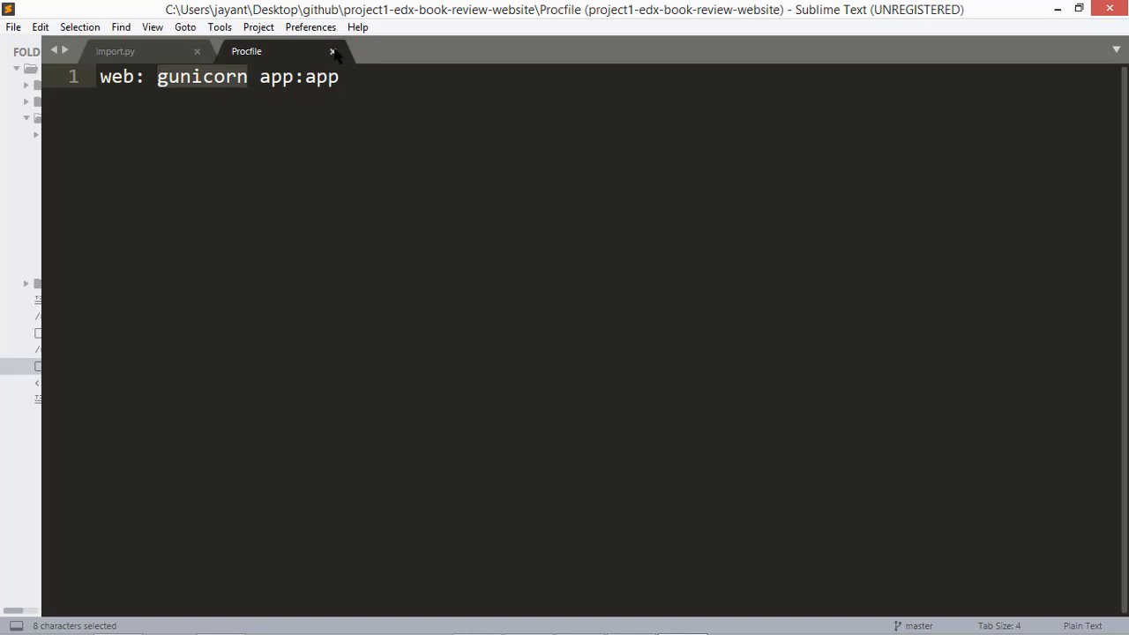
pyautogui.click(339, 77)
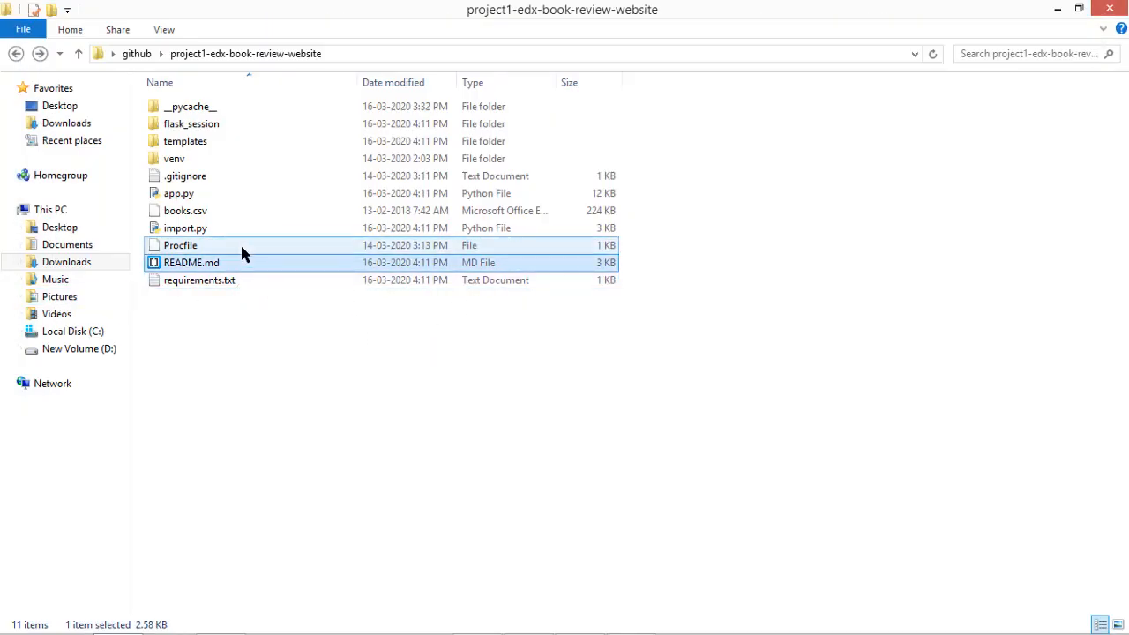
pyautogui.click(198, 279)
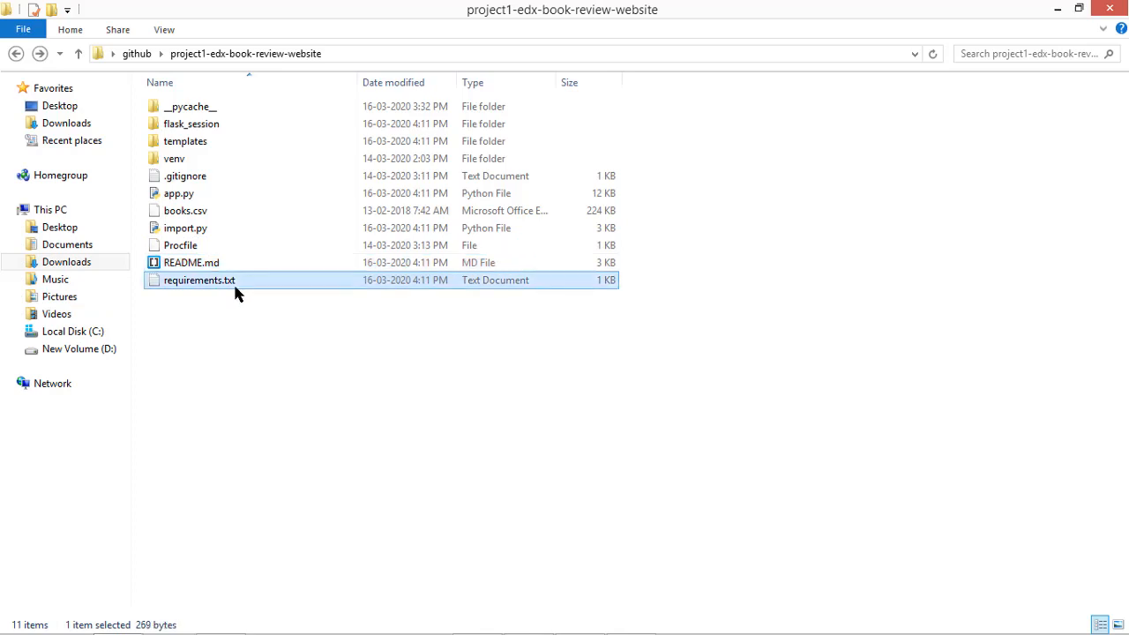
pyautogui.rightClick(198, 278)
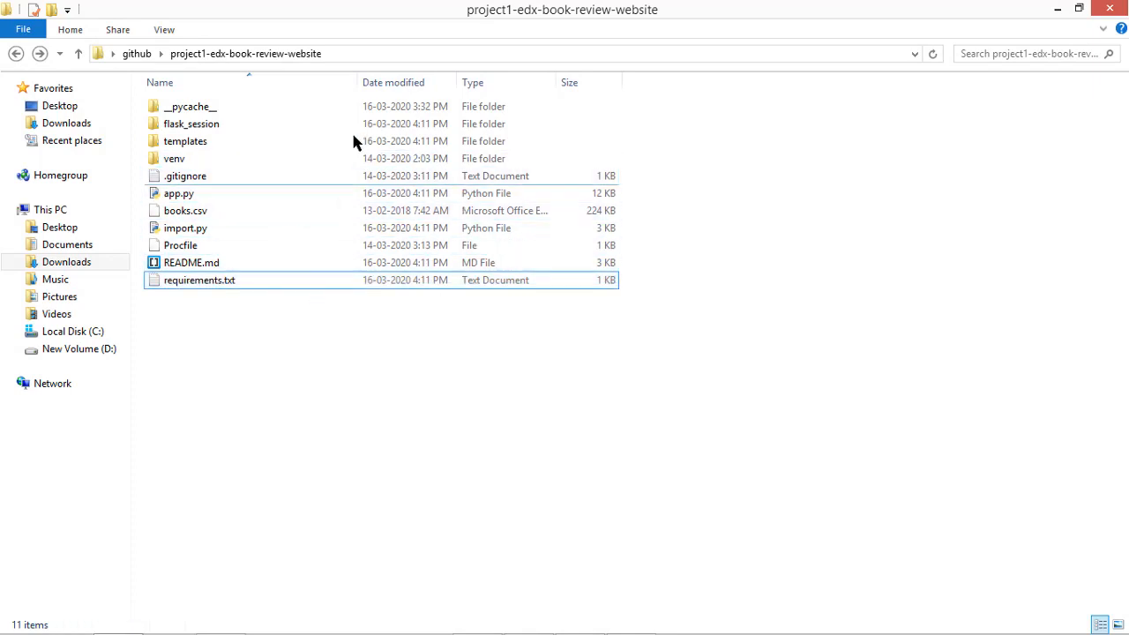
pyautogui.doubleClick(191, 123)
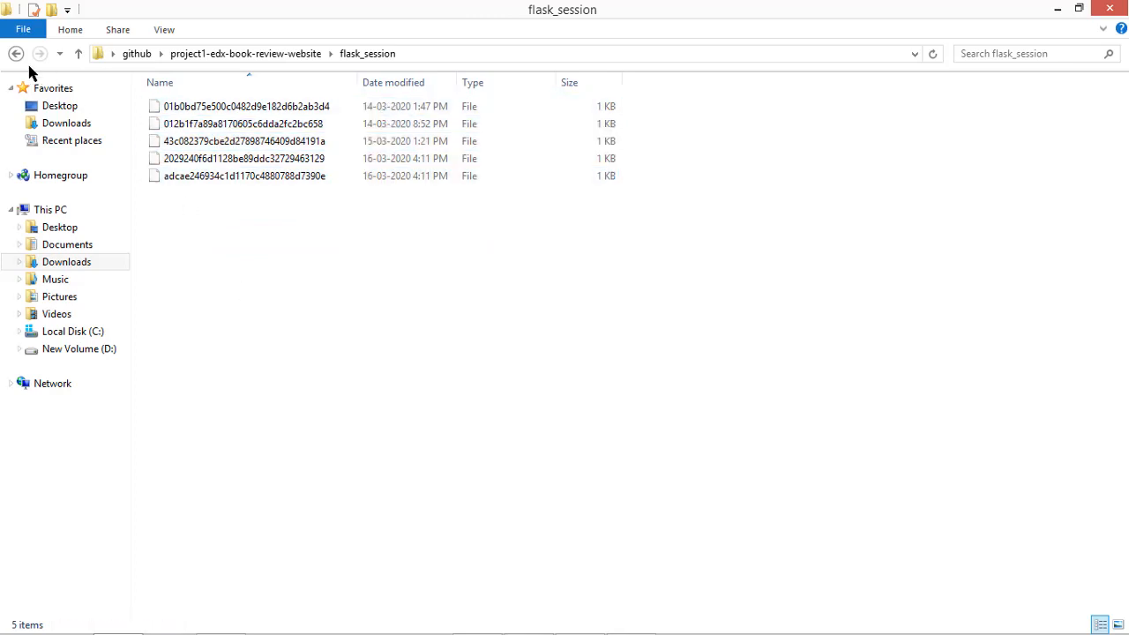
pyautogui.click(16, 52)
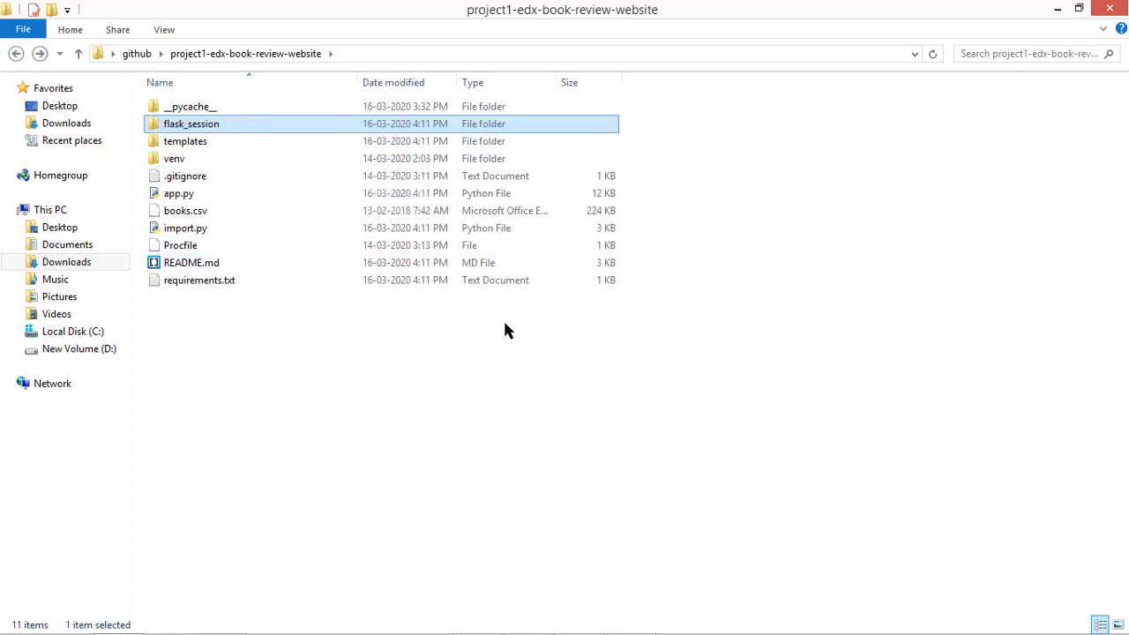